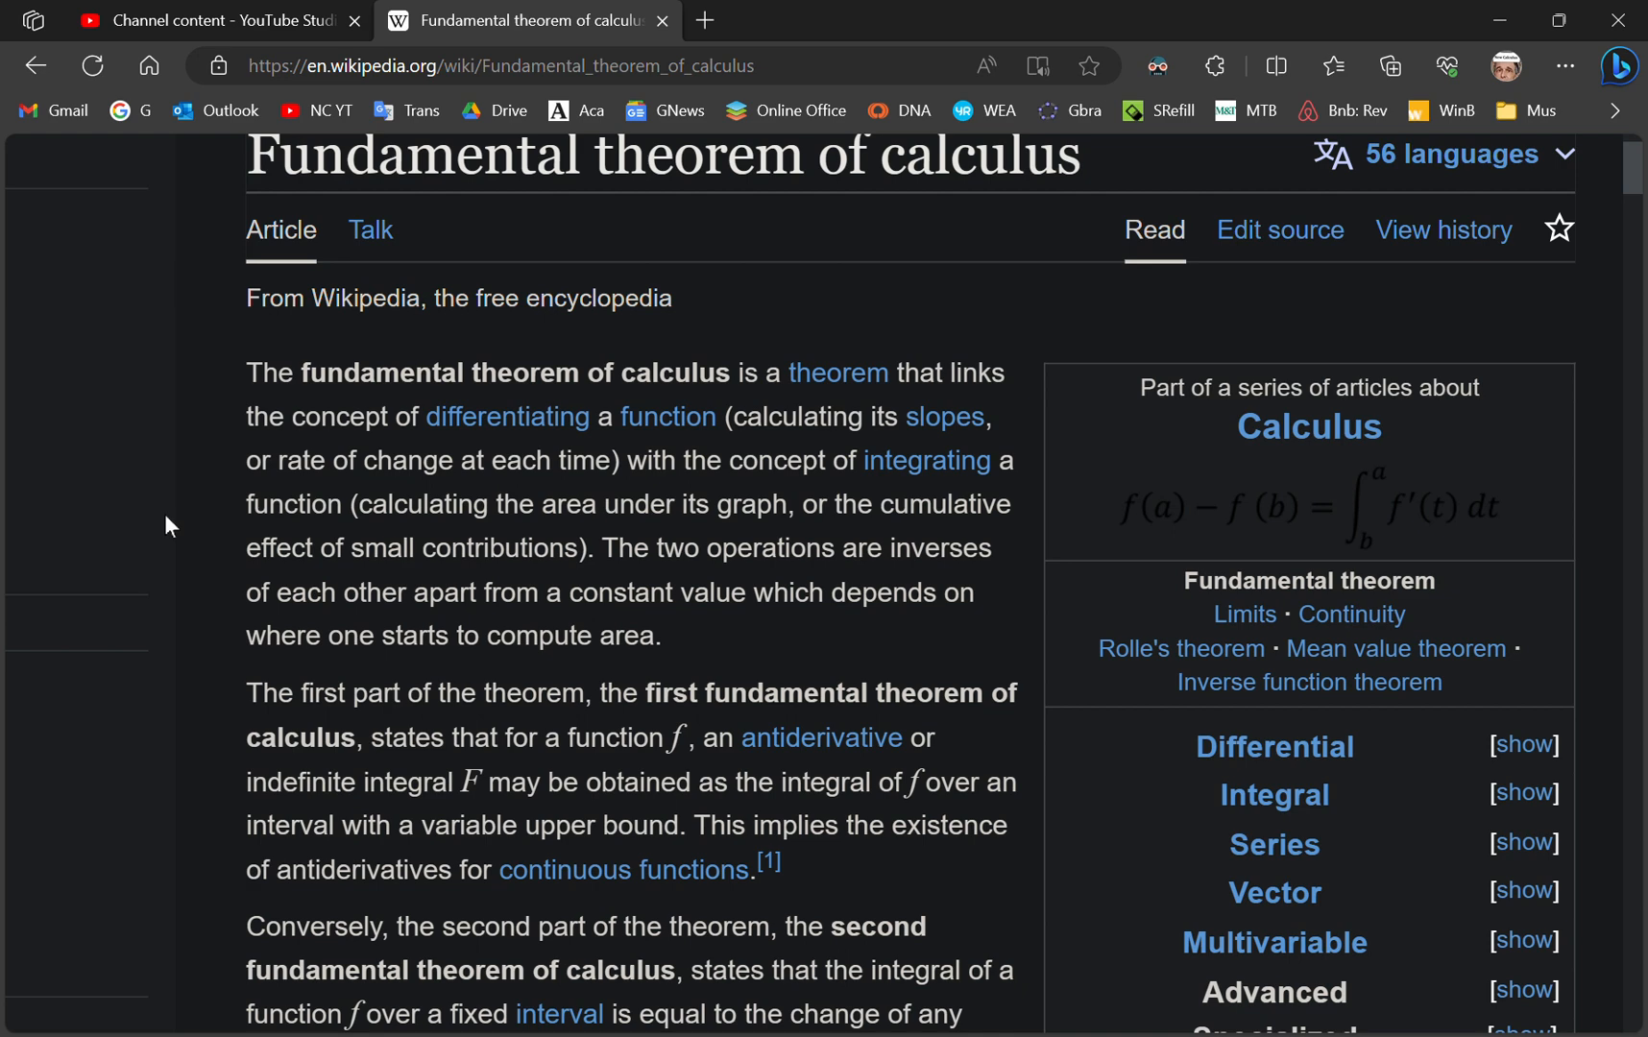
mouse_move(125, 409)
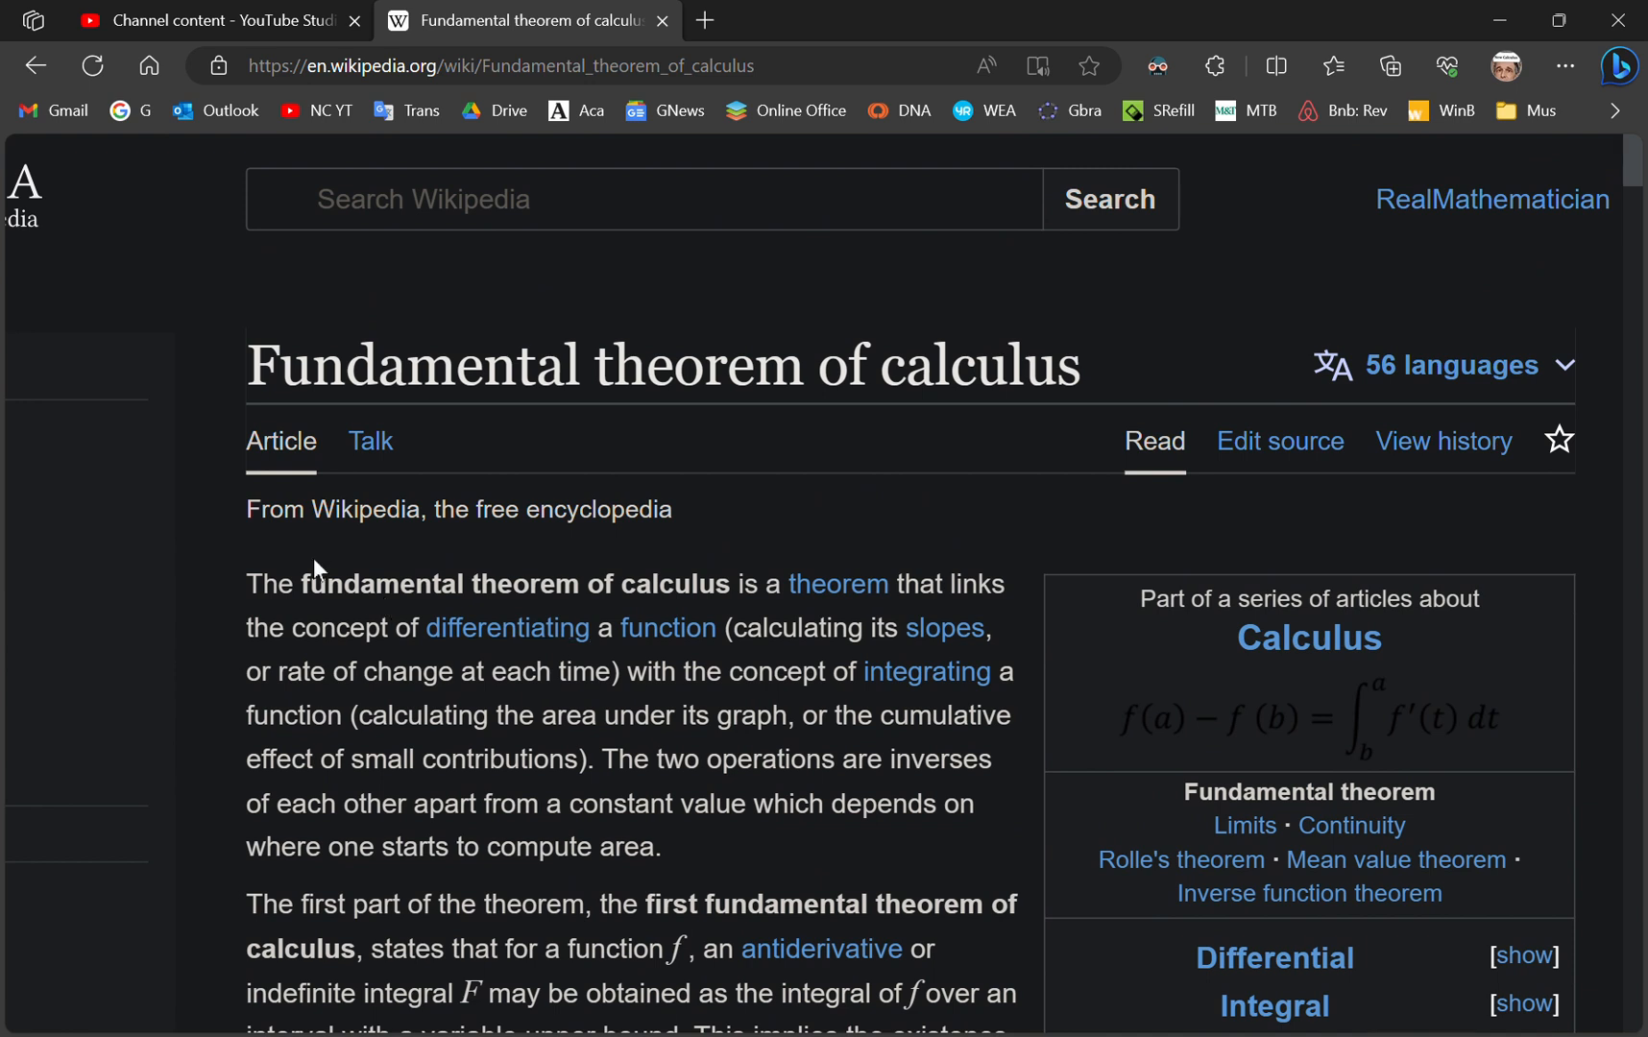
mouse_move(204, 601)
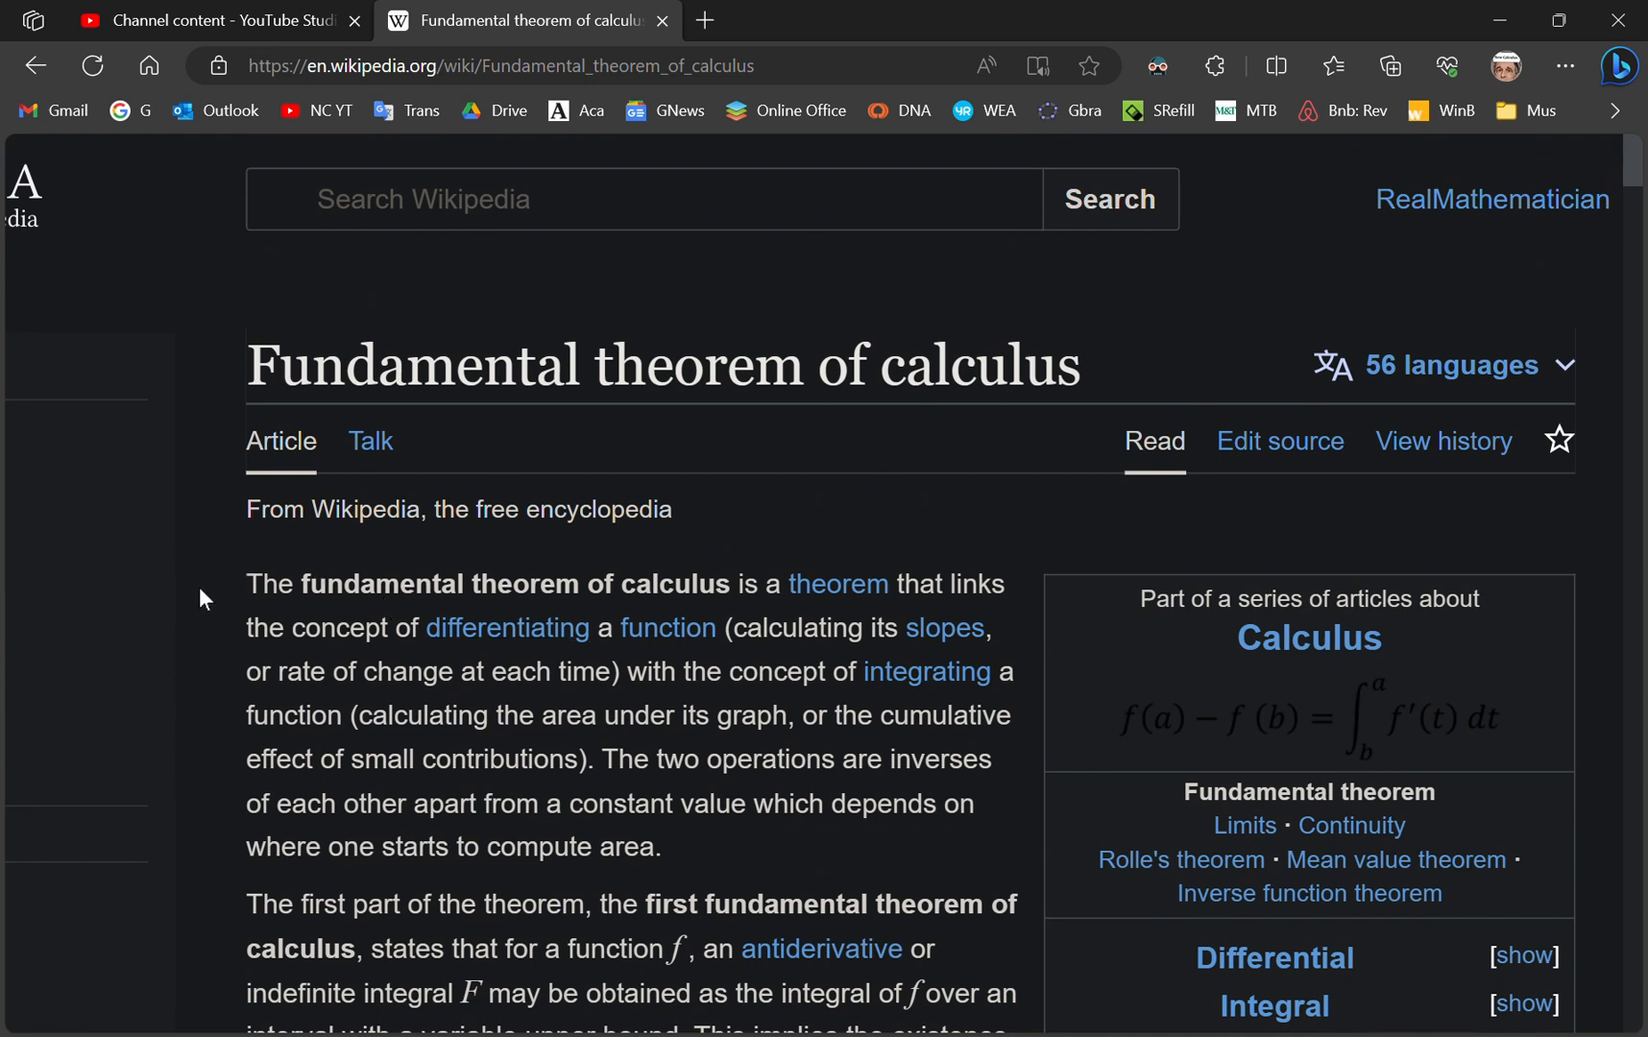
mouse_move(403, 857)
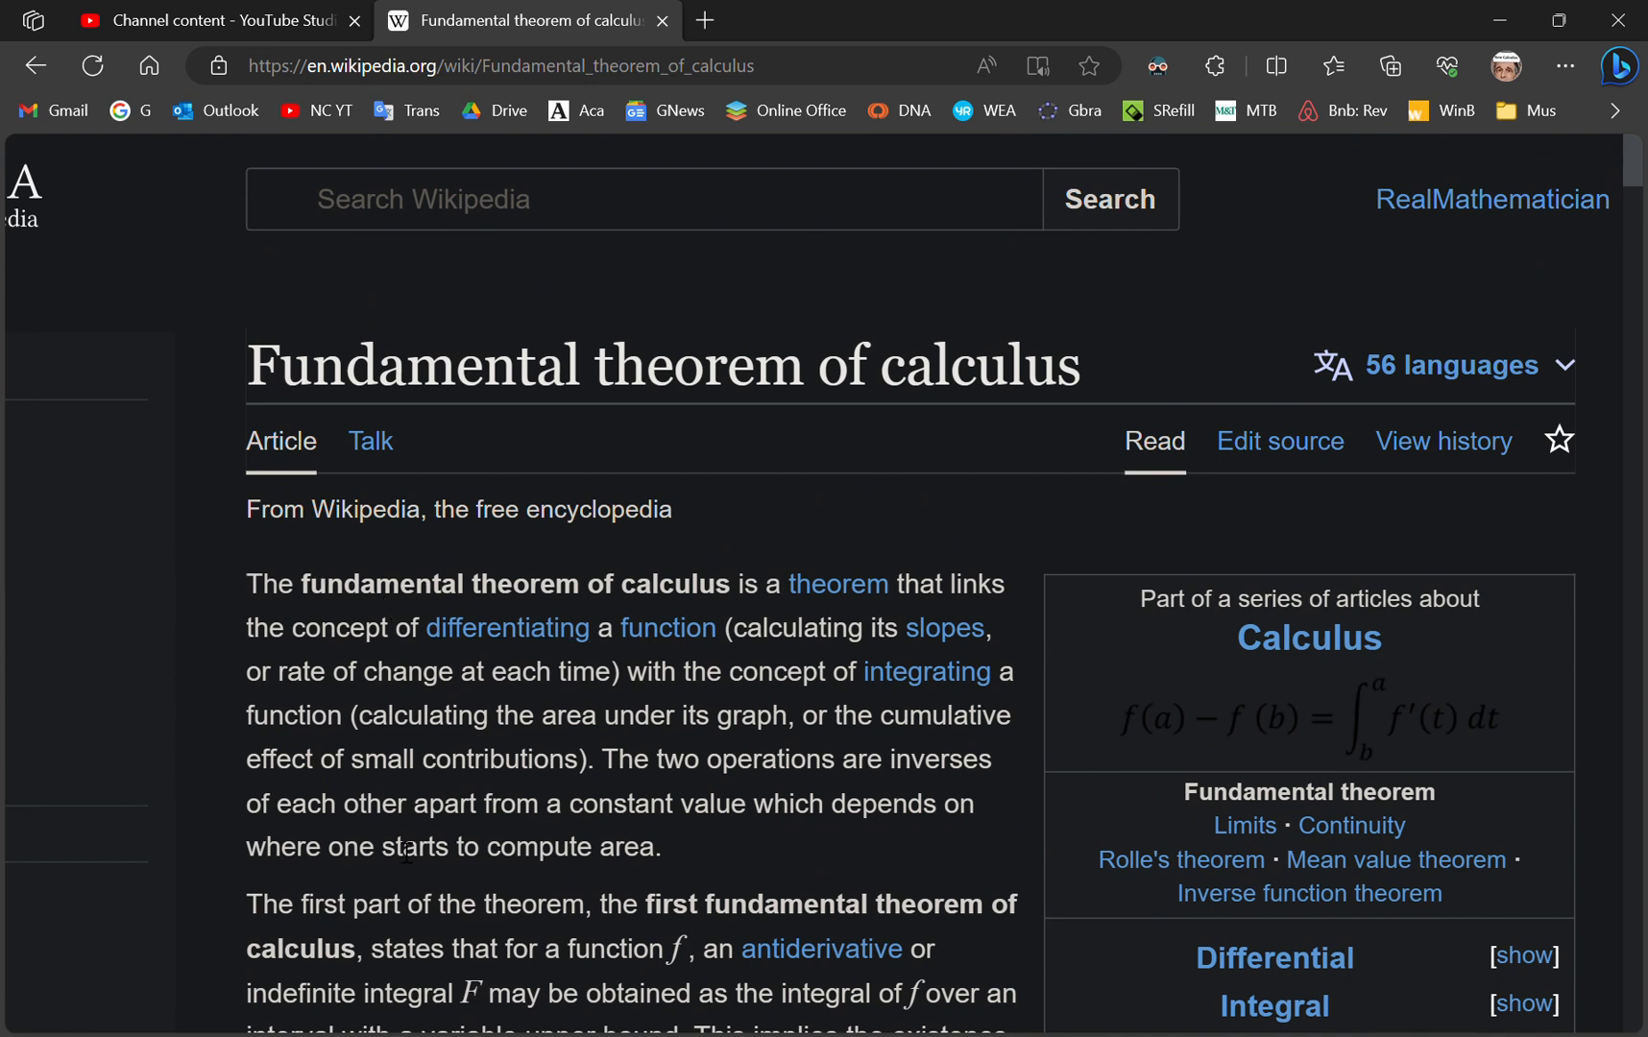
mouse_move(379, 813)
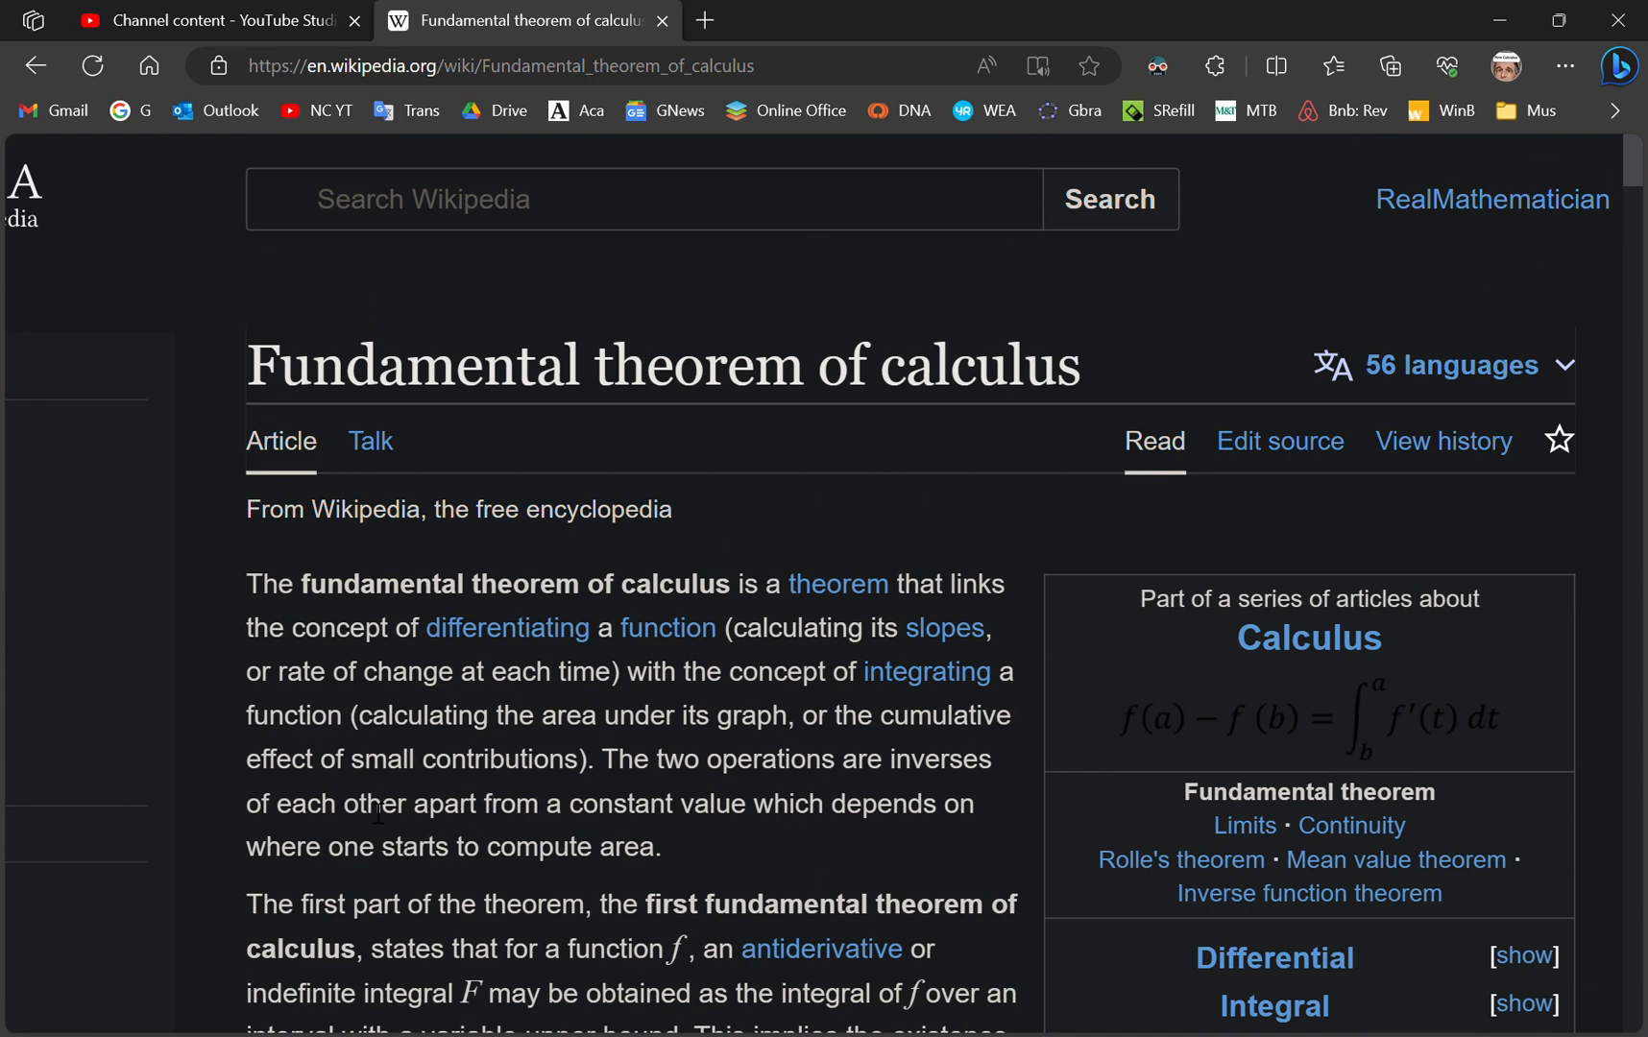
mouse_move(411, 452)
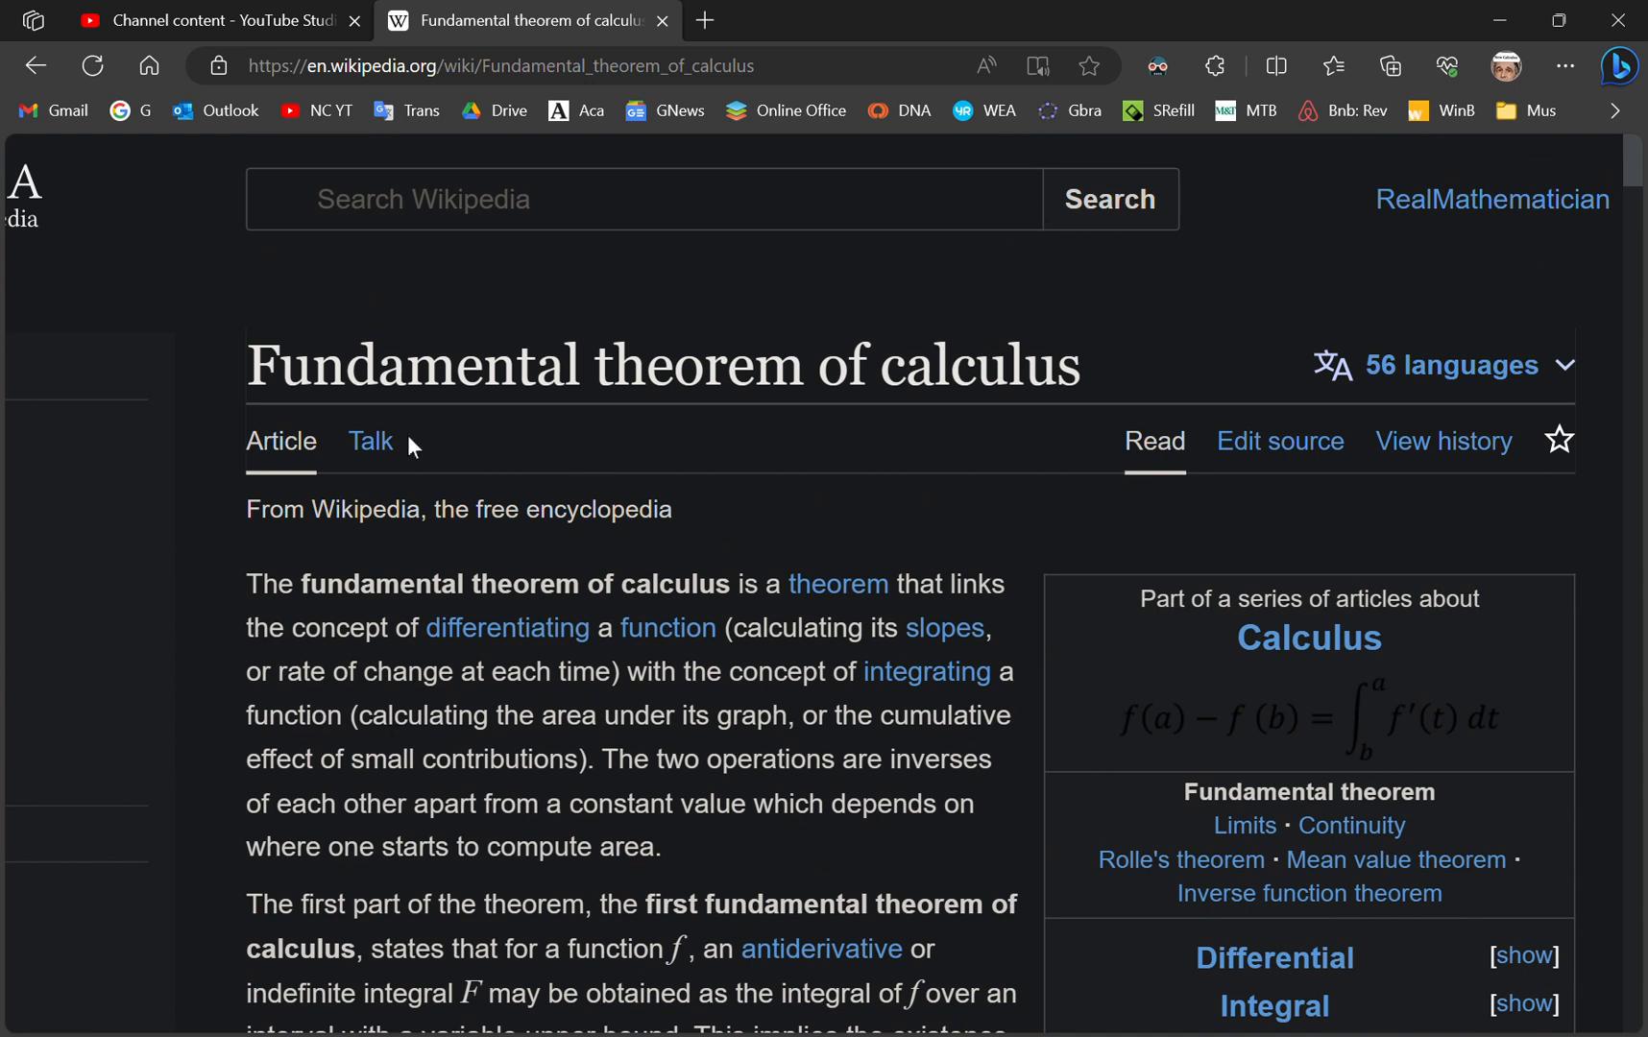
mouse_move(1071, 432)
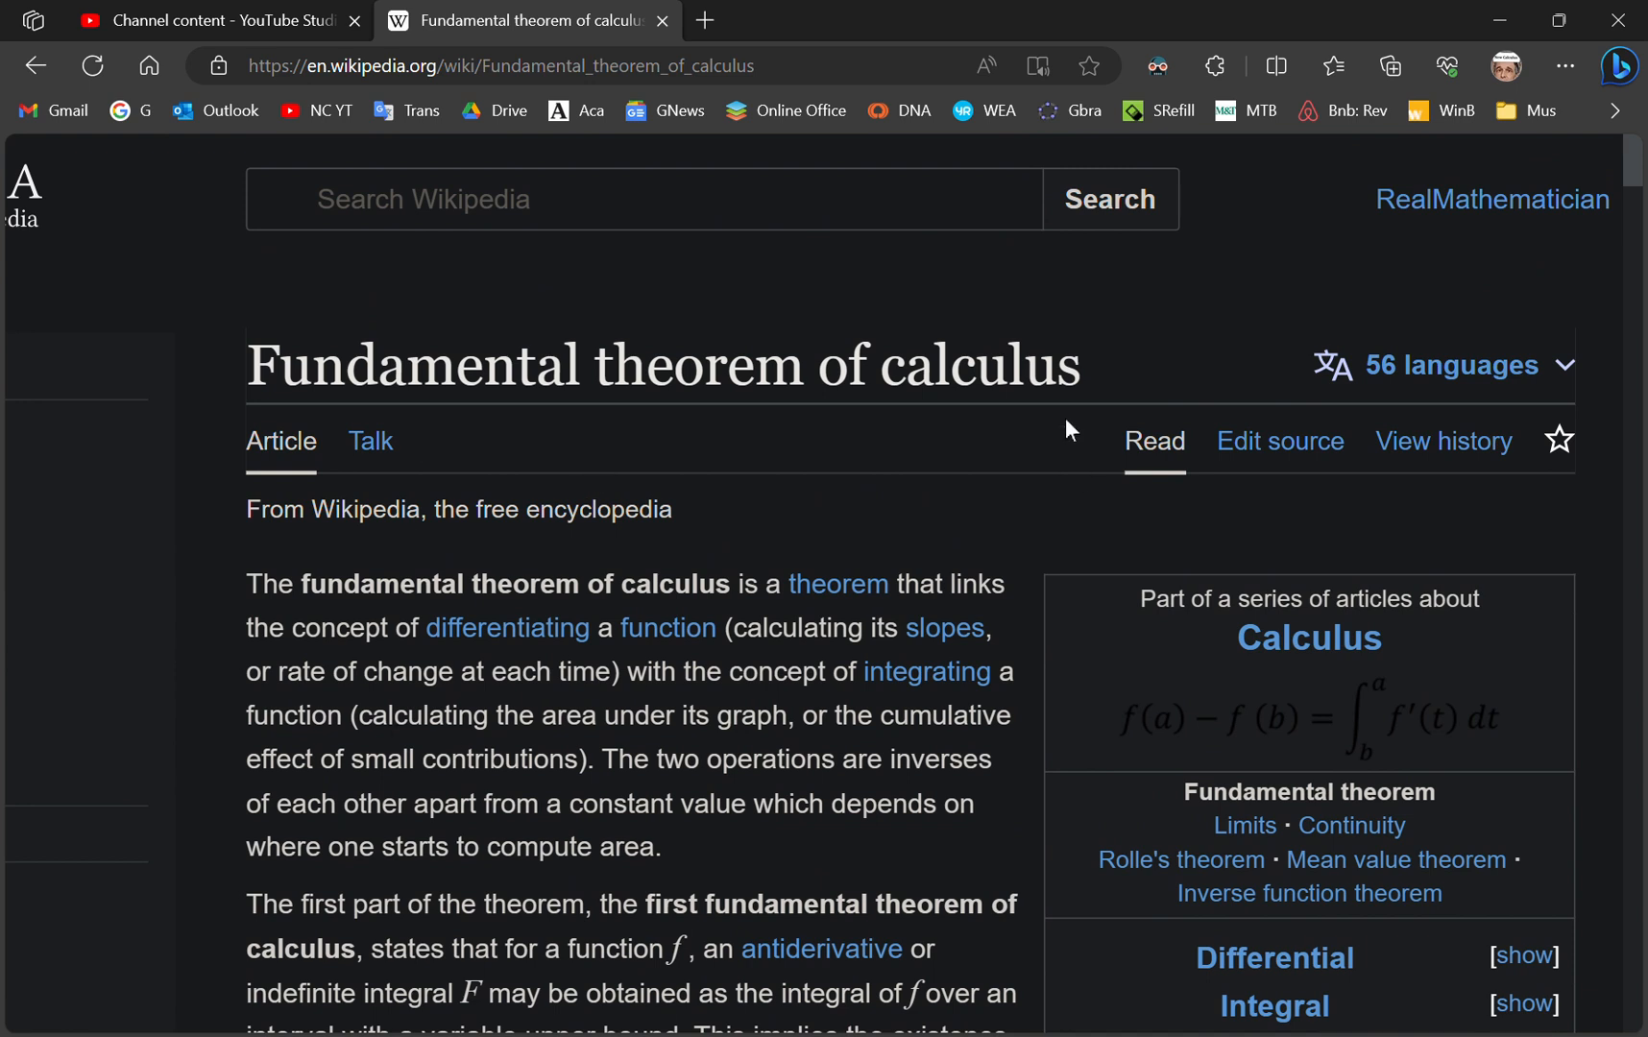
mouse_move(809, 453)
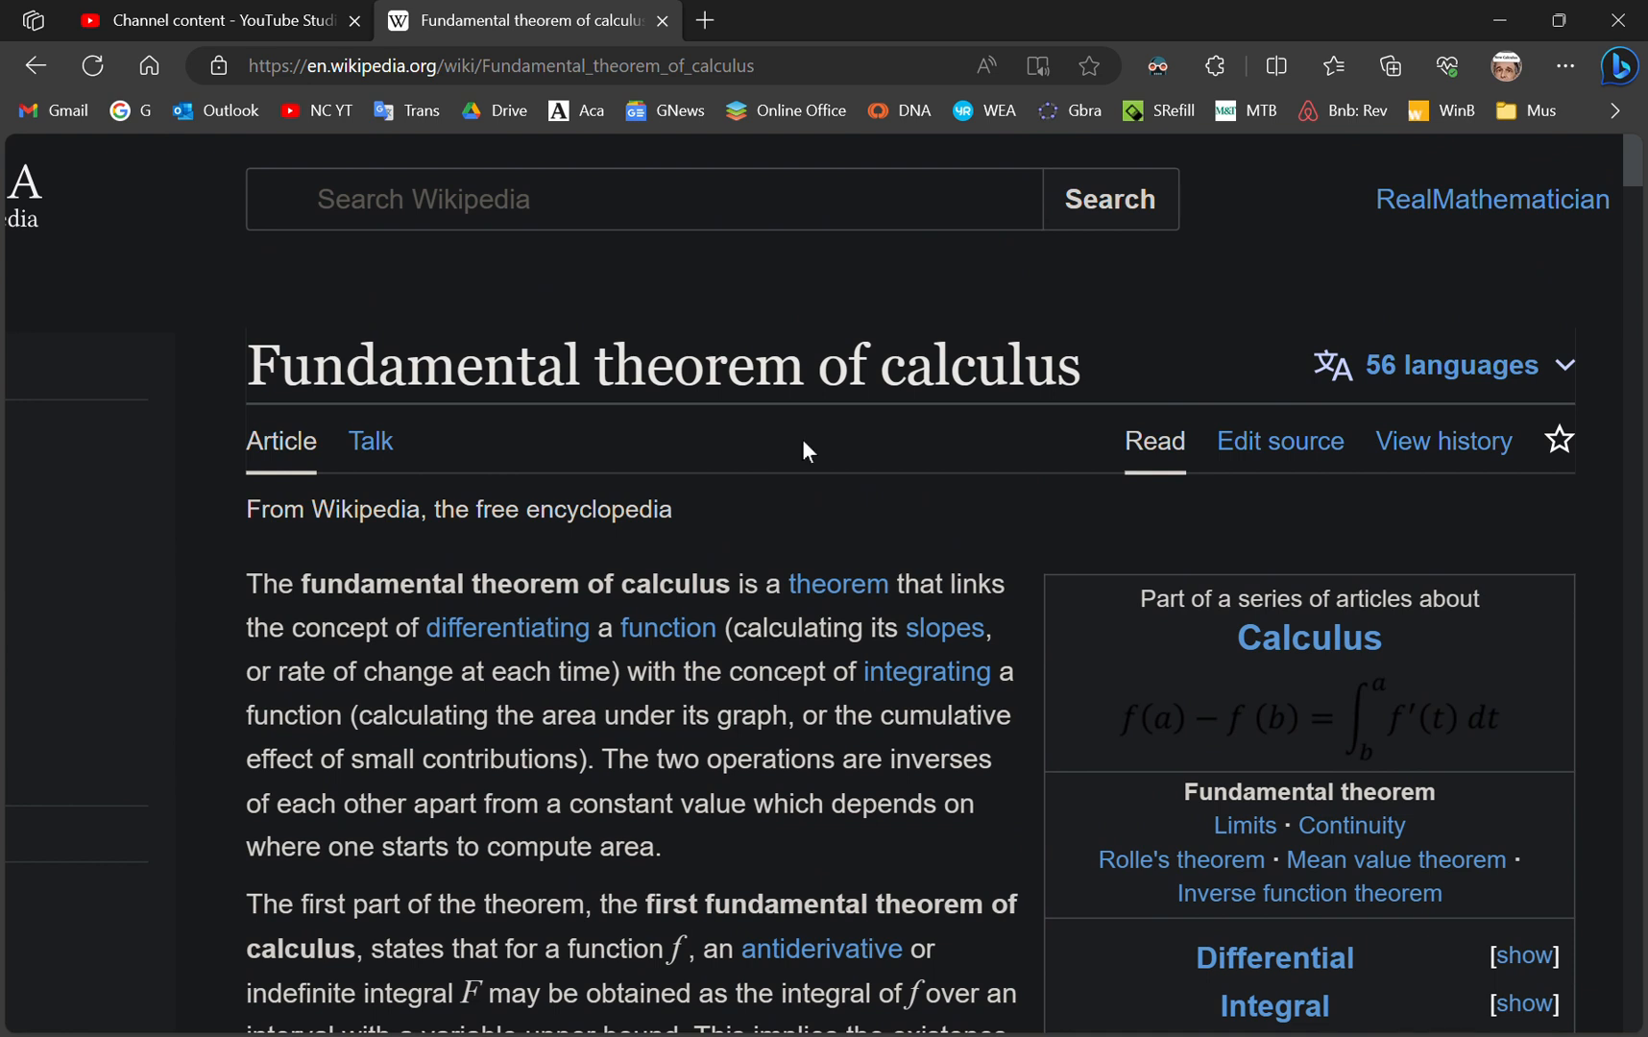
mouse_move(486, 804)
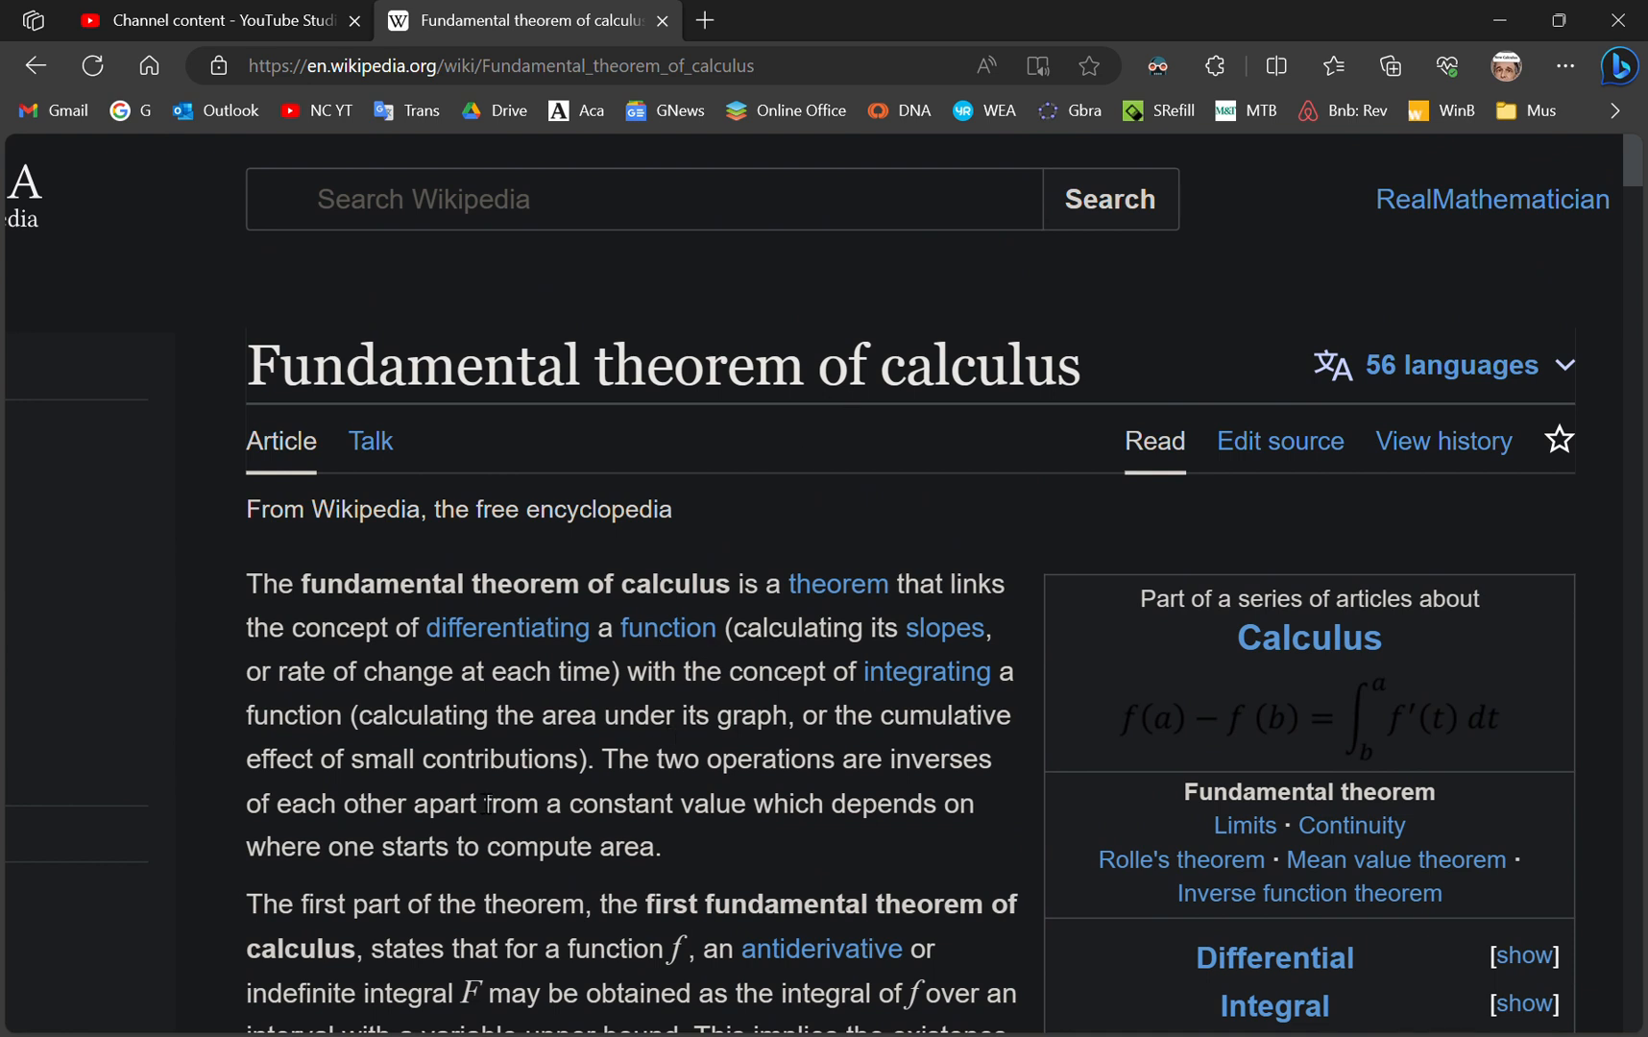
mouse_move(545, 725)
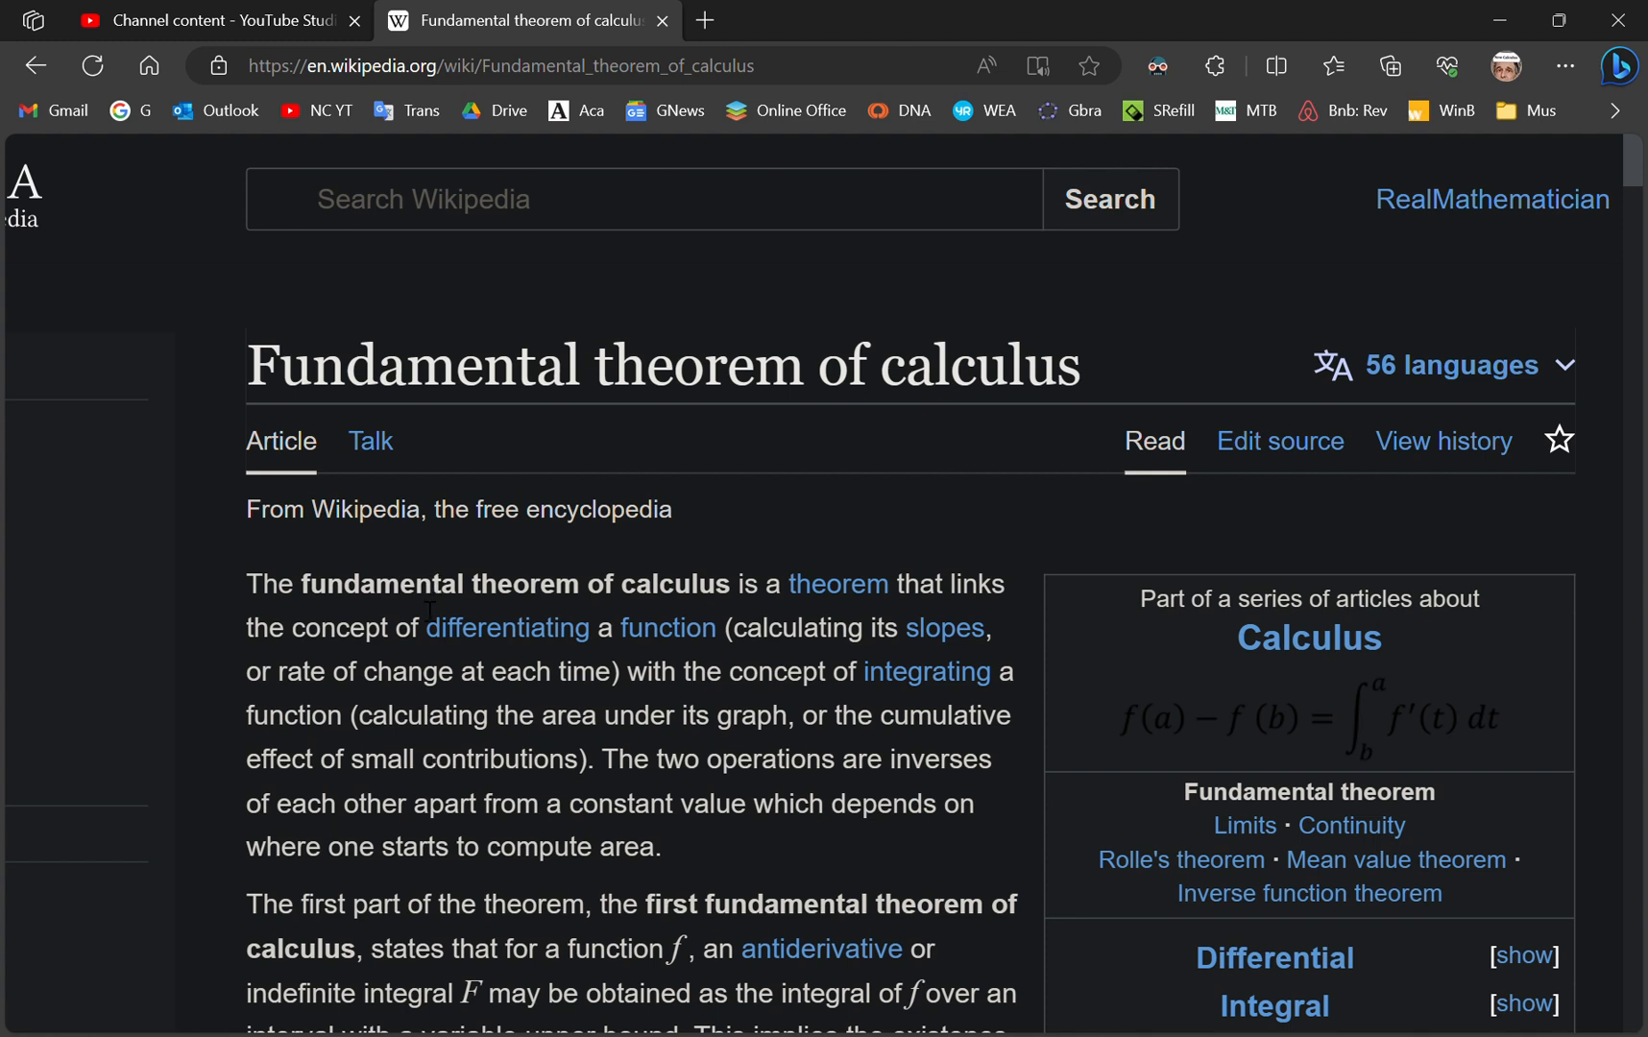
mouse_move(1088, 390)
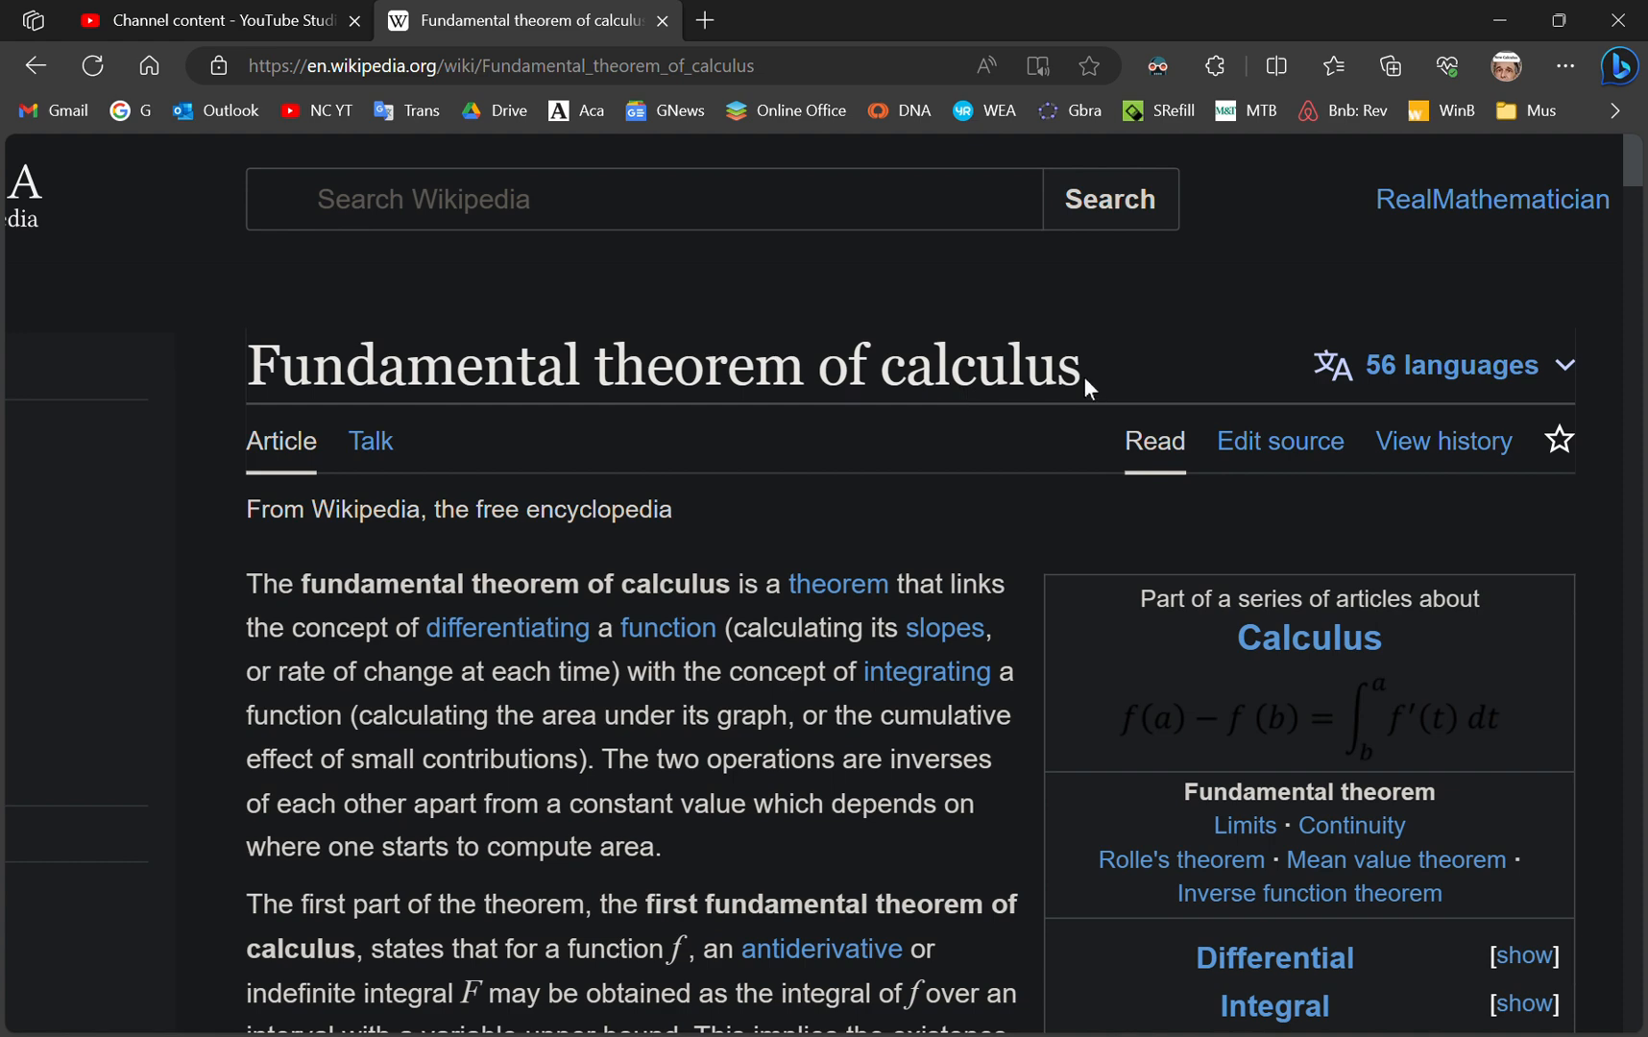
- Scroll past the history paragraph to the Geometric meaning section and its area-function diagram
scroll("down", 3)
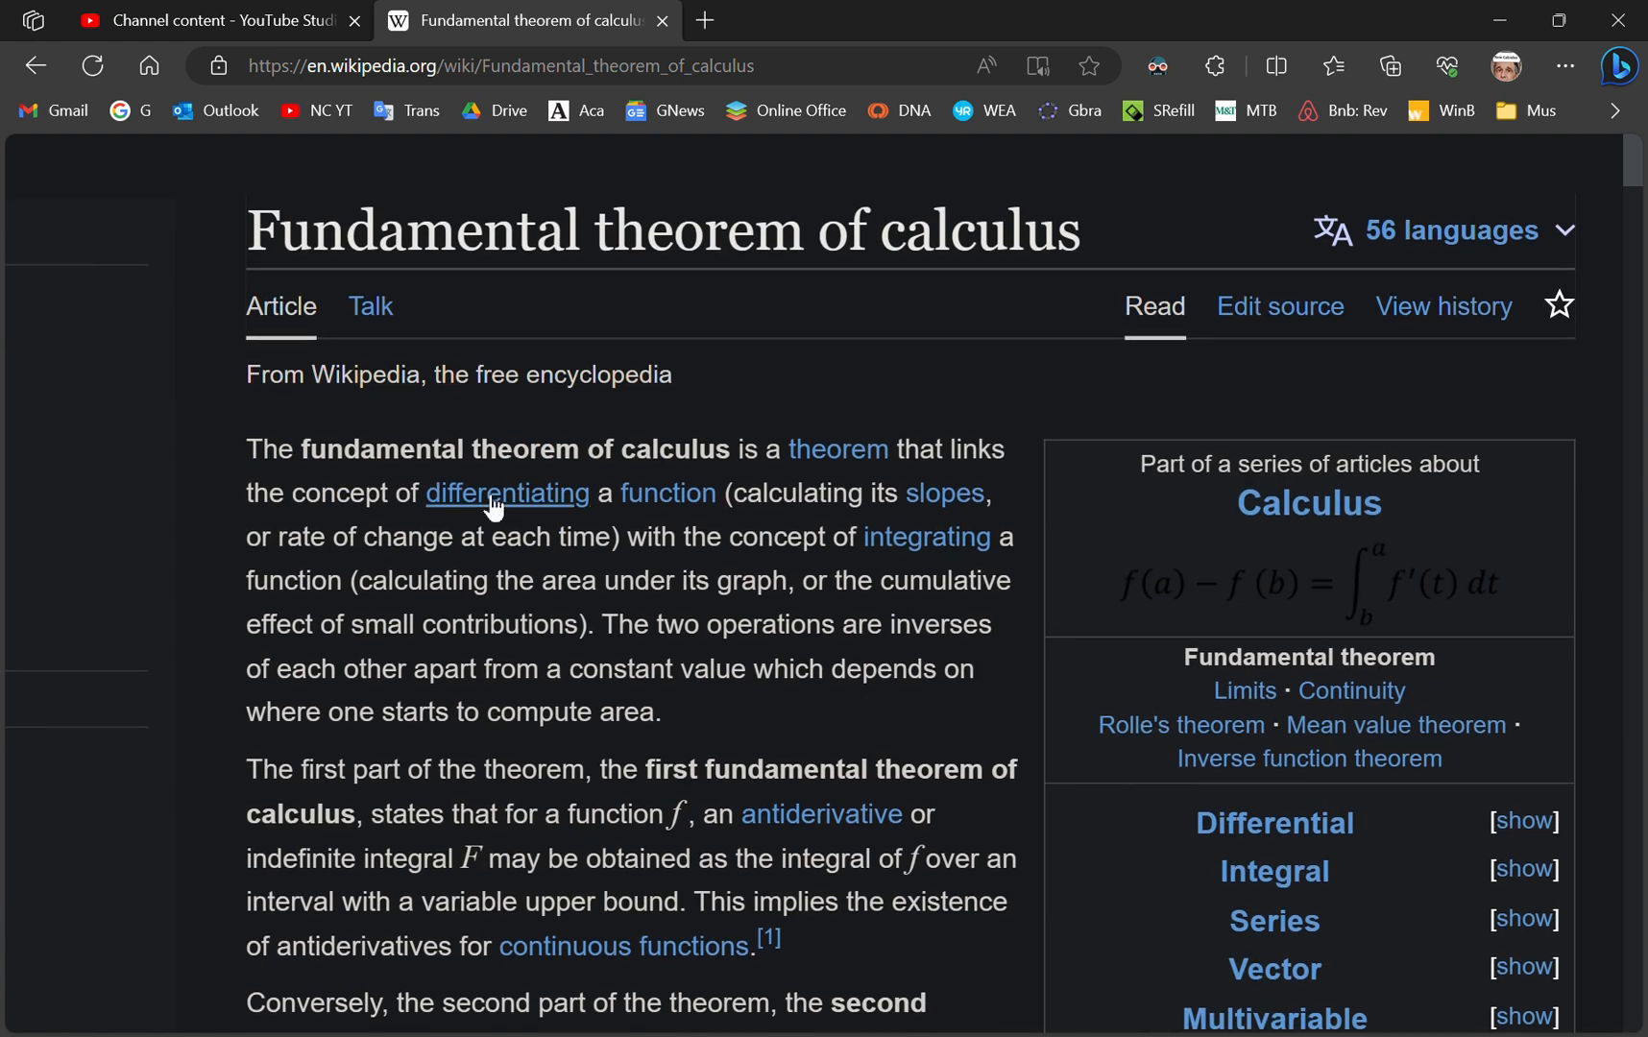
mouse_move(412, 597)
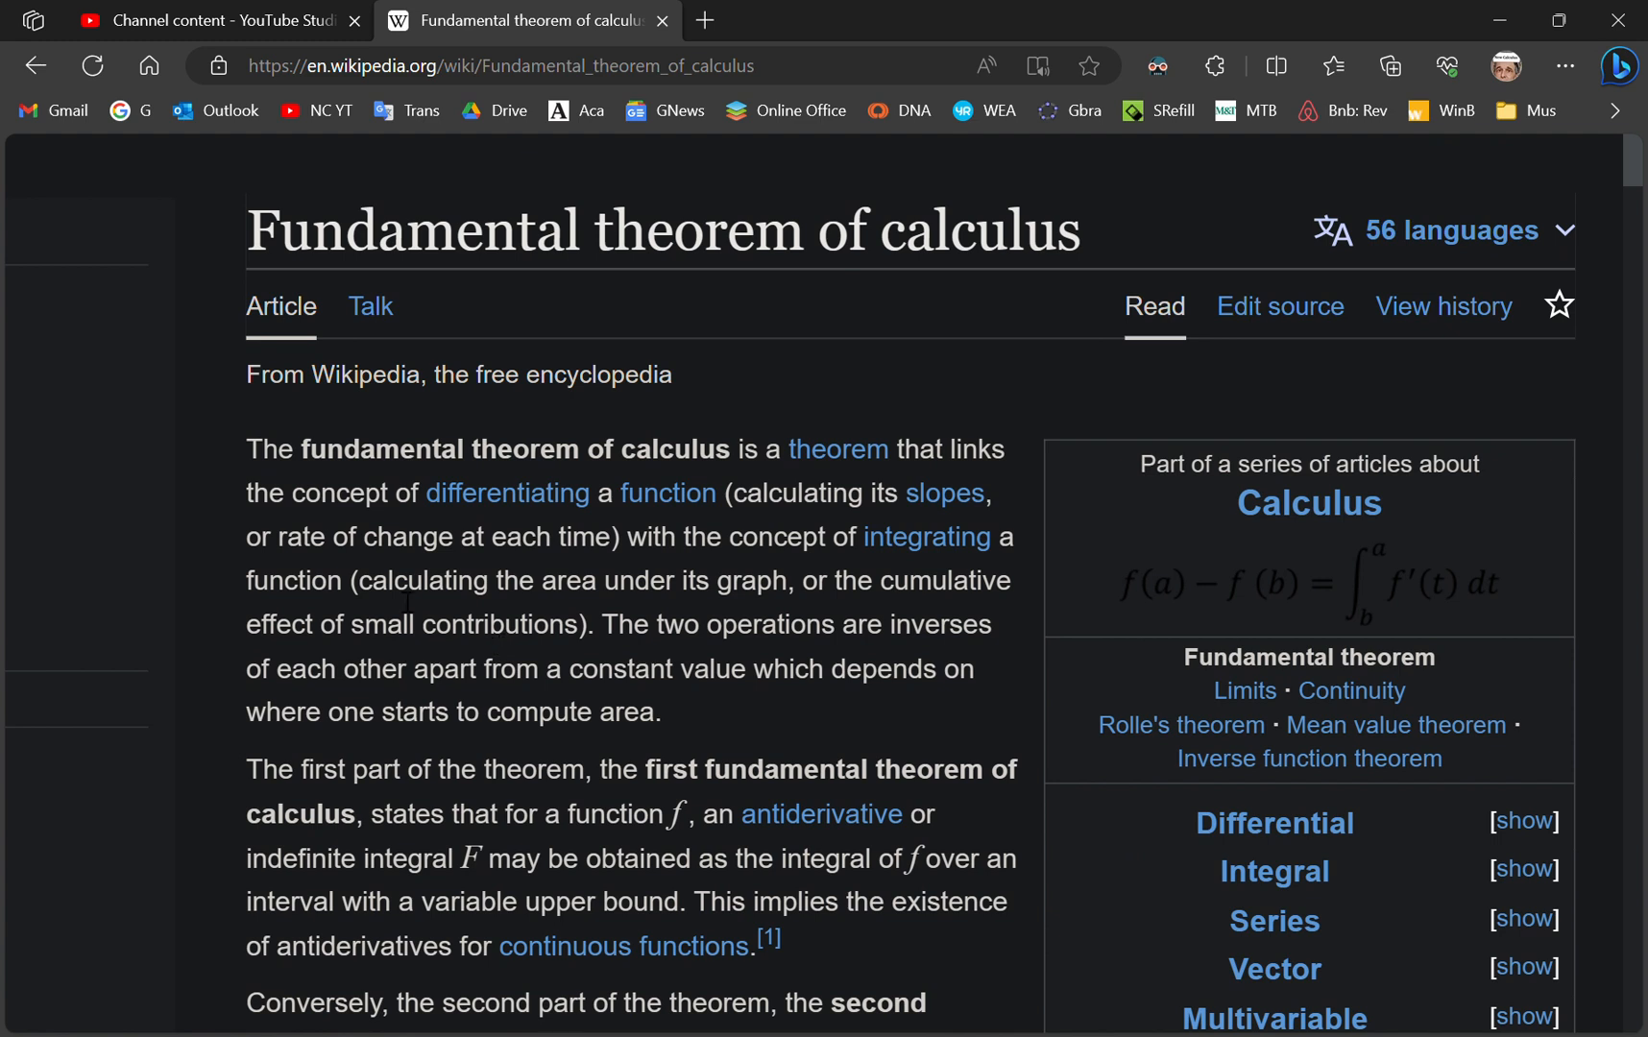
mouse_move(432, 661)
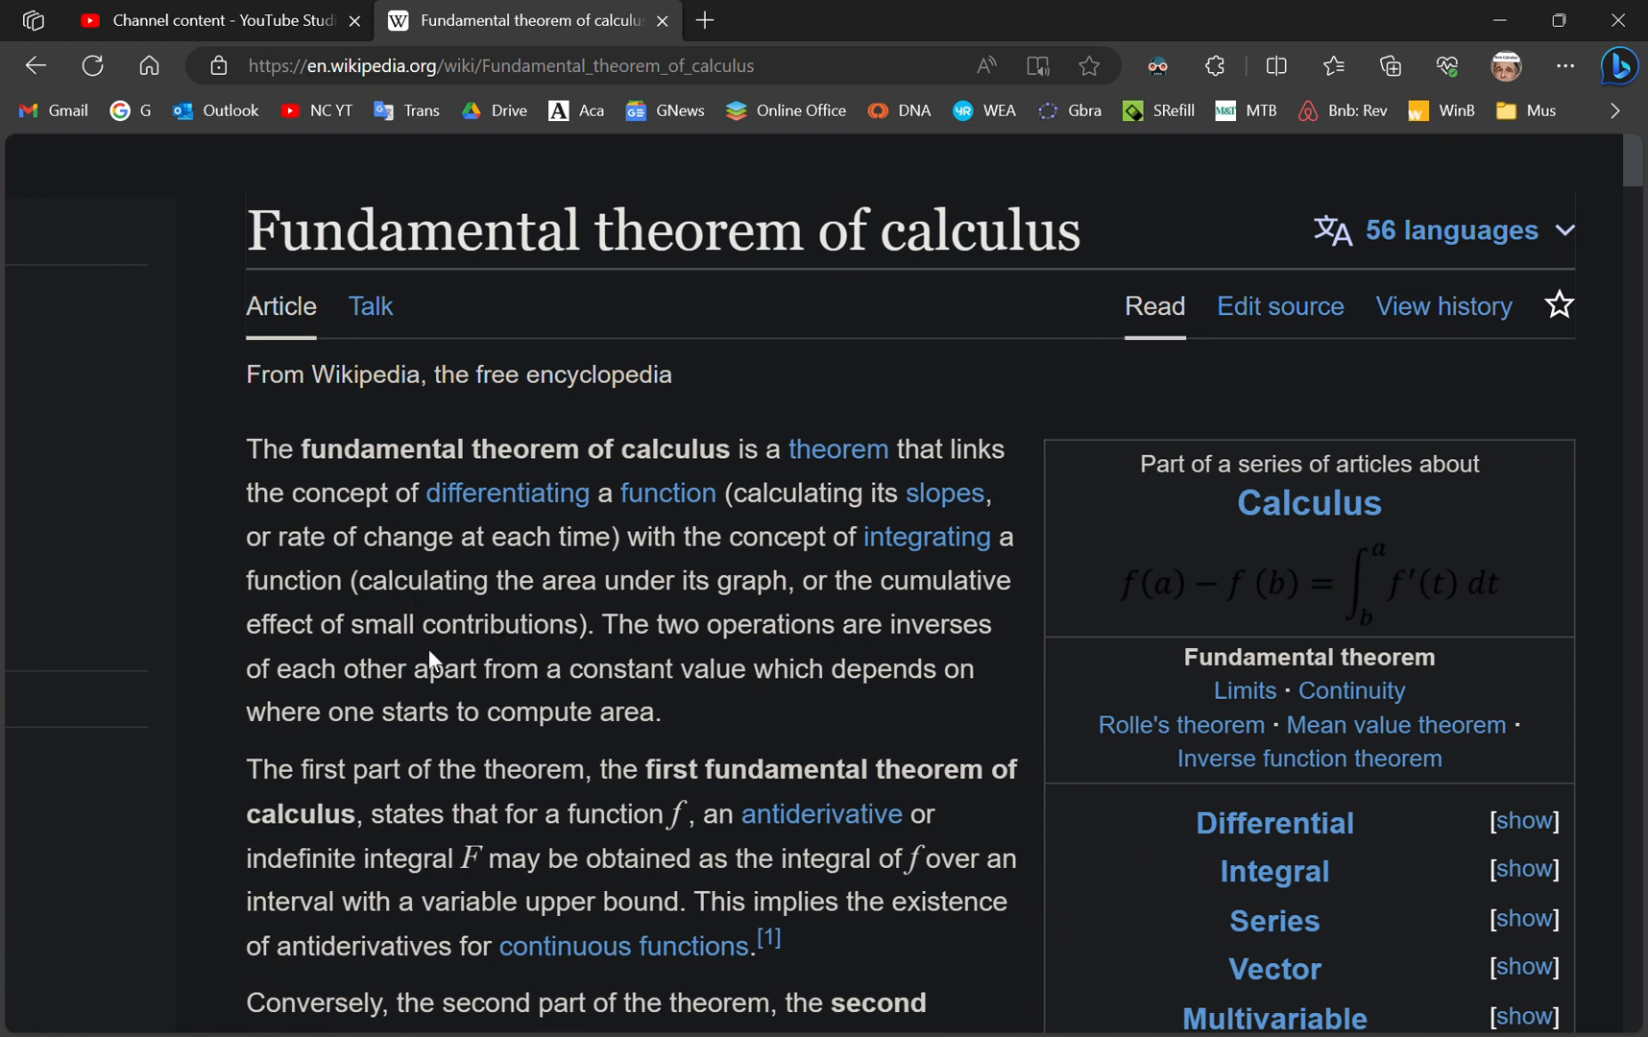
mouse_move(547, 481)
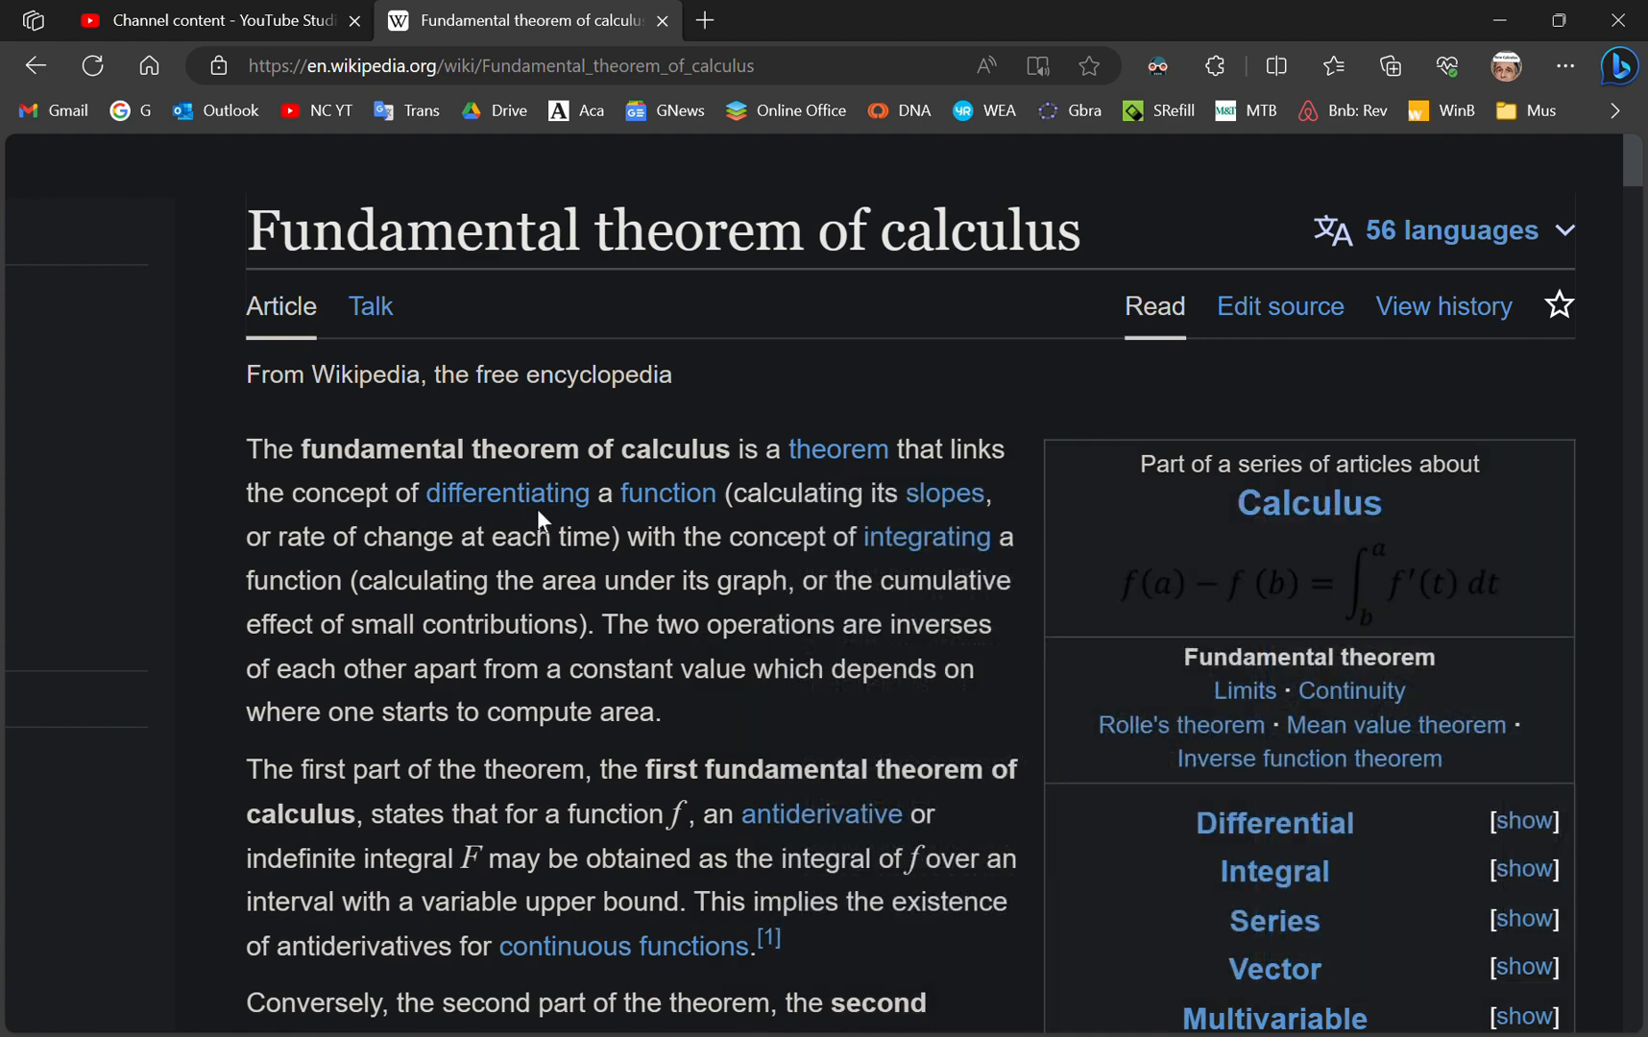
mouse_move(684, 520)
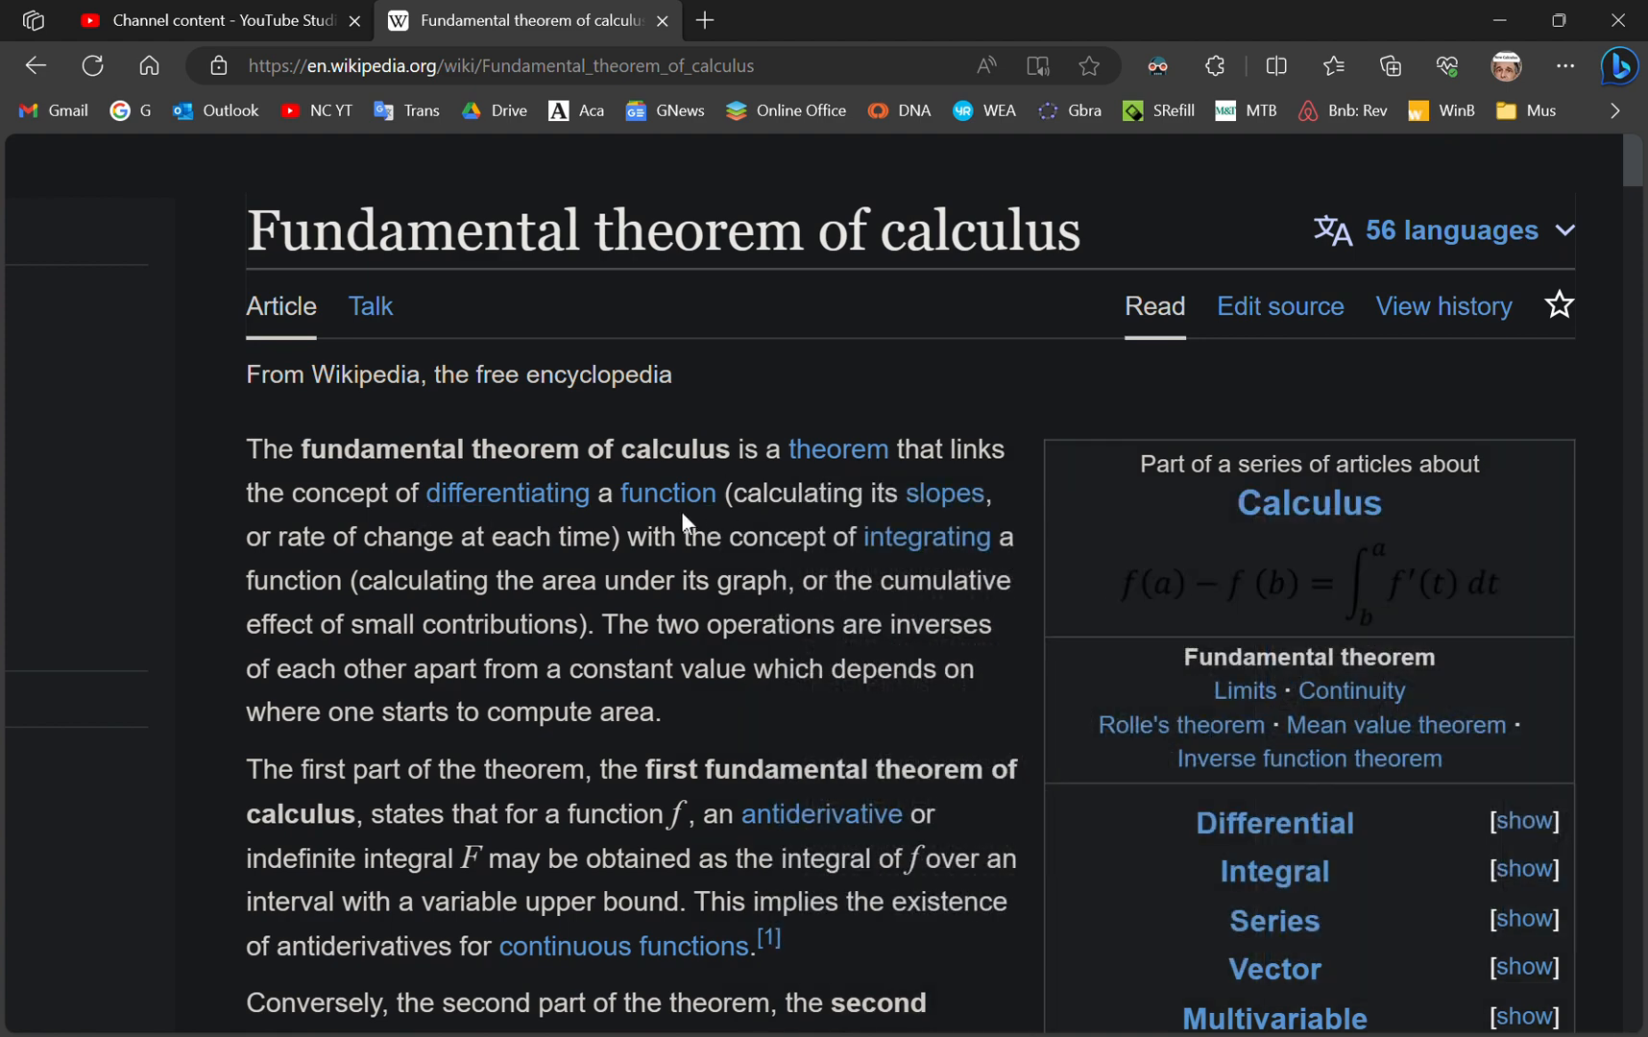
mouse_move(337, 565)
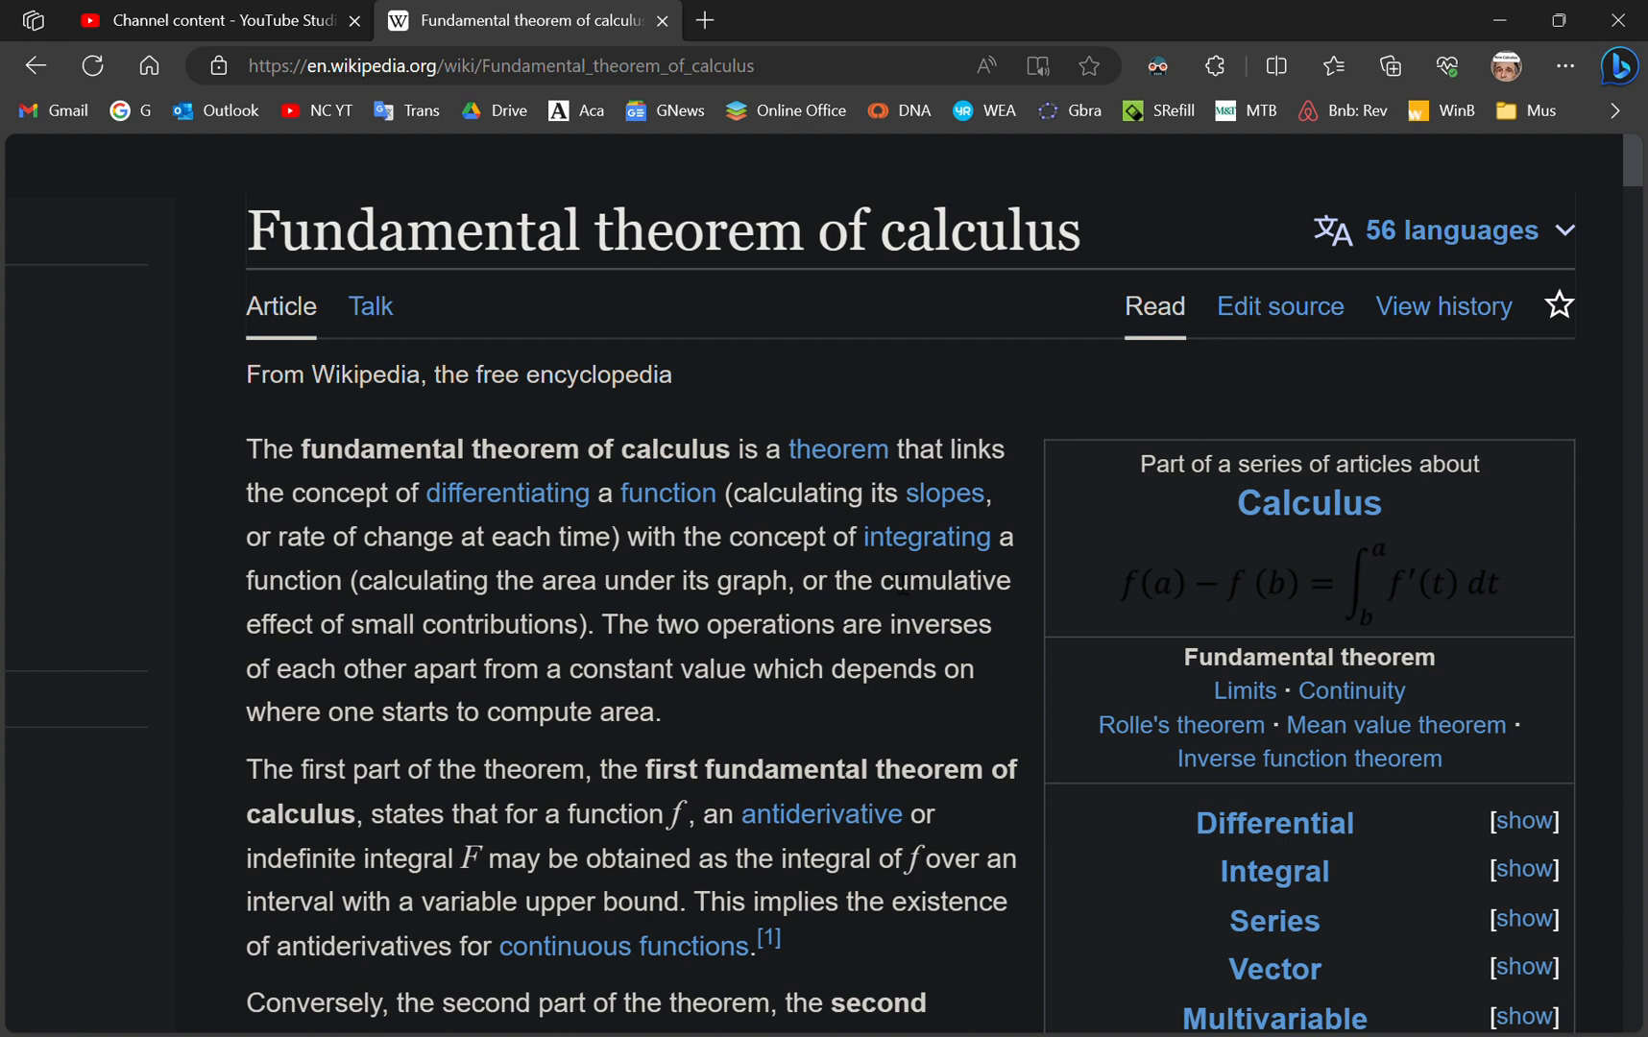
mouse_move(842, 564)
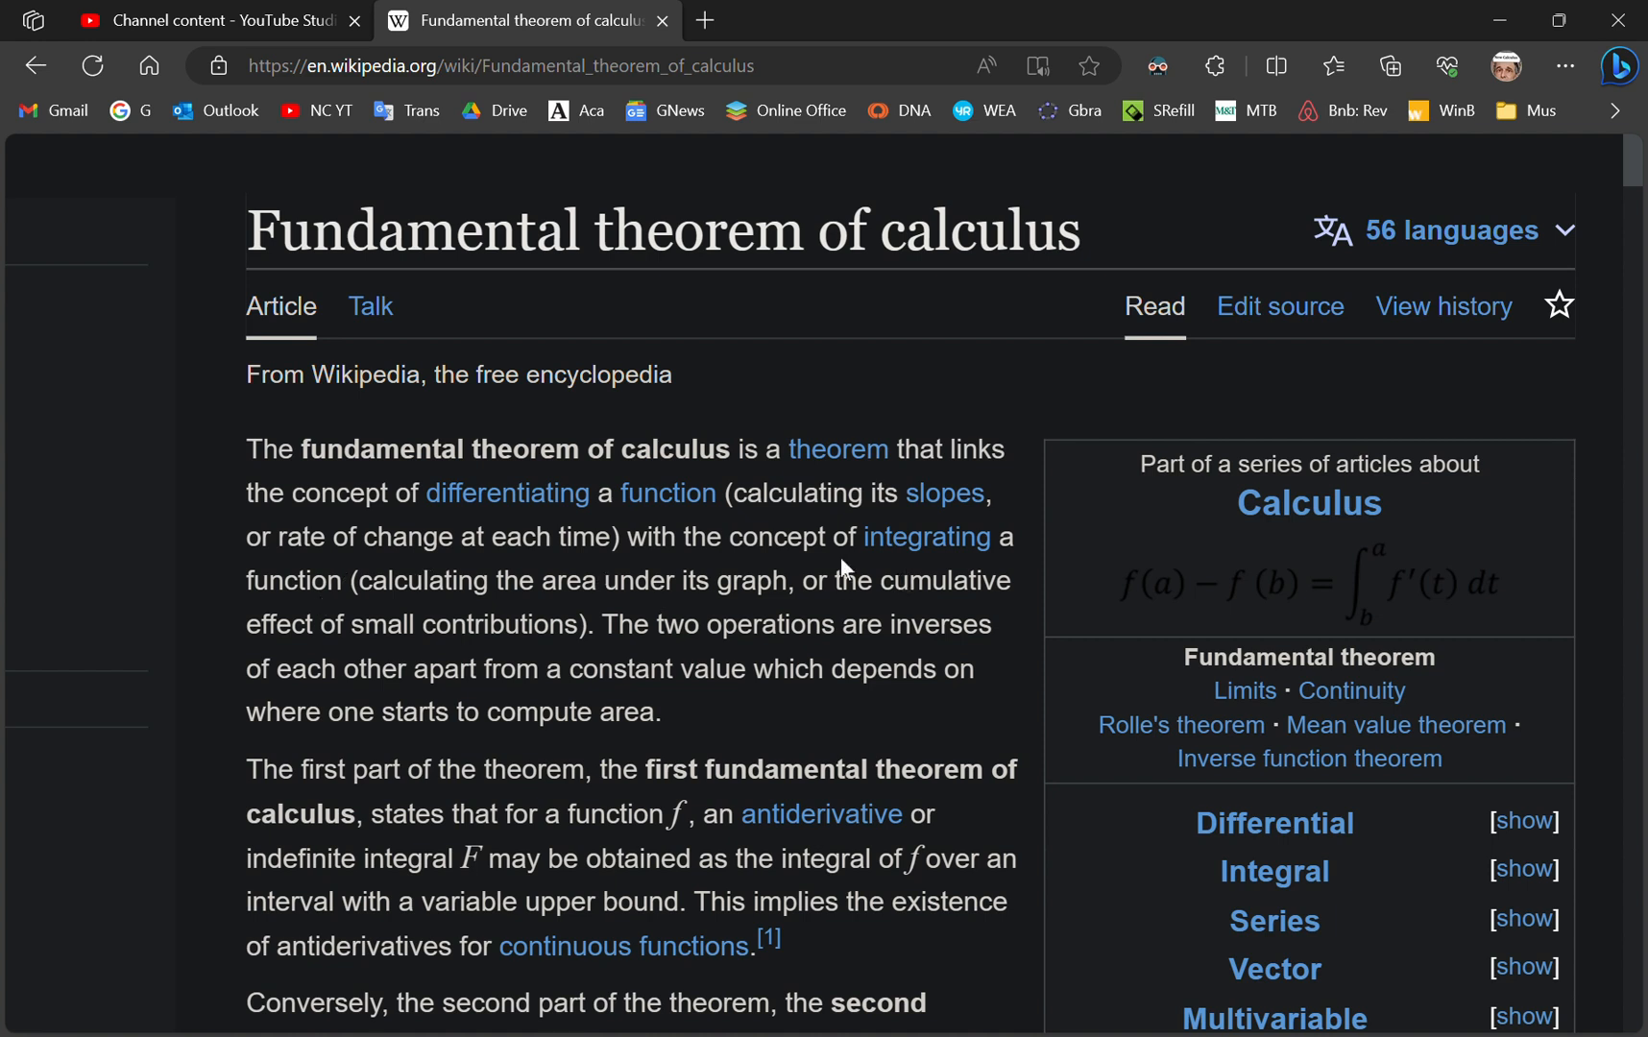
mouse_move(415, 631)
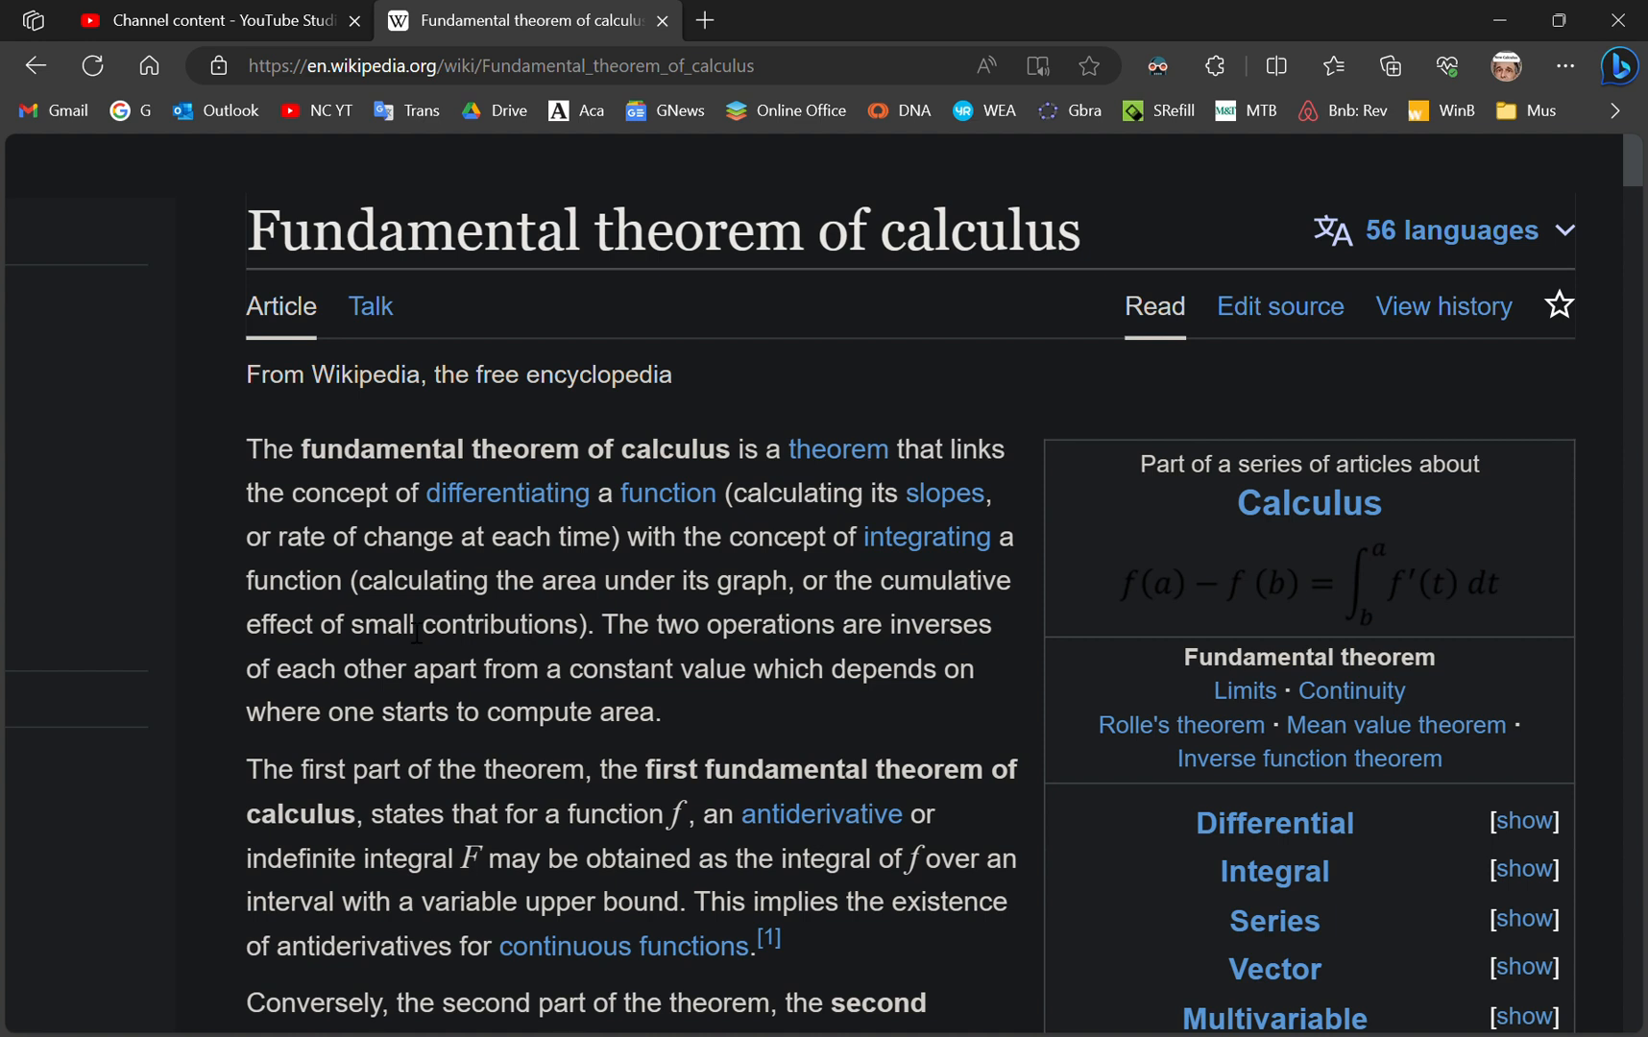
mouse_move(360, 564)
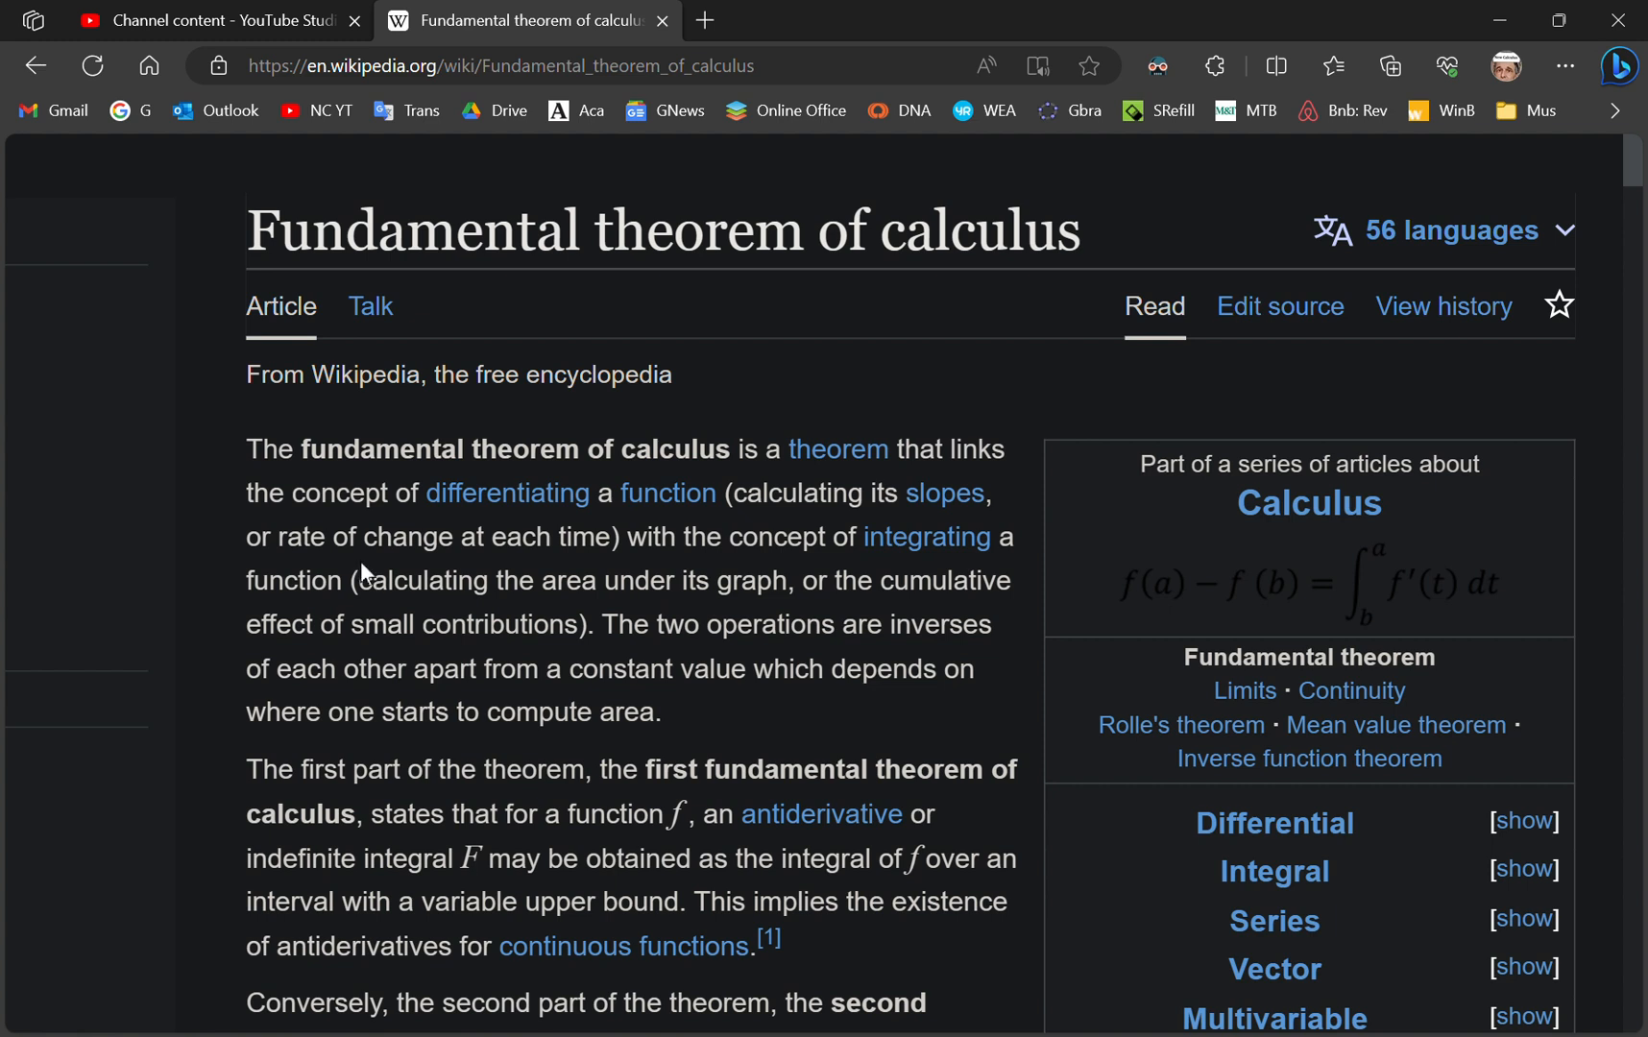
mouse_move(368, 632)
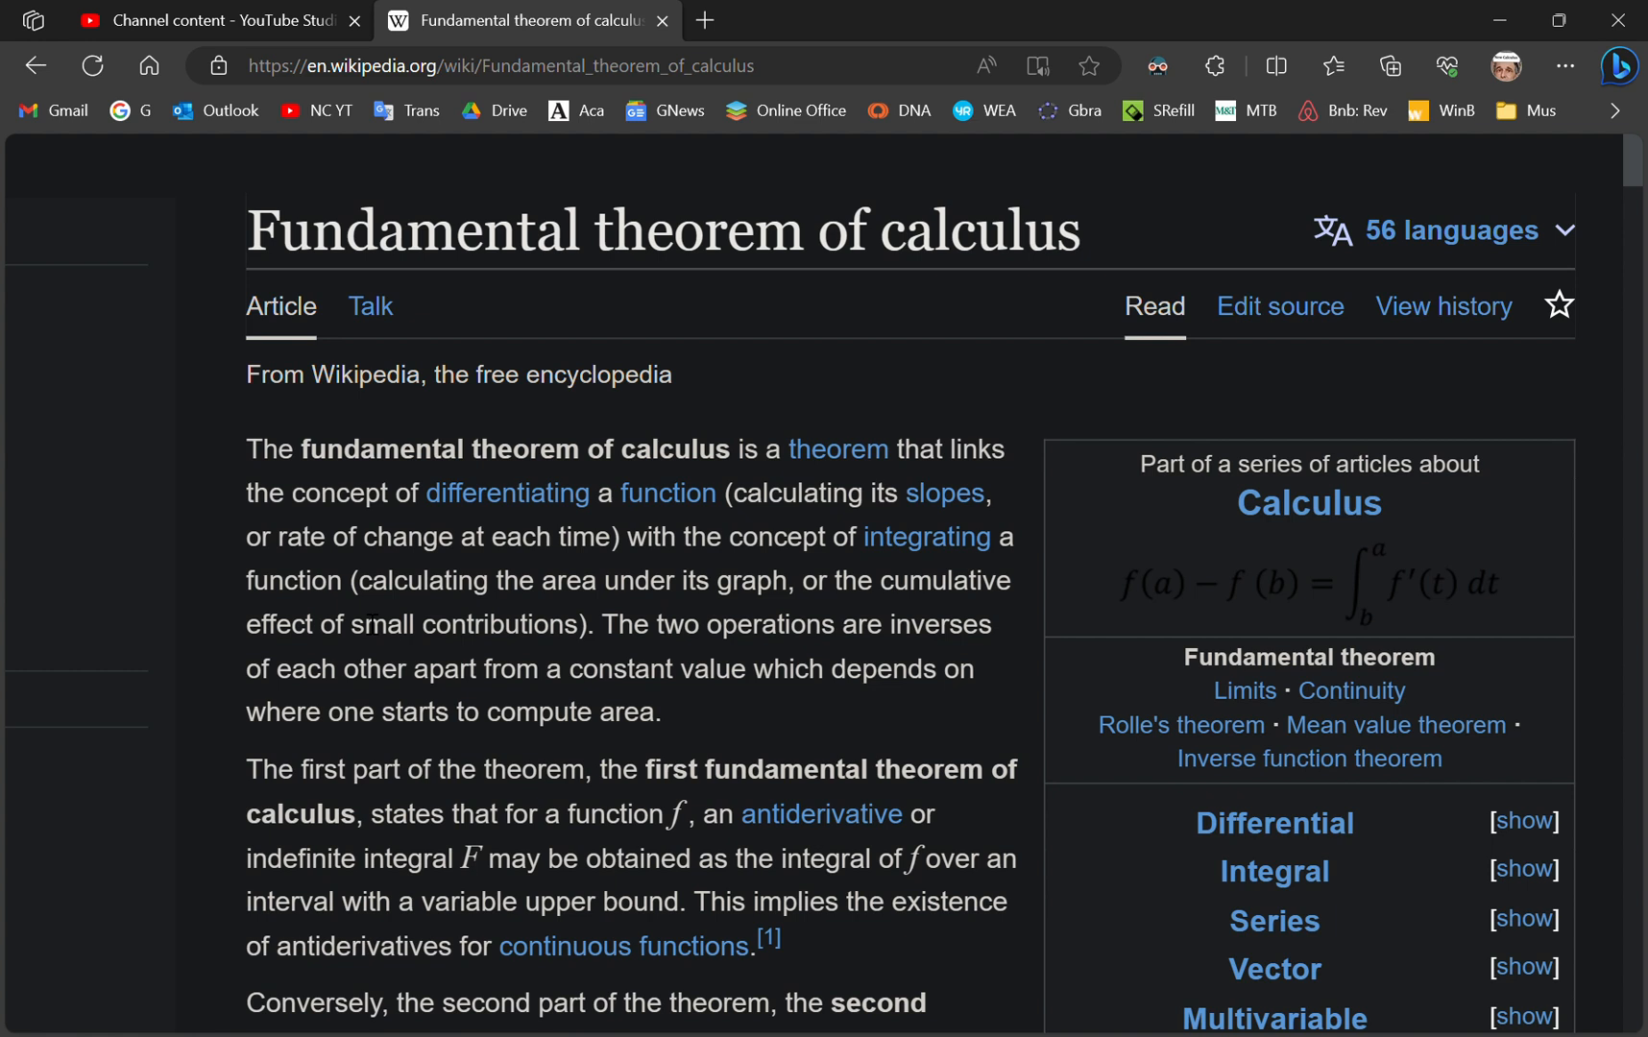
mouse_move(352, 691)
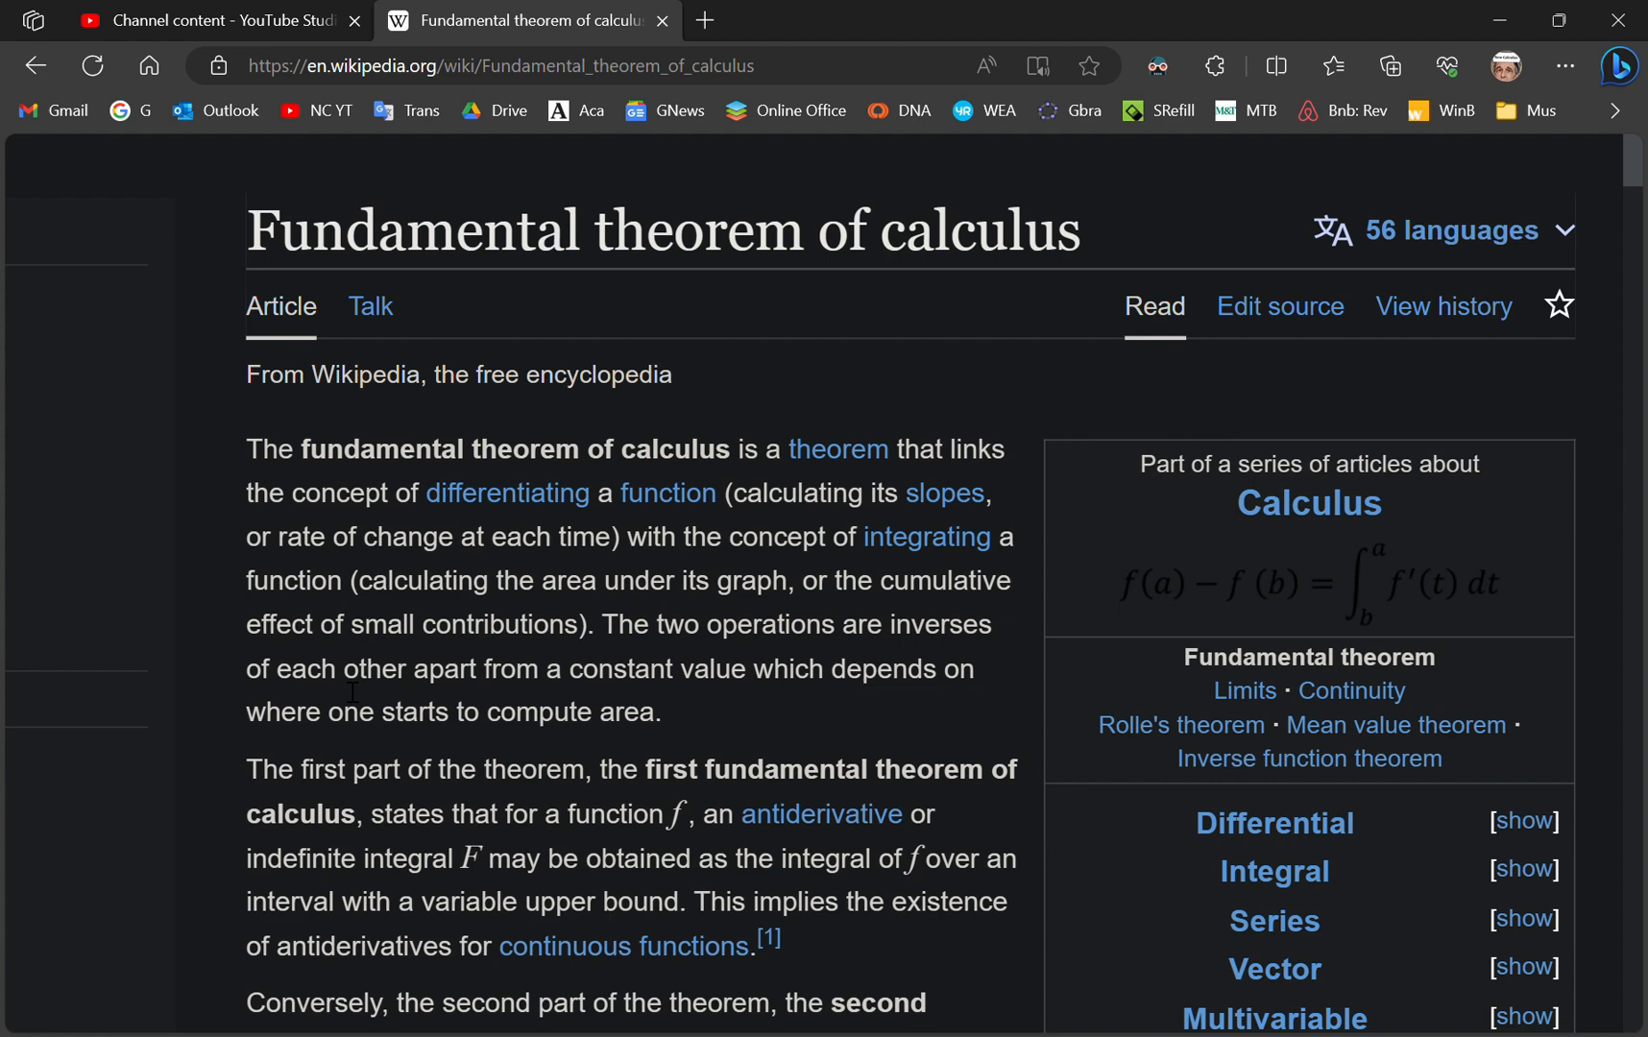
scroll("down", 3)
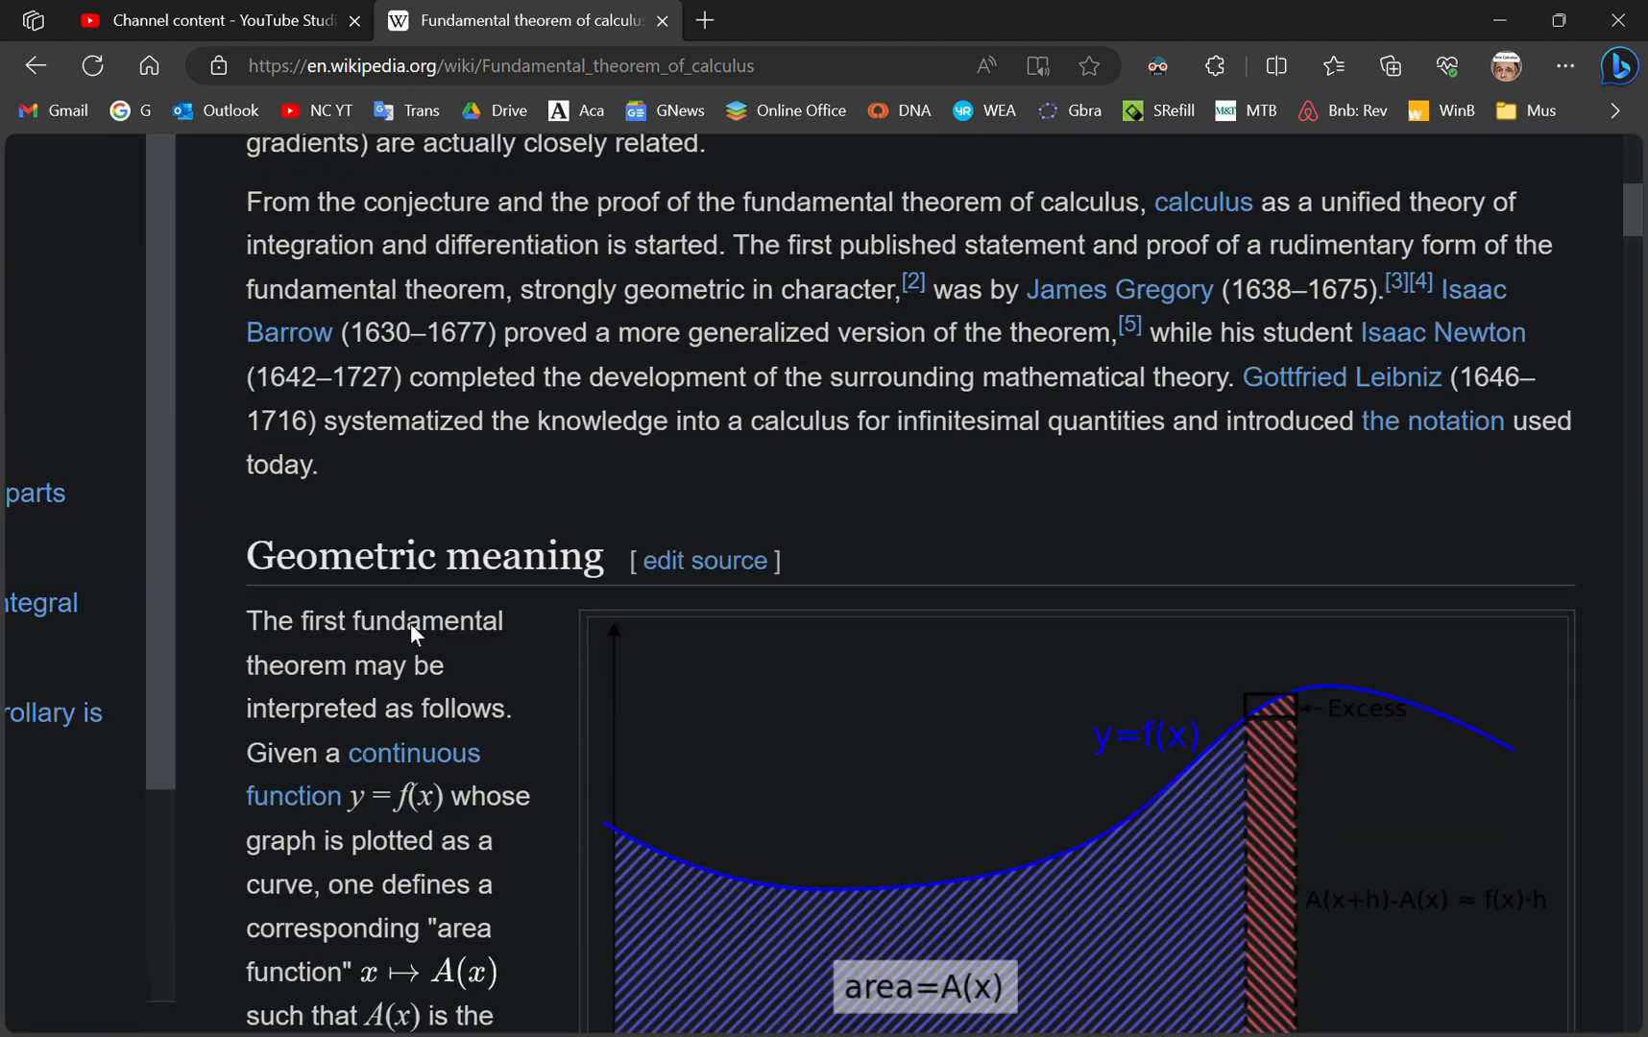
- Follow the Excess derivation down to A′(x)=f(x) and the Physical intuition heading
scroll("down", 3)
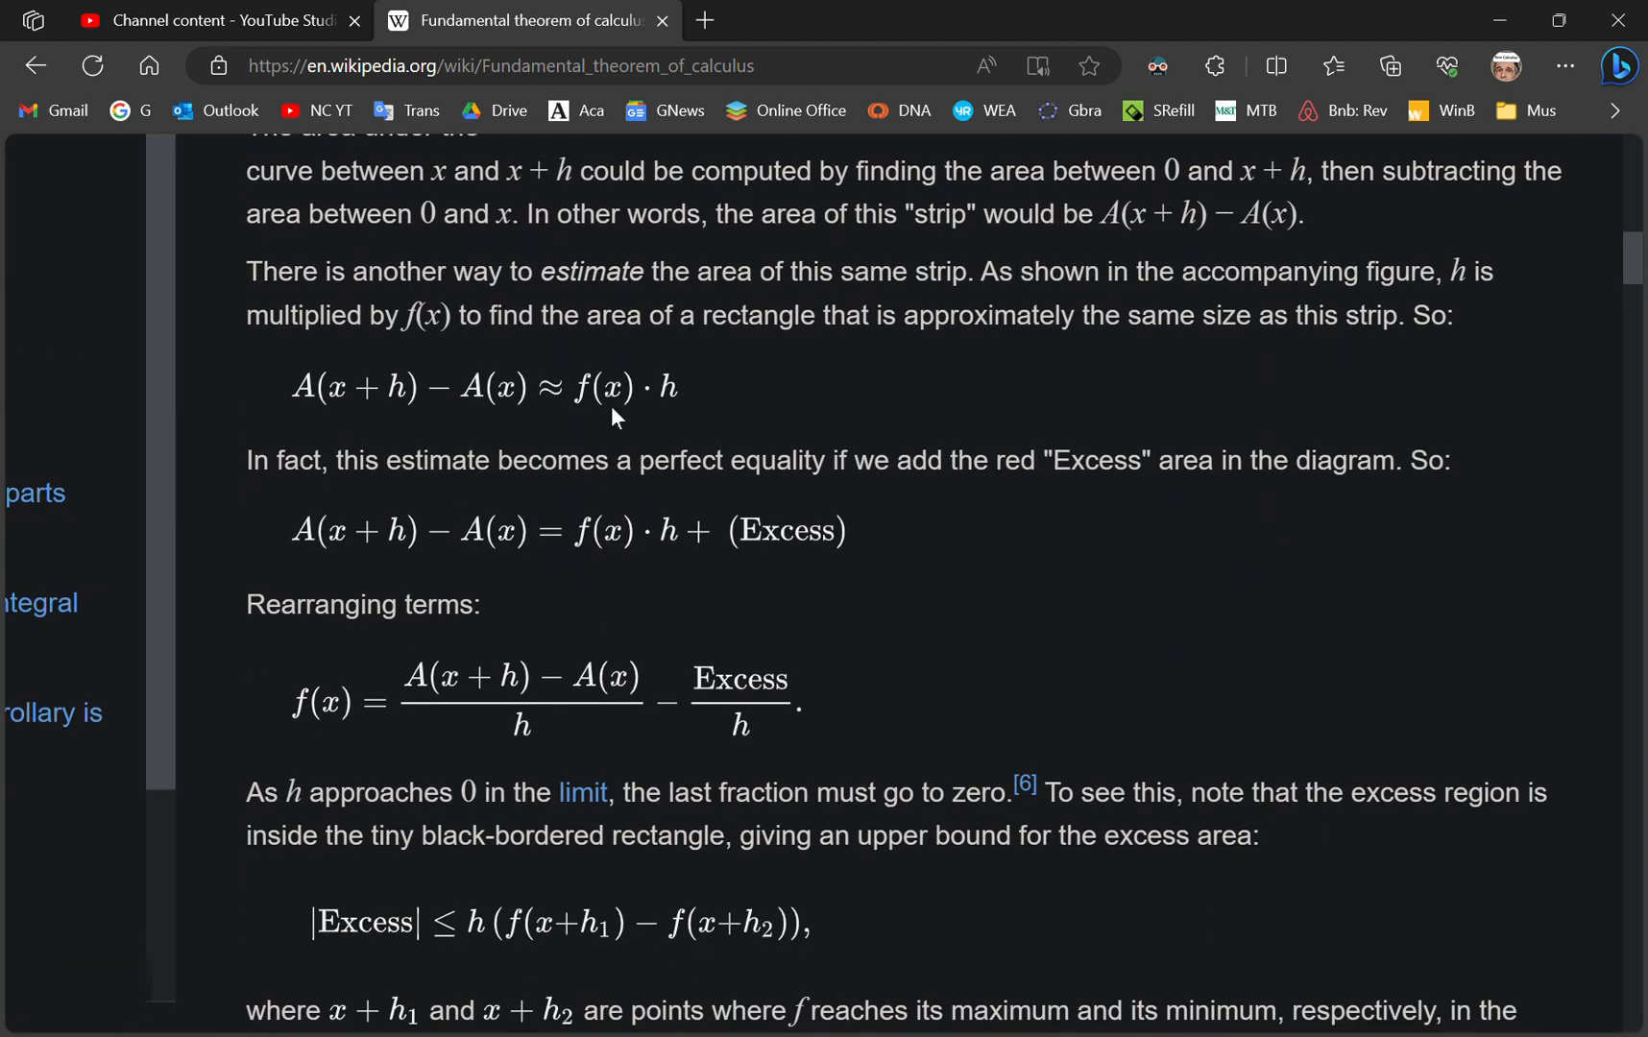
mouse_move(464, 489)
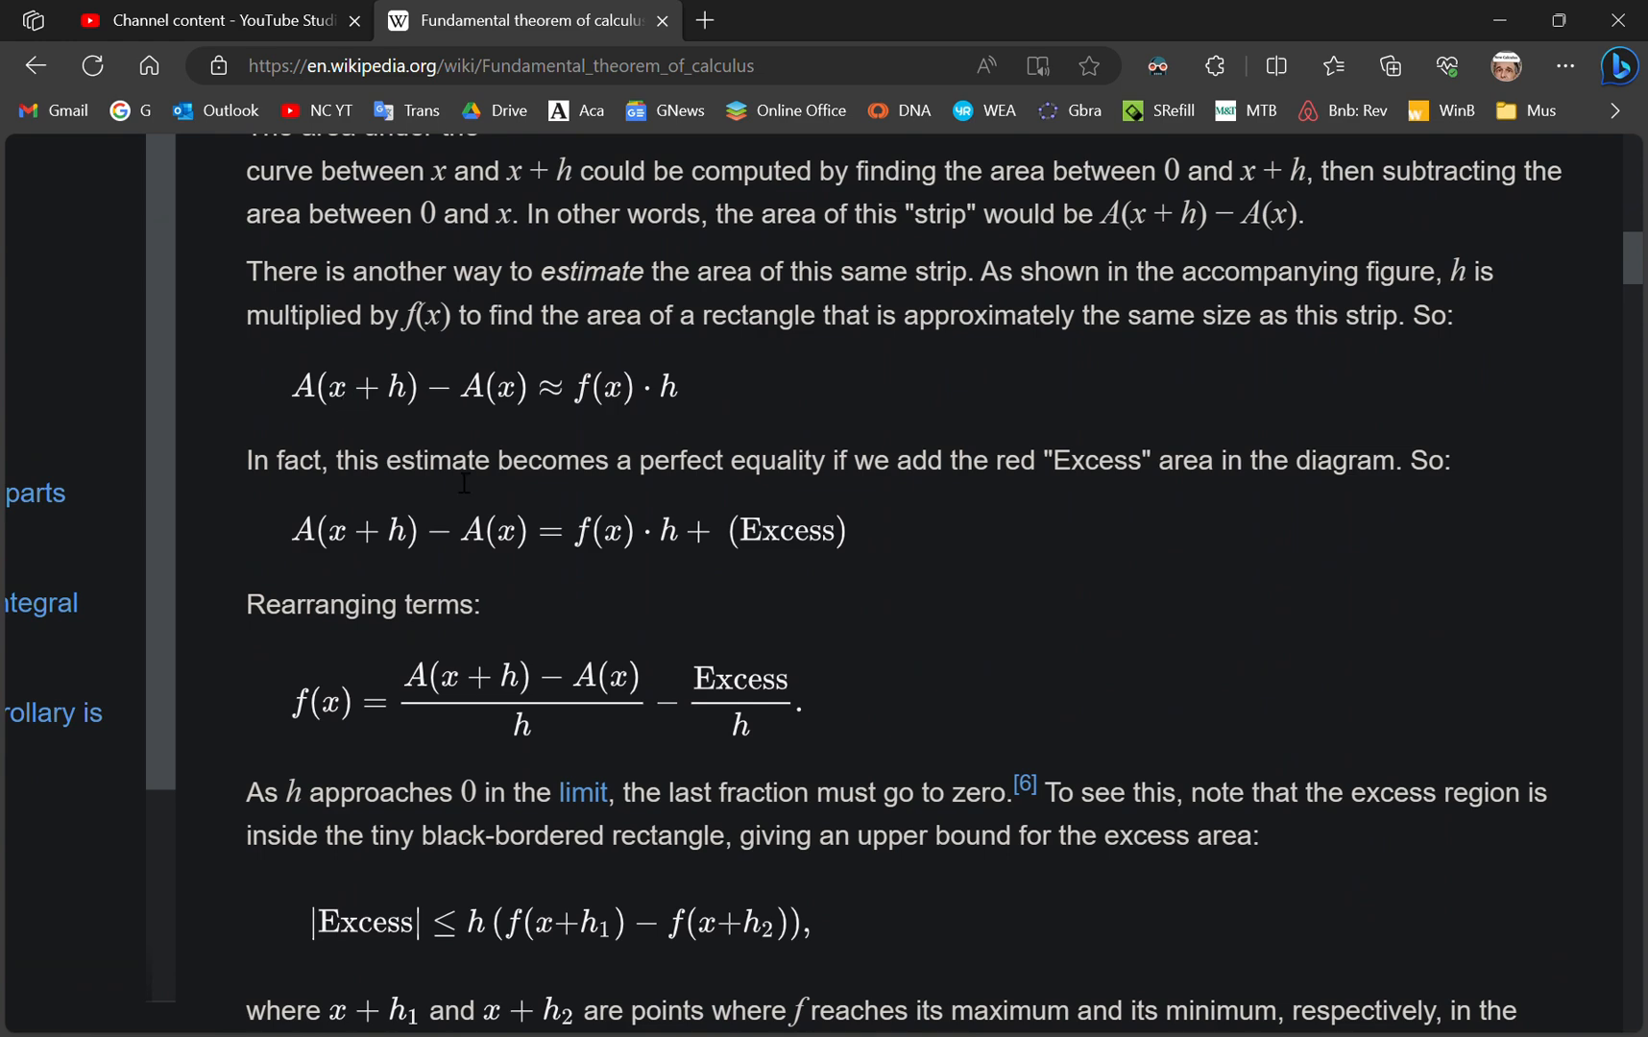
scroll("down", 3)
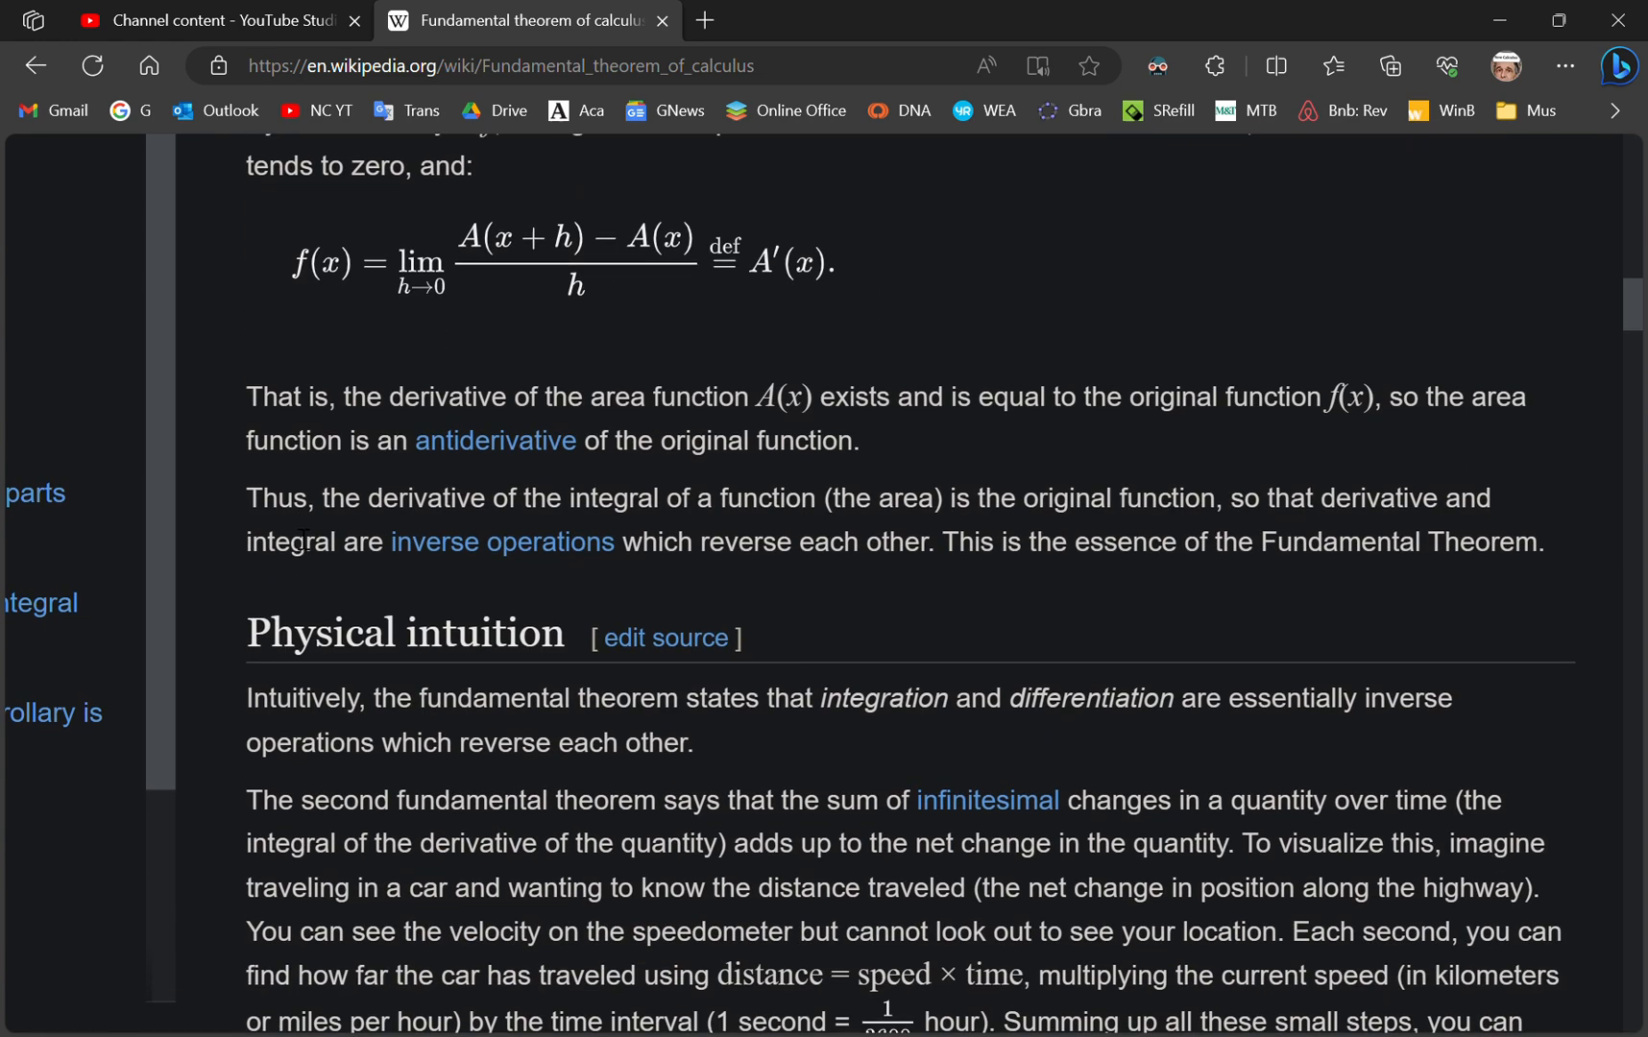
scroll("down", 3)
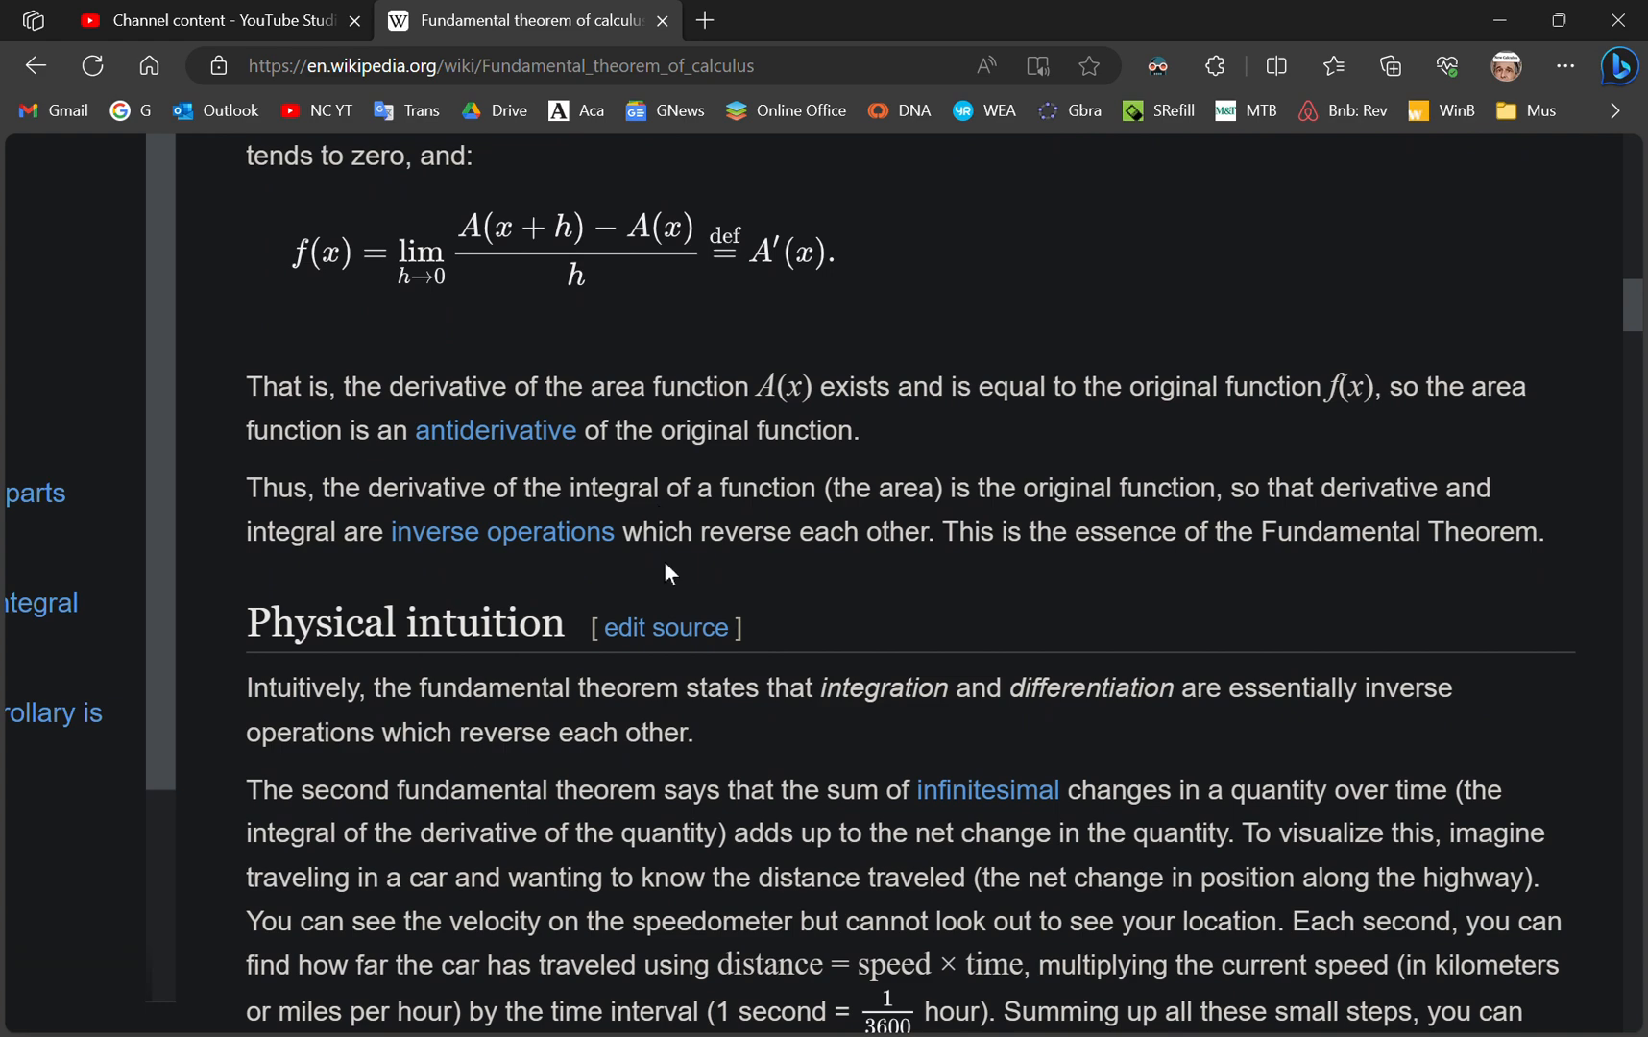
mouse_move(693, 534)
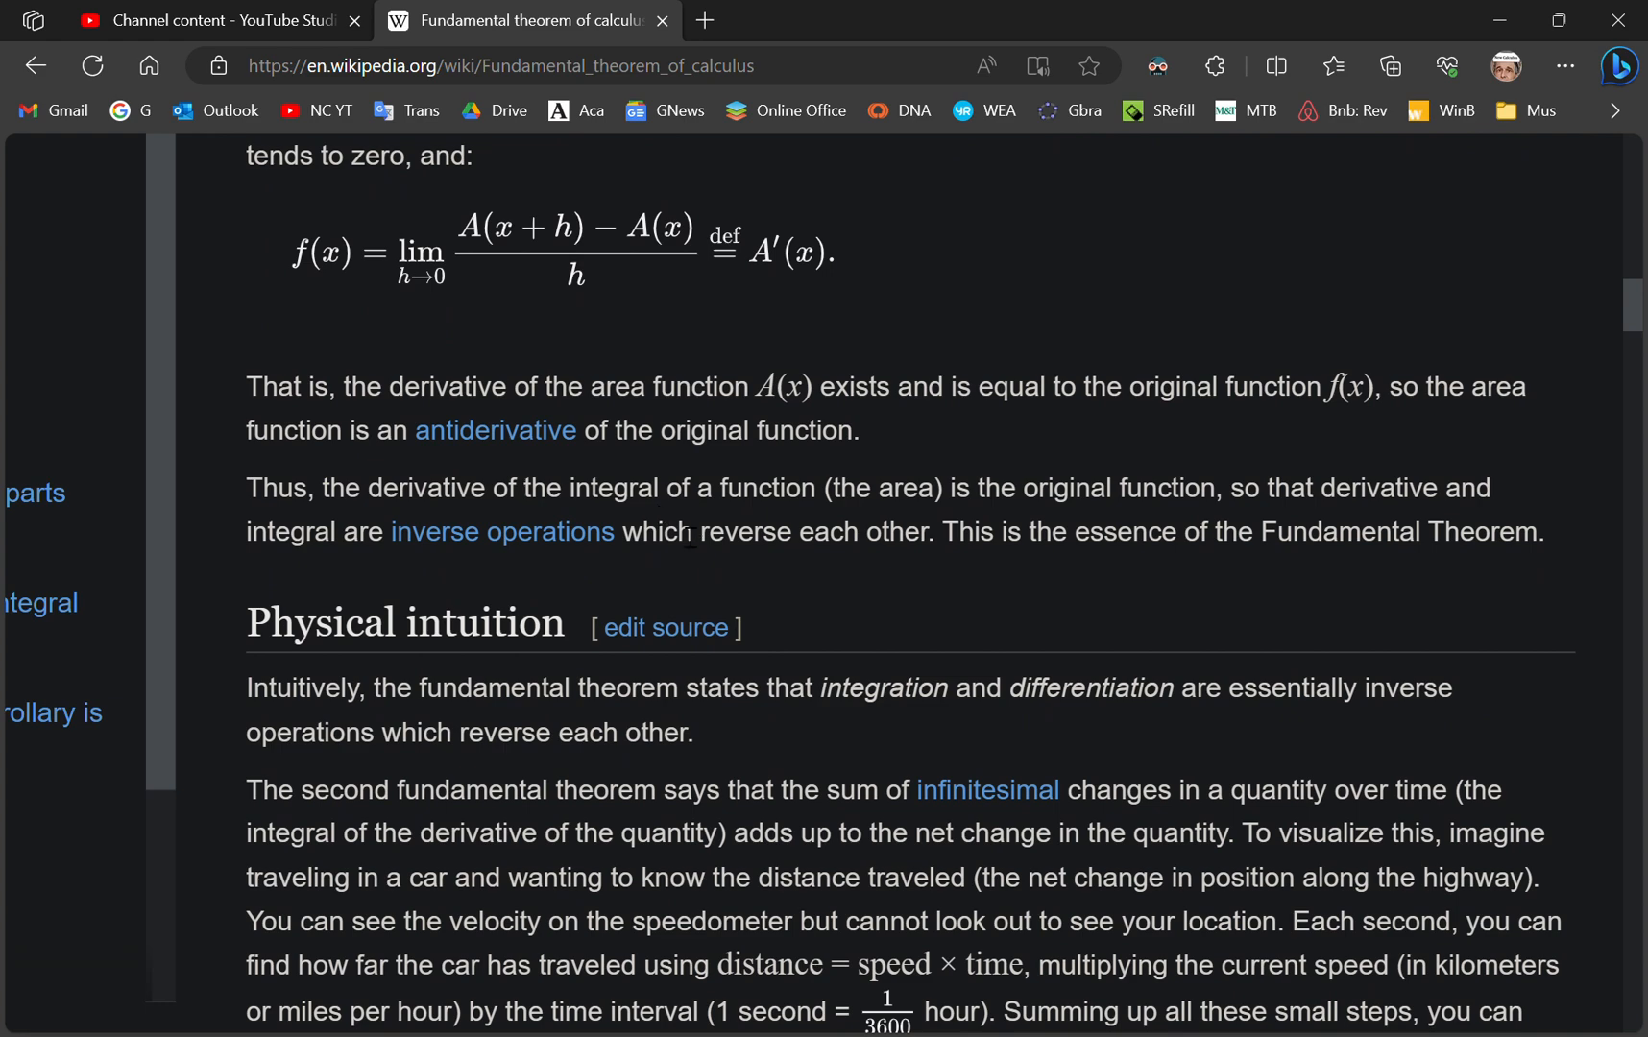
- Scroll through Physical intuition, Formal statements and First part to the Corollary animation
scroll("down", 3)
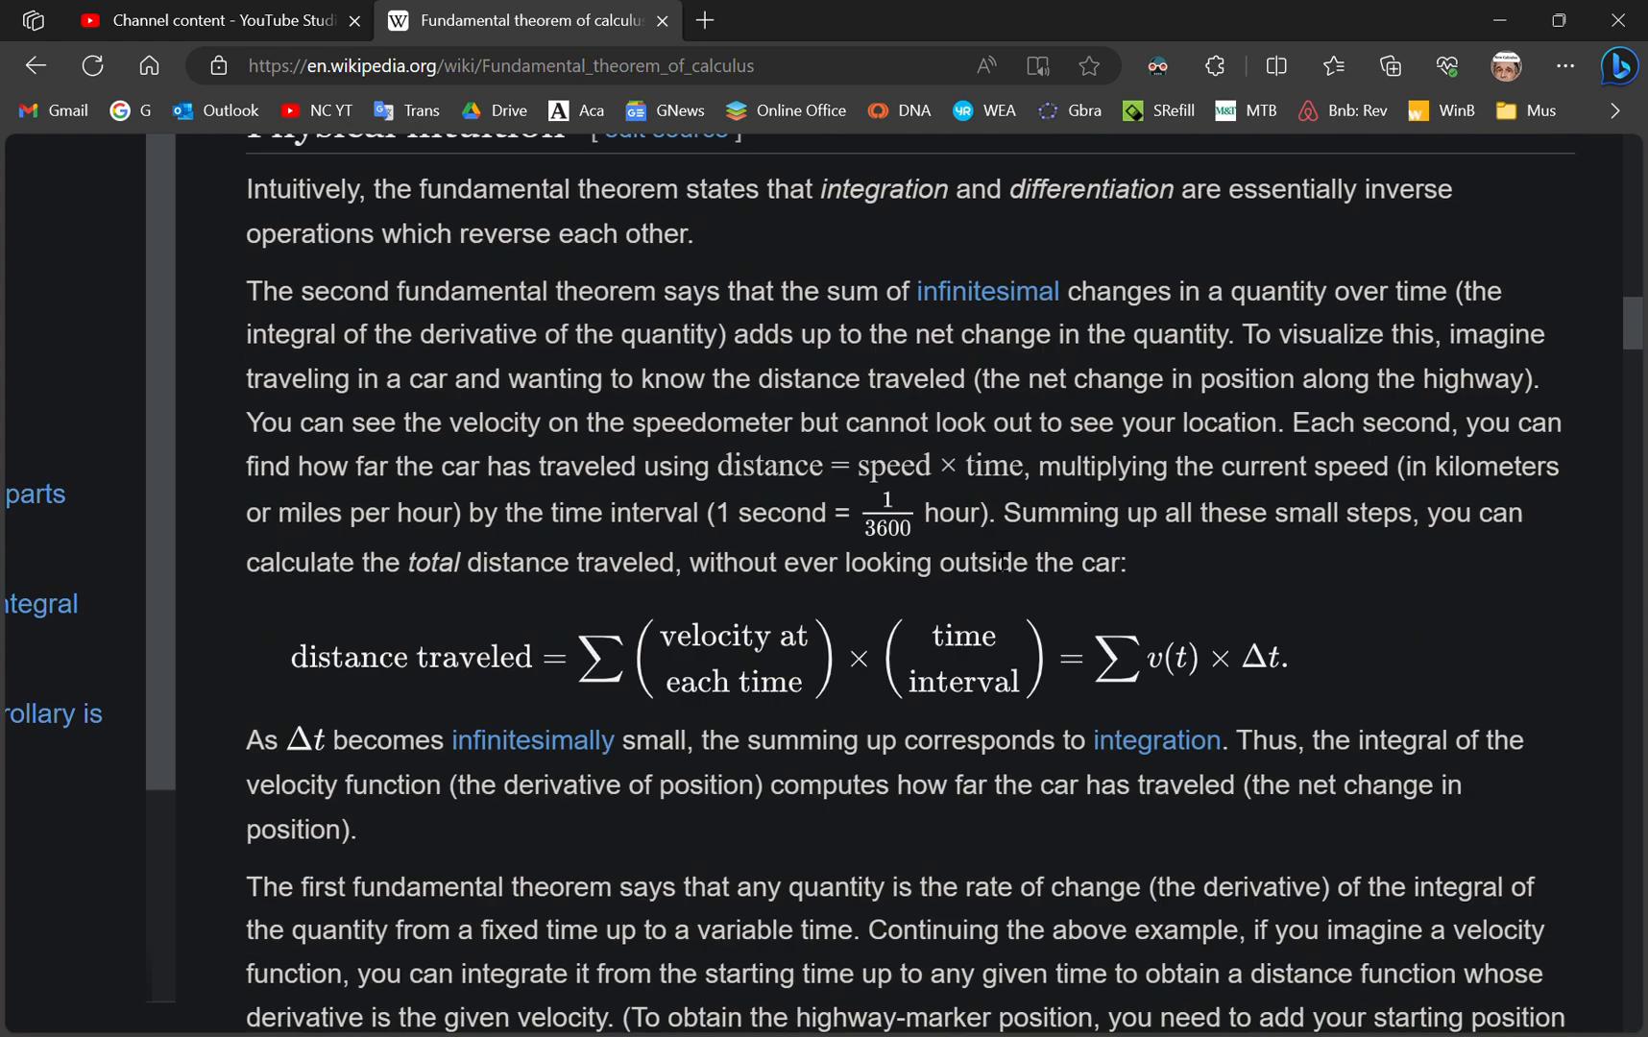
mouse_move(1000, 259)
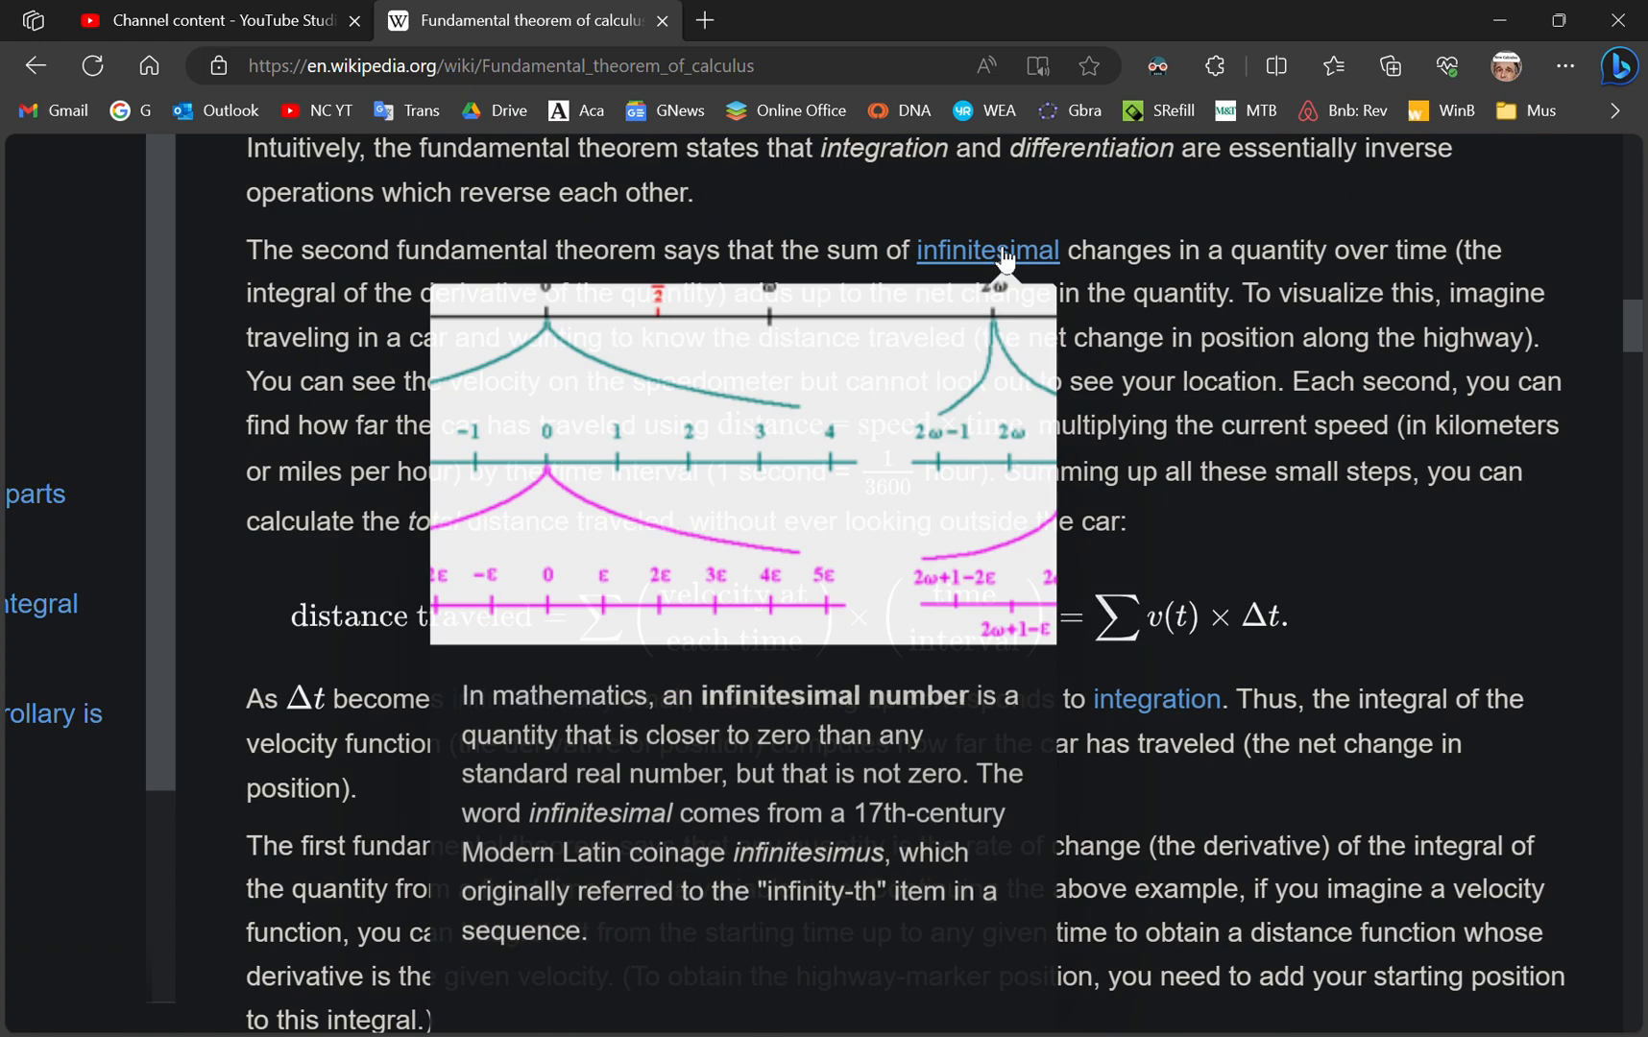
mouse_move(479, 567)
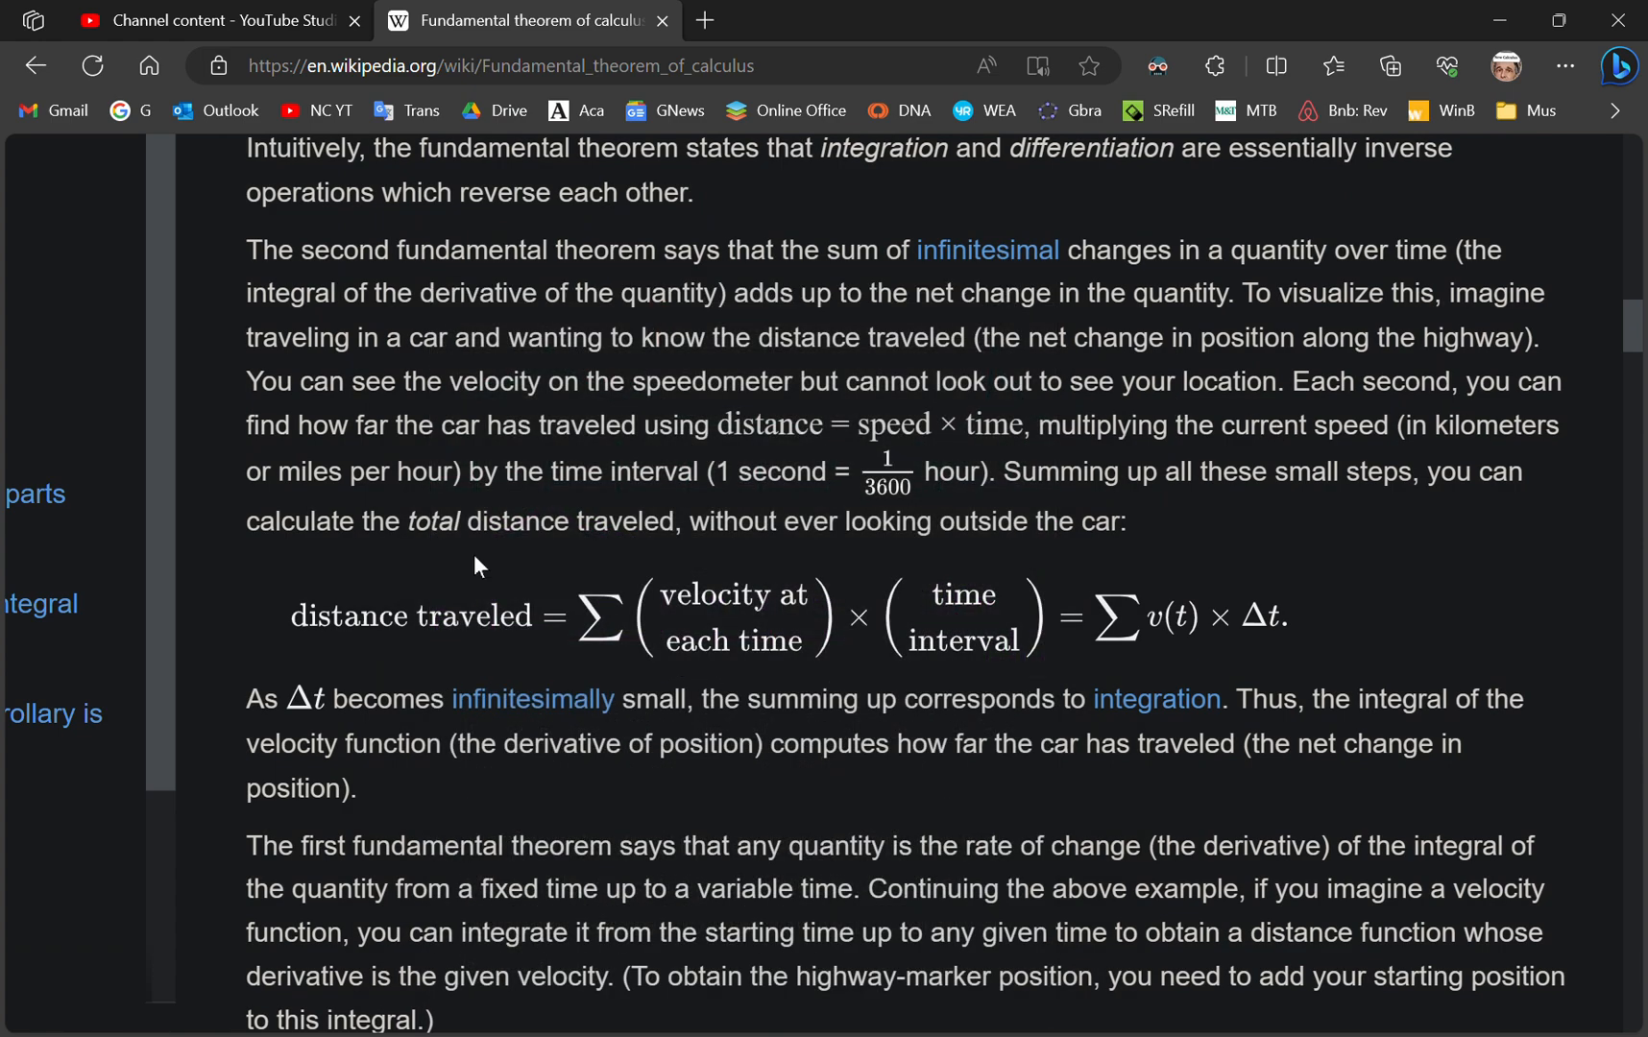
scroll("down", 3)
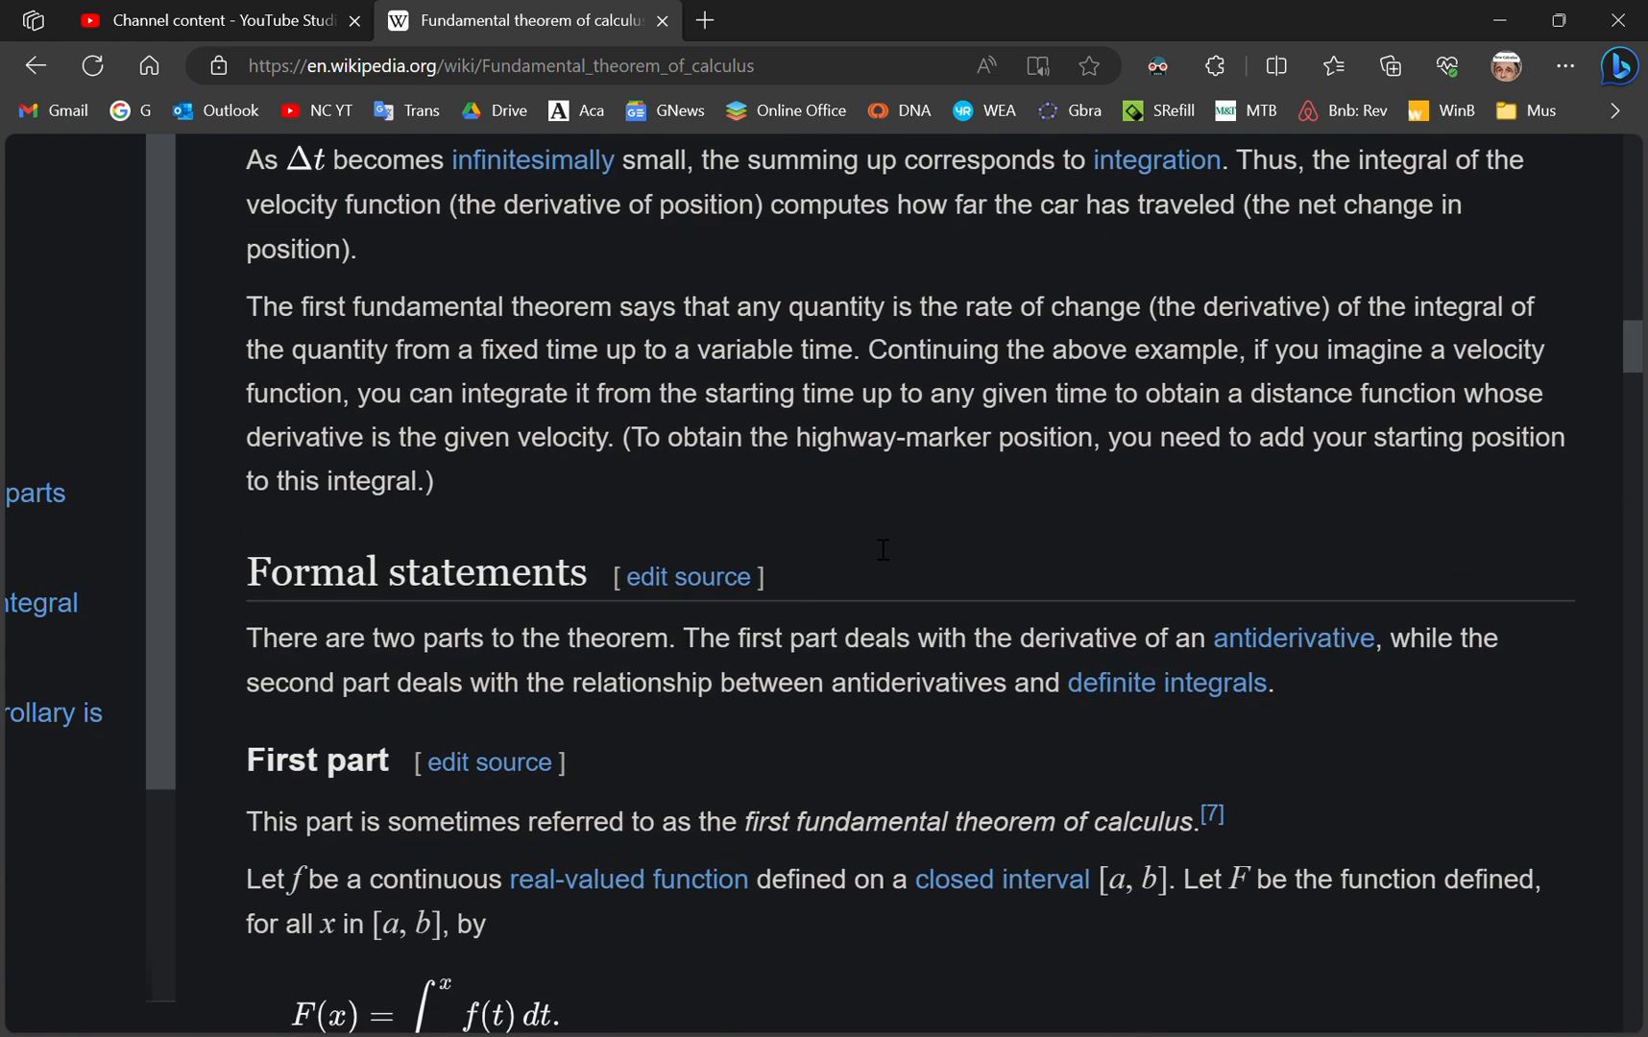
scroll("down", 3)
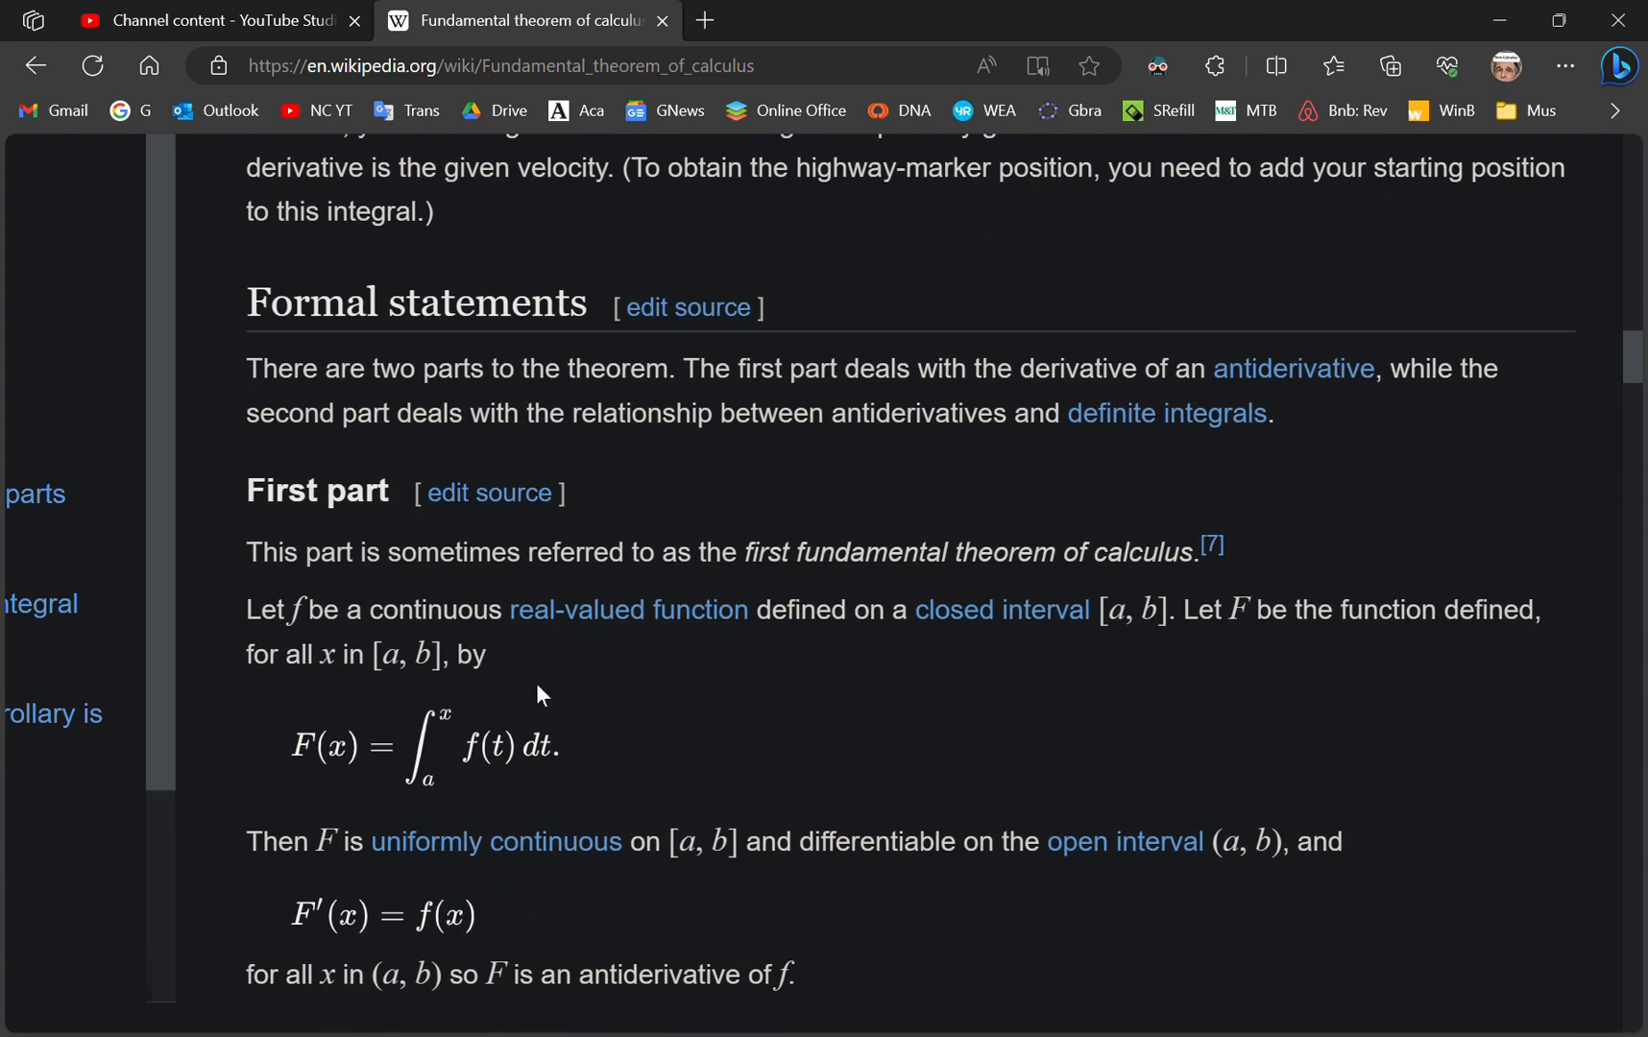
scroll("down", 3)
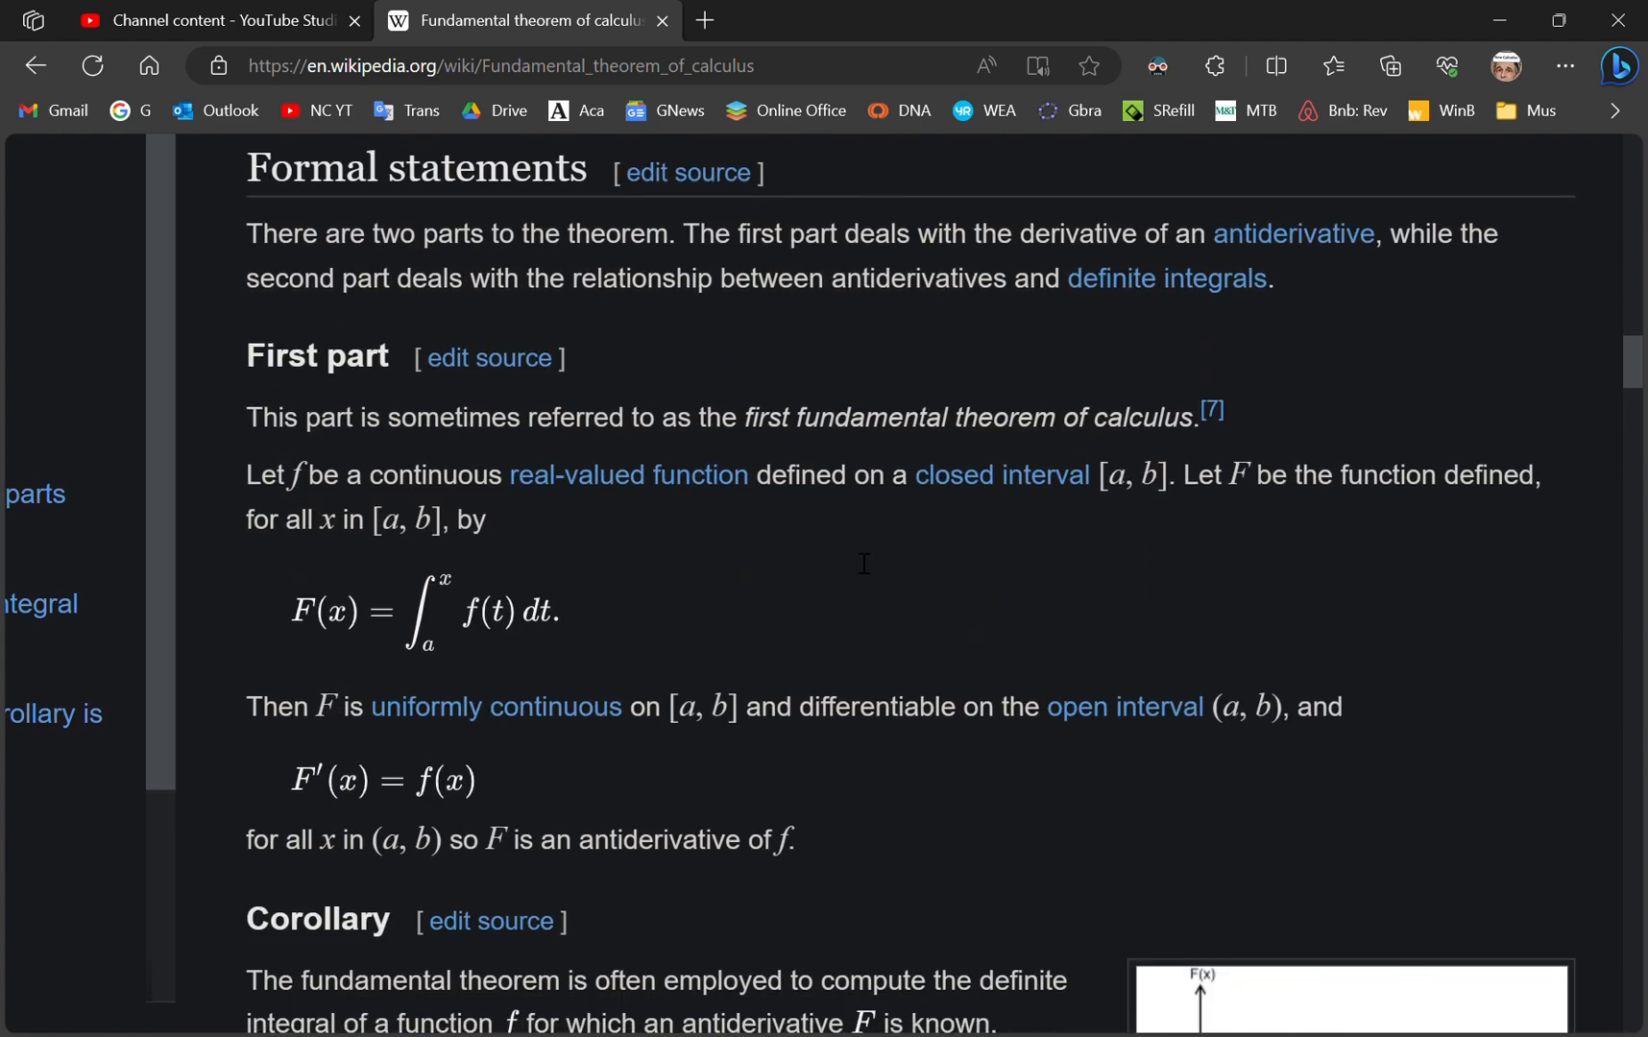
scroll("down", 3)
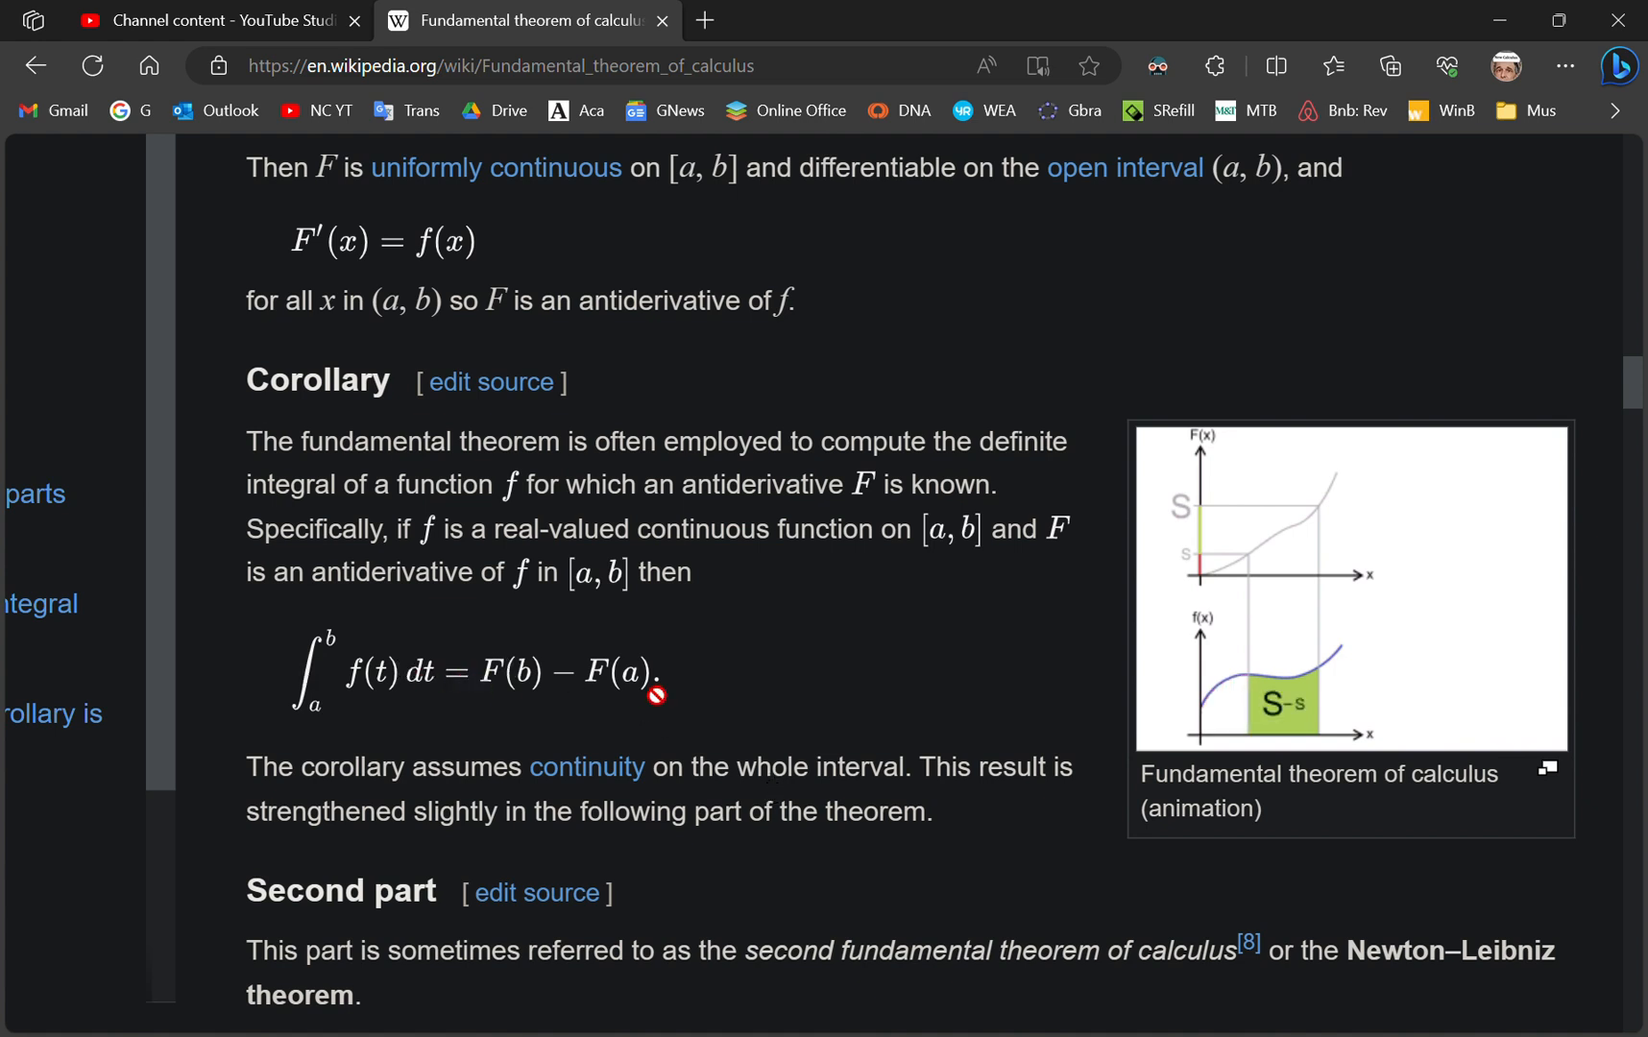
mouse_move(658, 707)
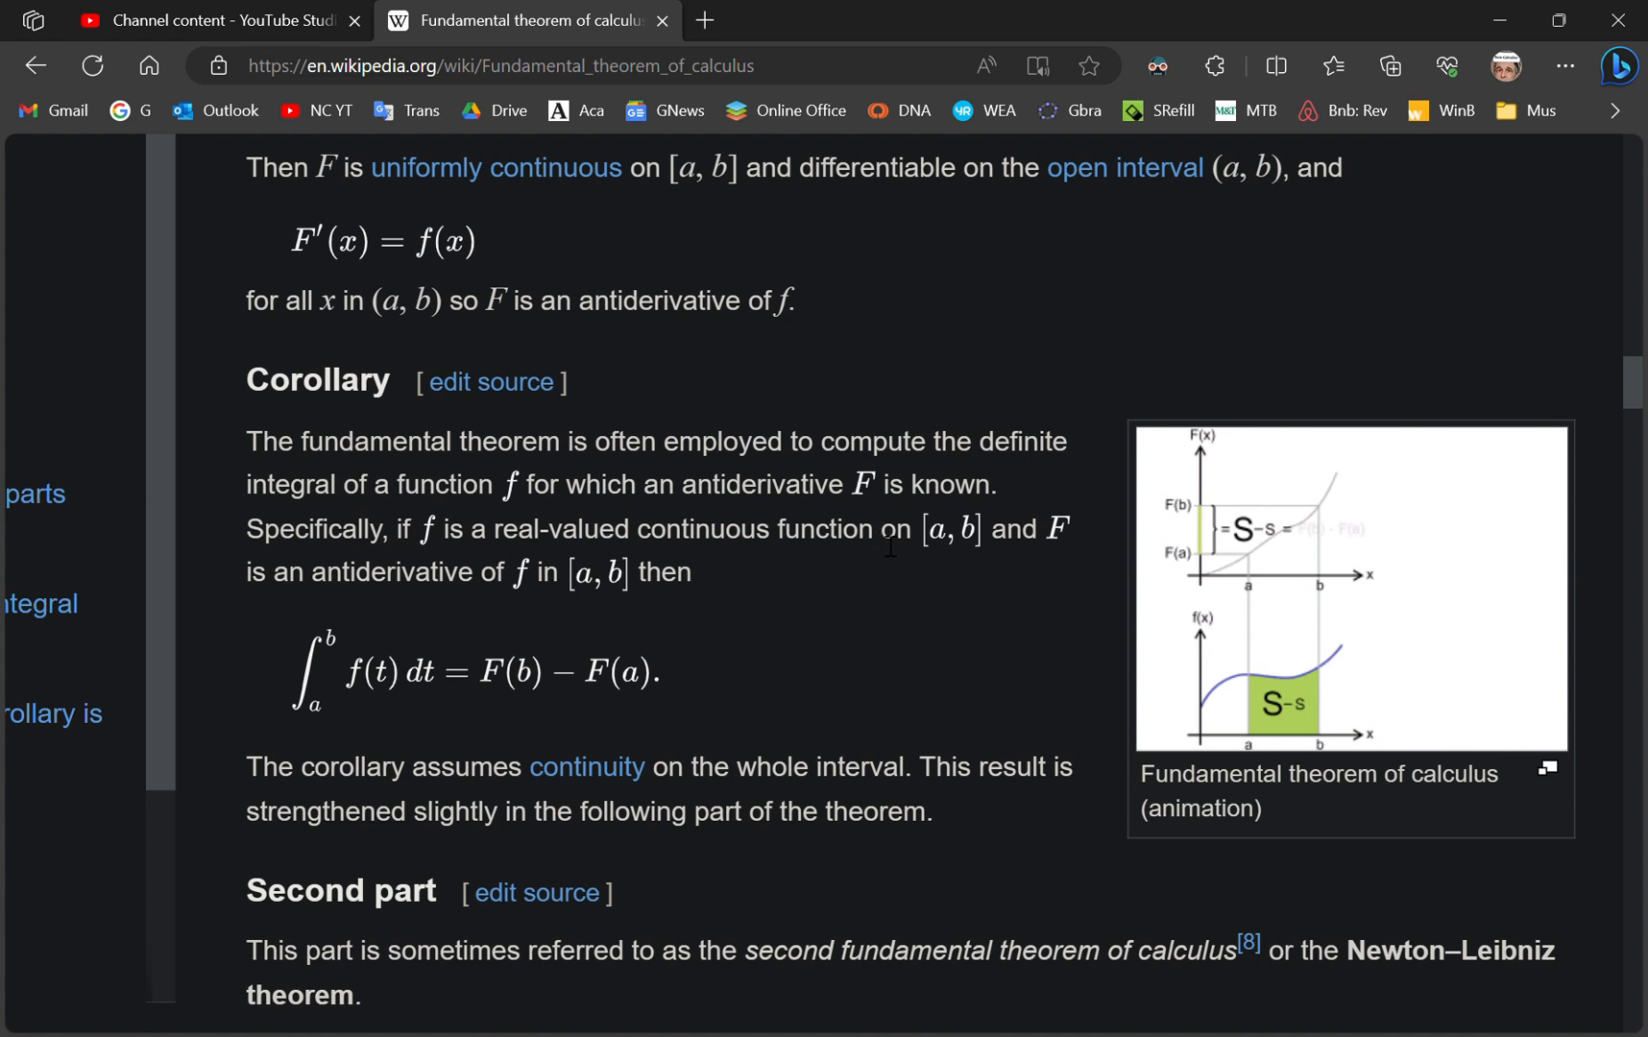
left_click_drag(429, 528, 870, 529)
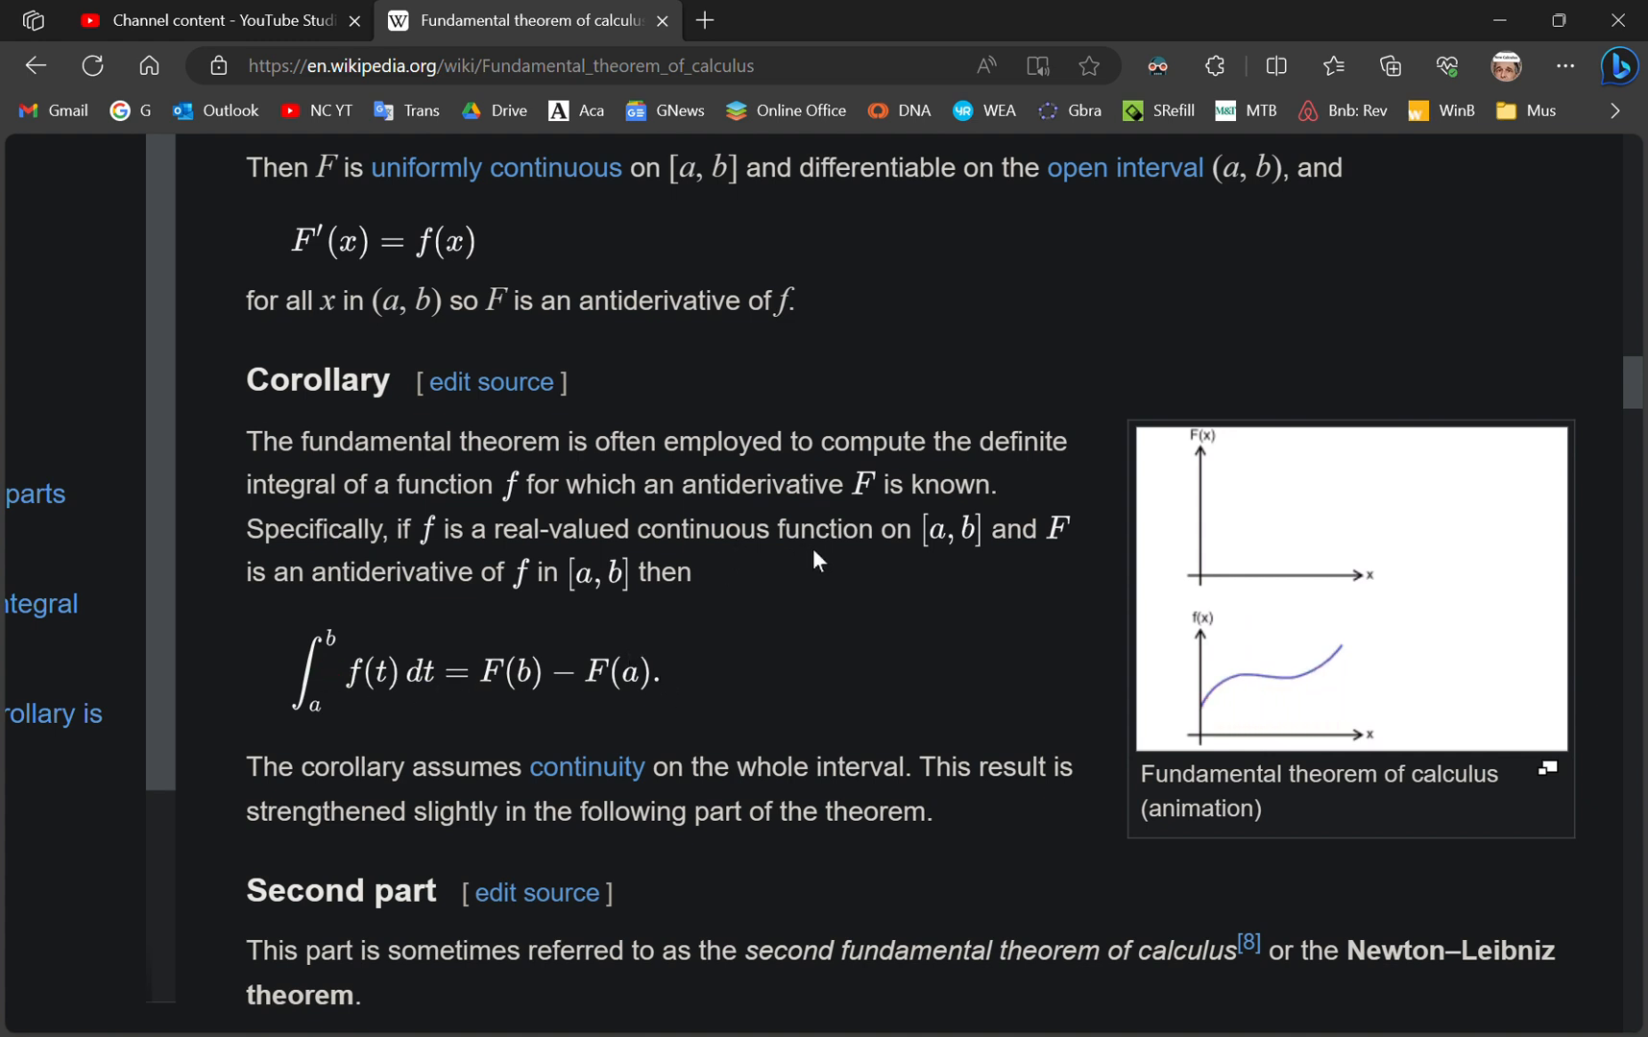
mouse_move(776, 625)
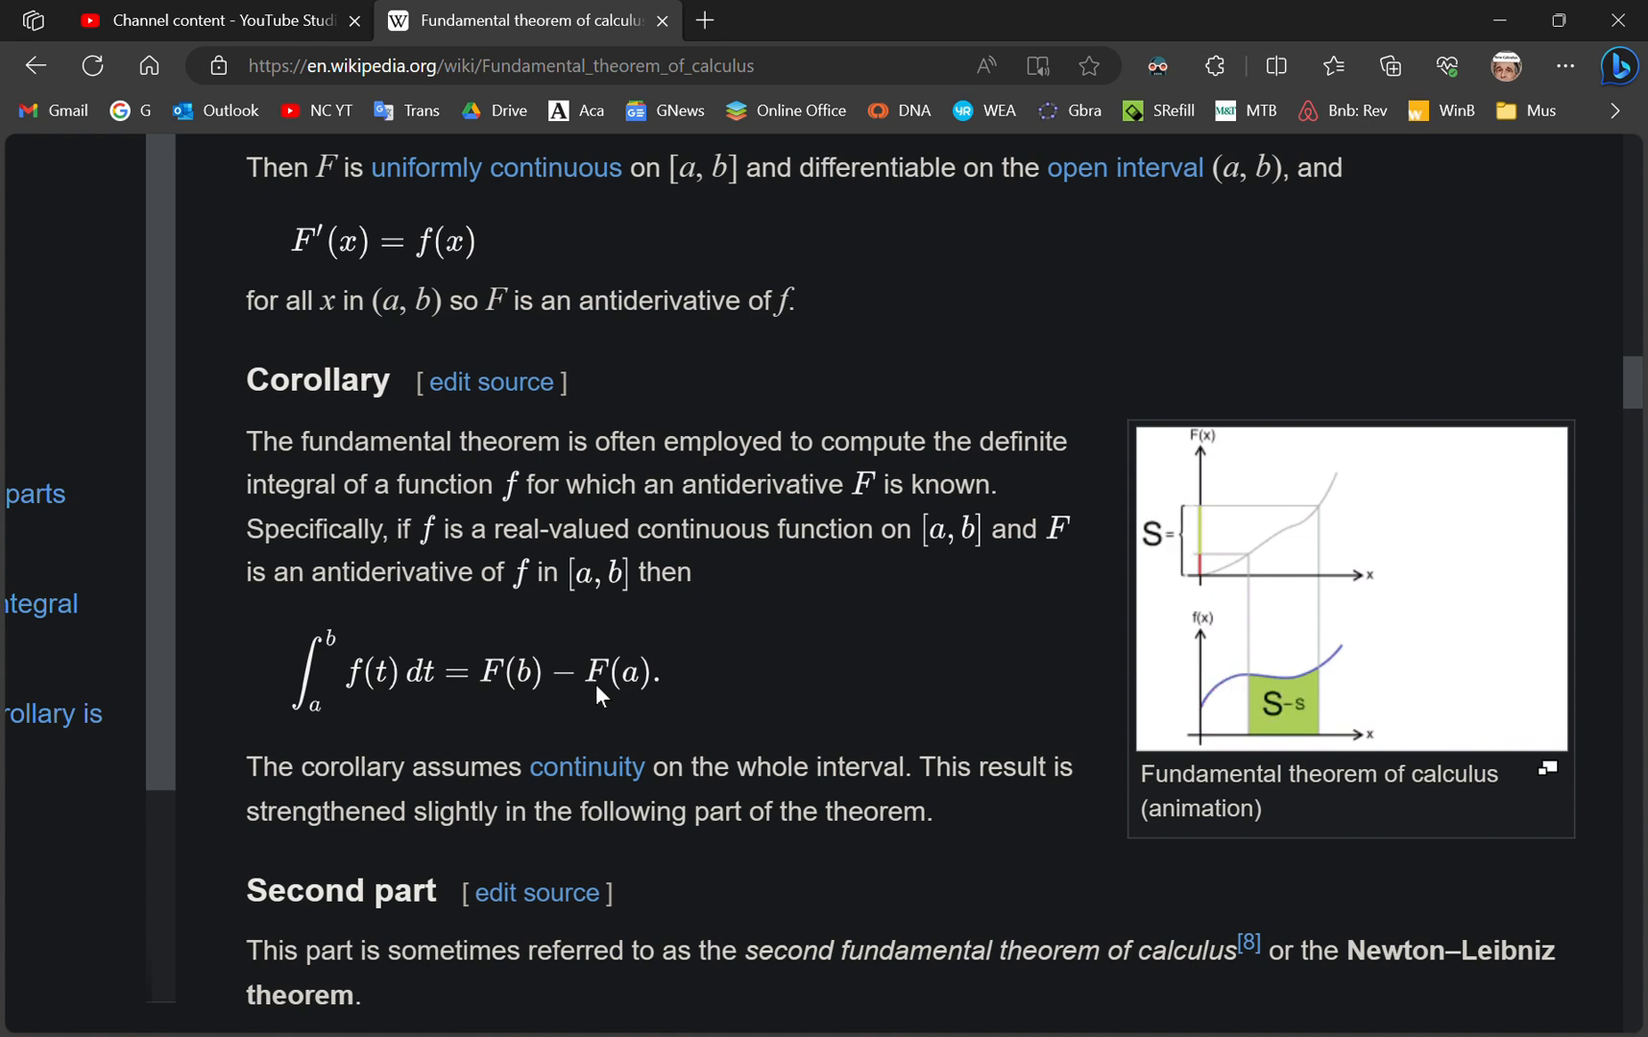
scroll("down", 3)
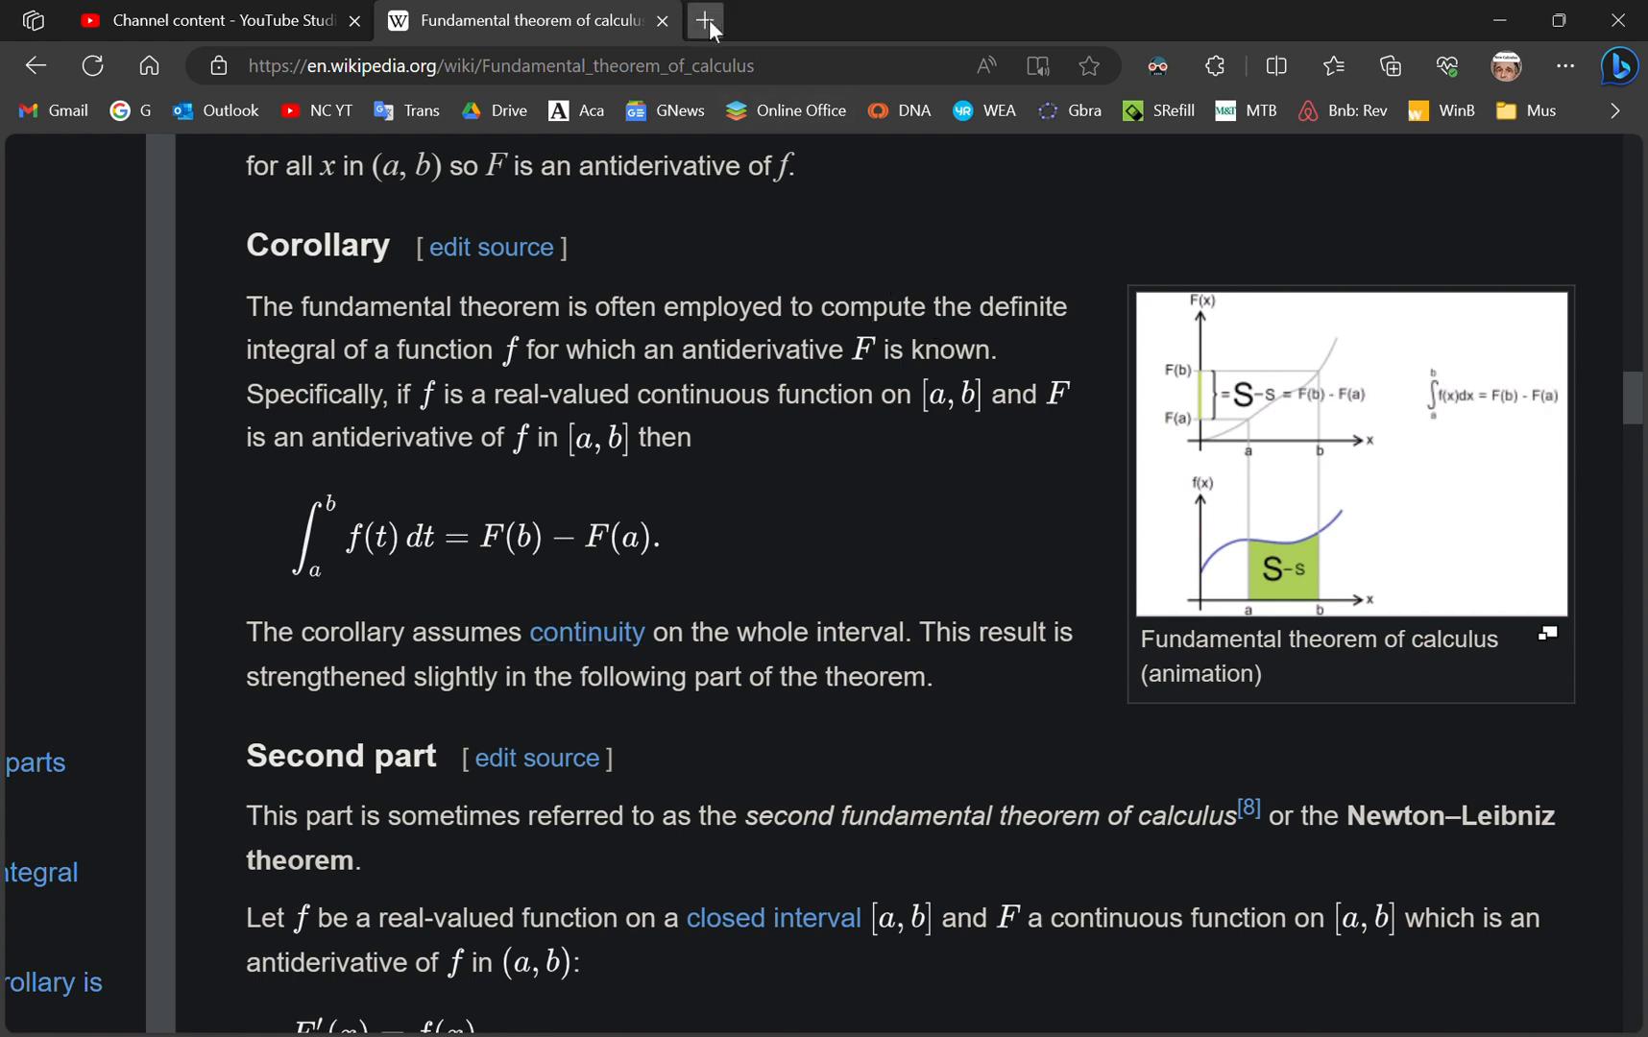
- Open John Gabriel's Academia.edu profile in a new tab and scroll to his Papers
left_click(709, 21)
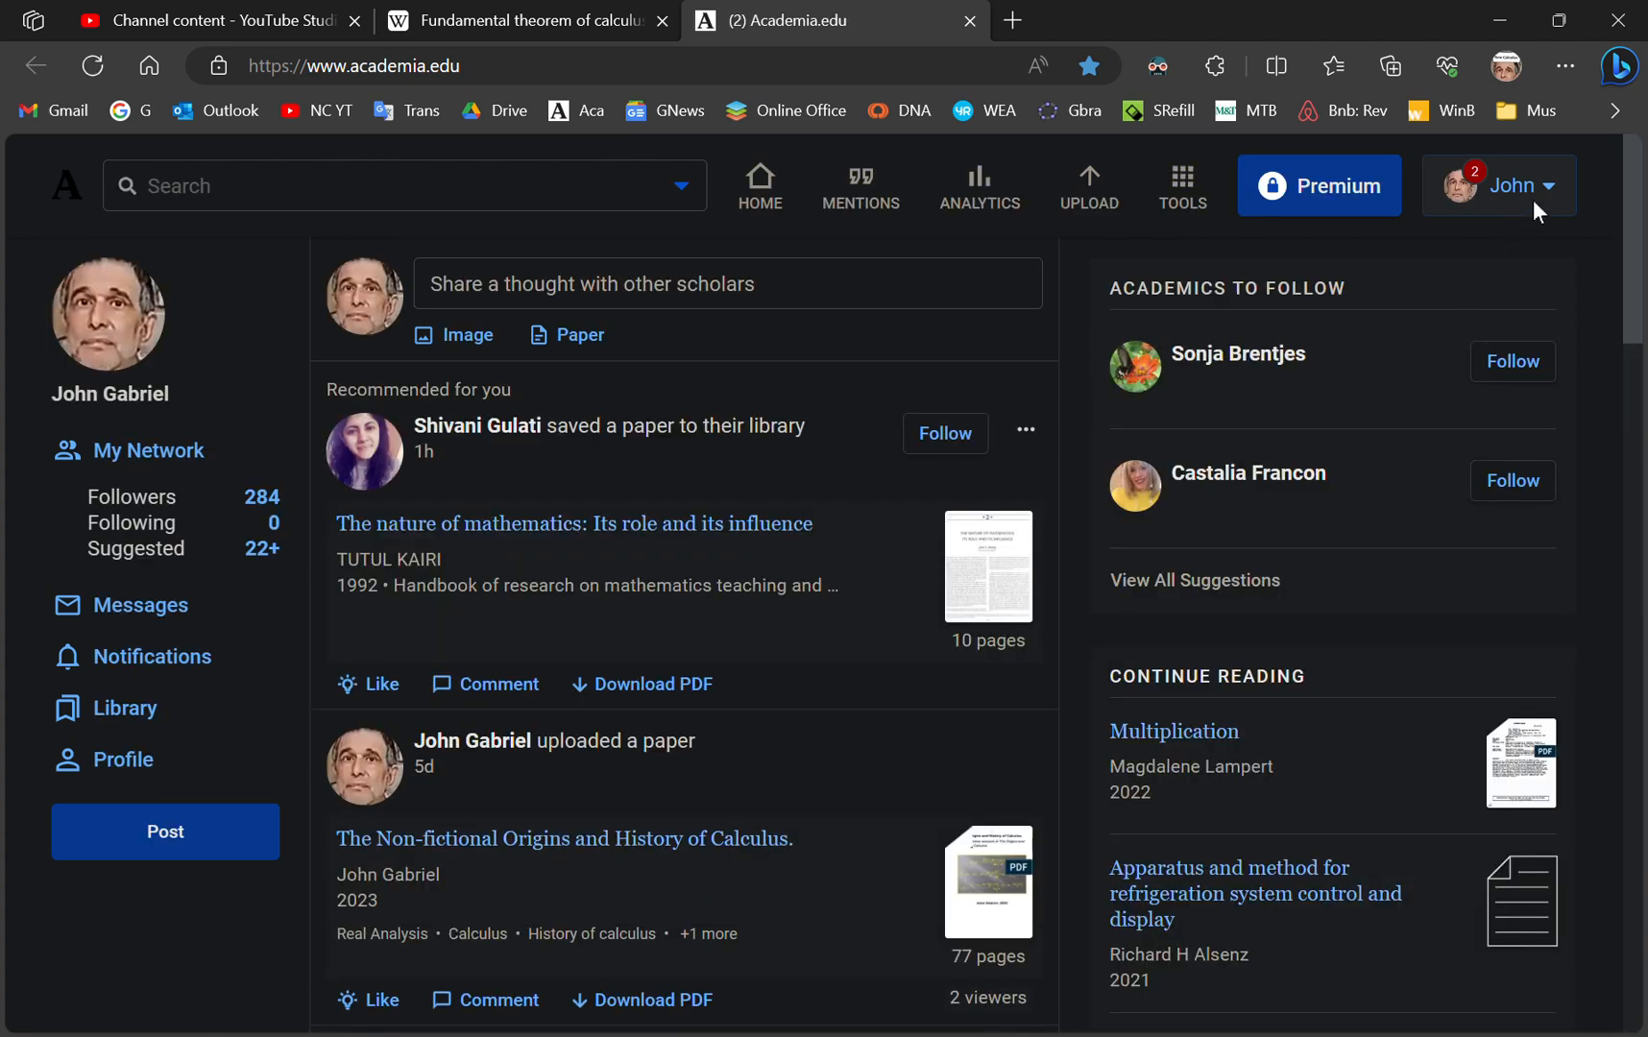
left_click(1513, 185)
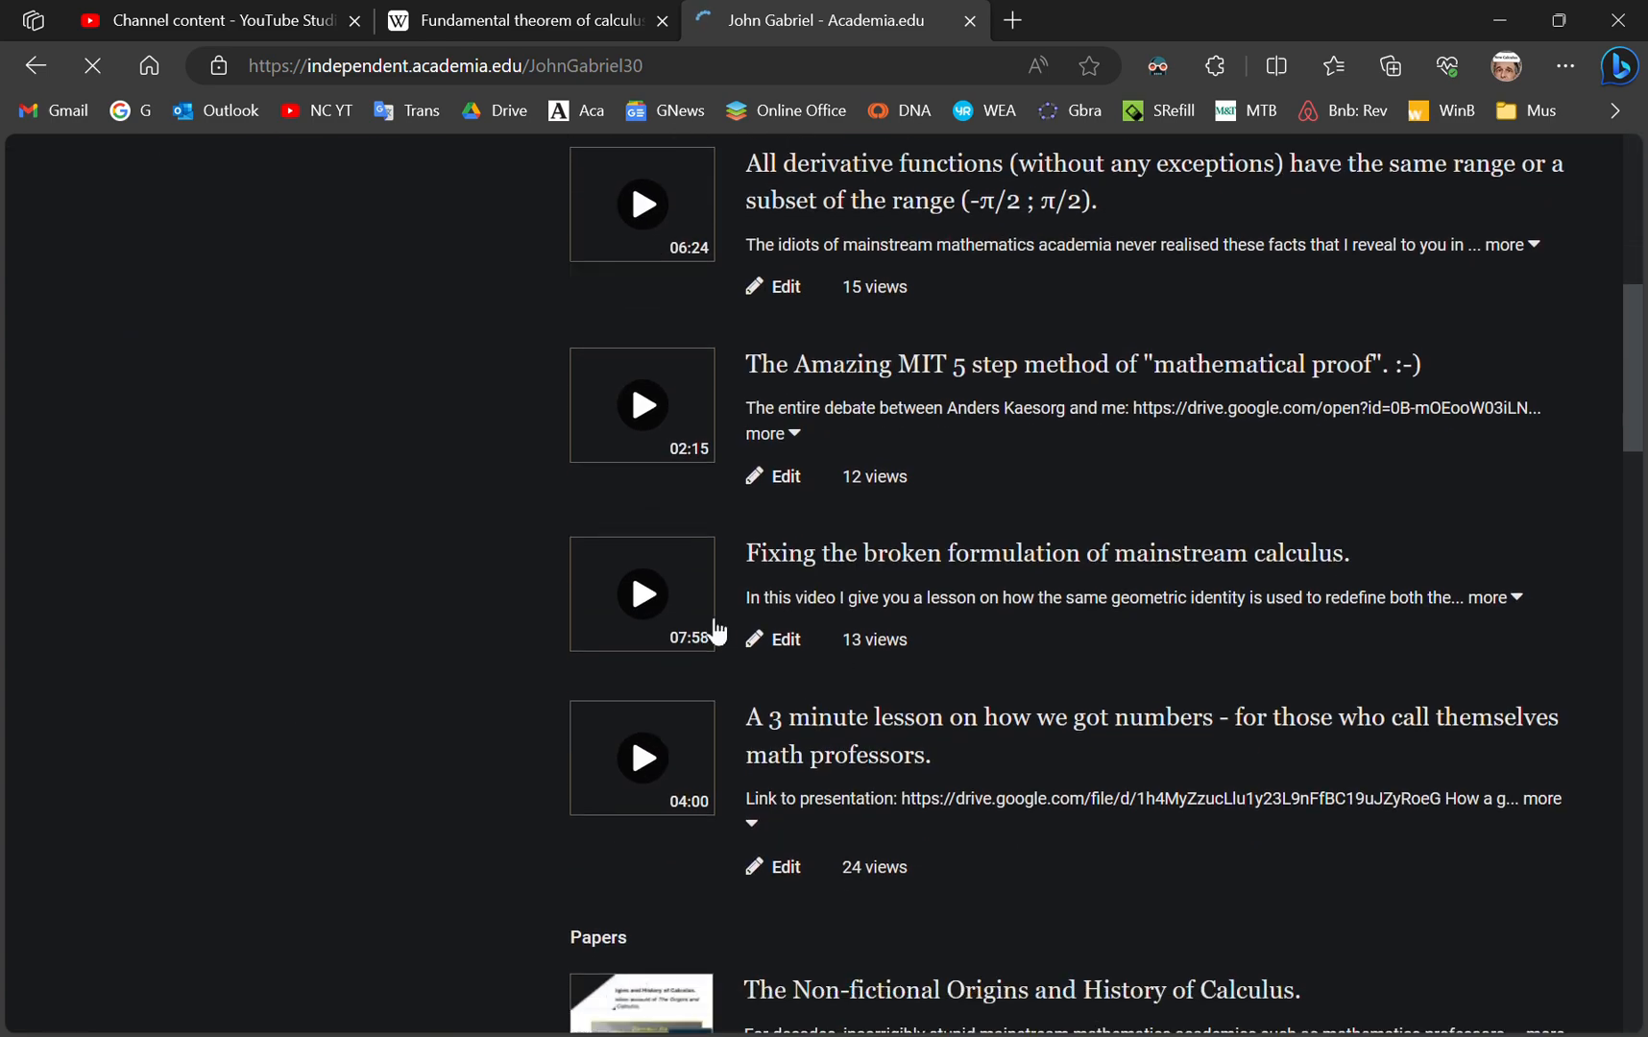
scroll("down", 3)
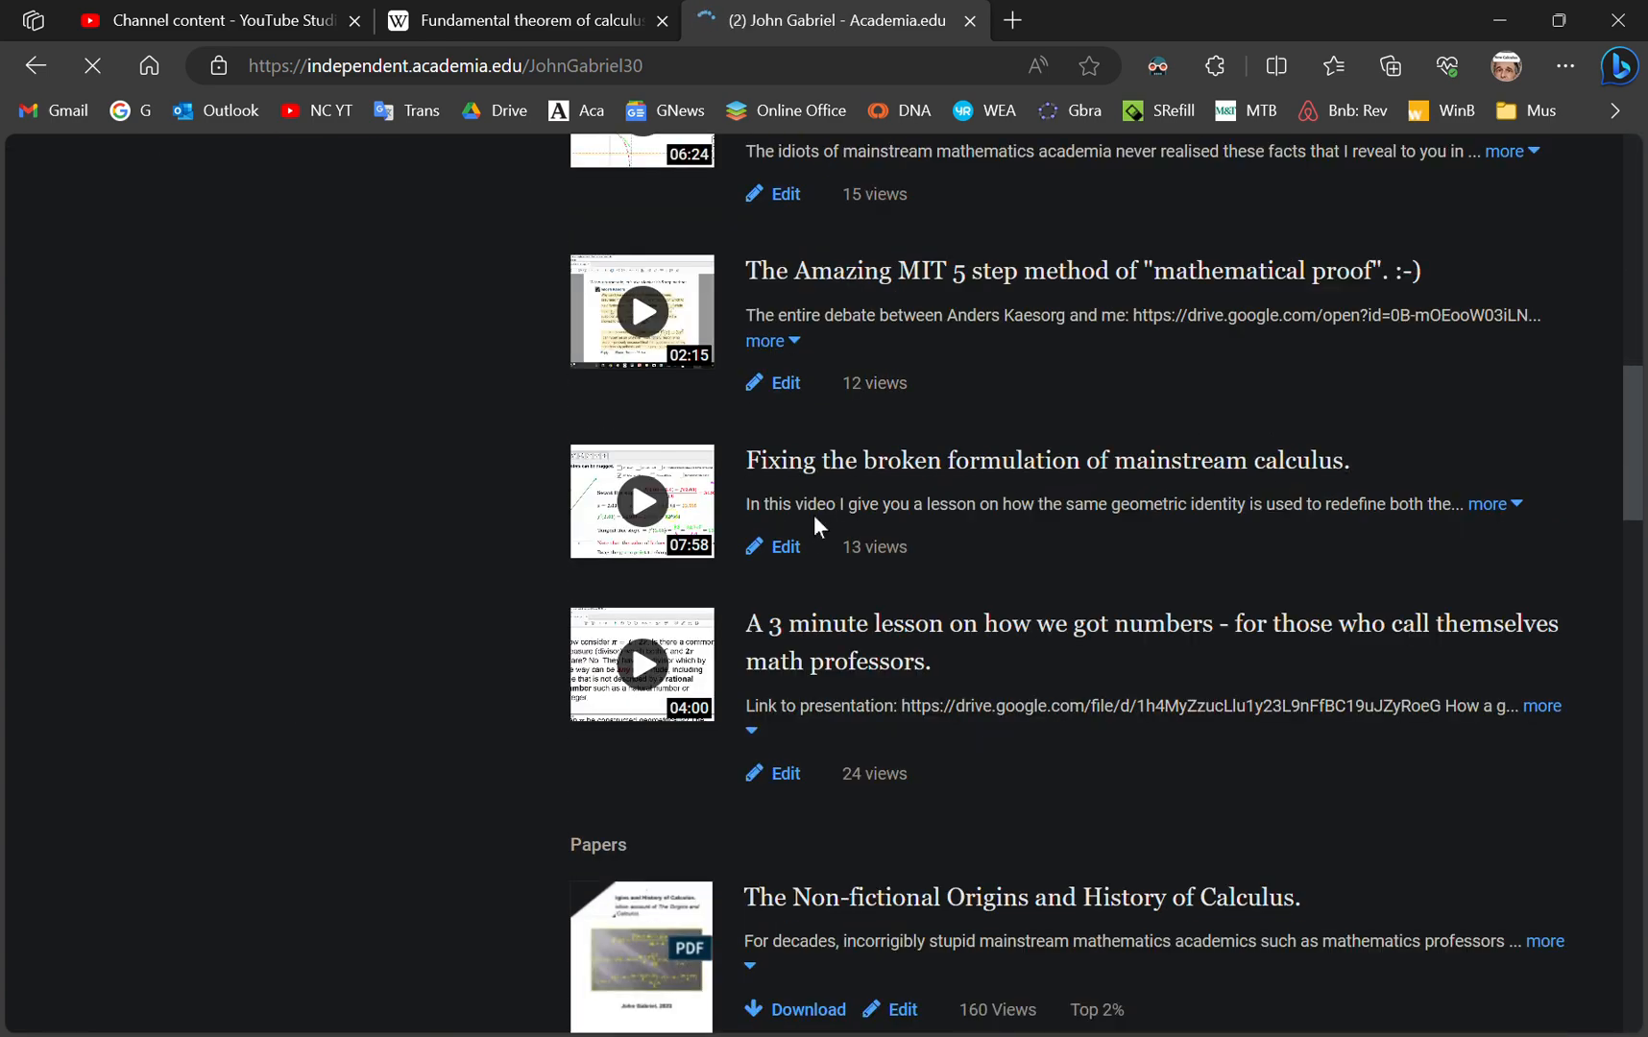
scroll("down", 3)
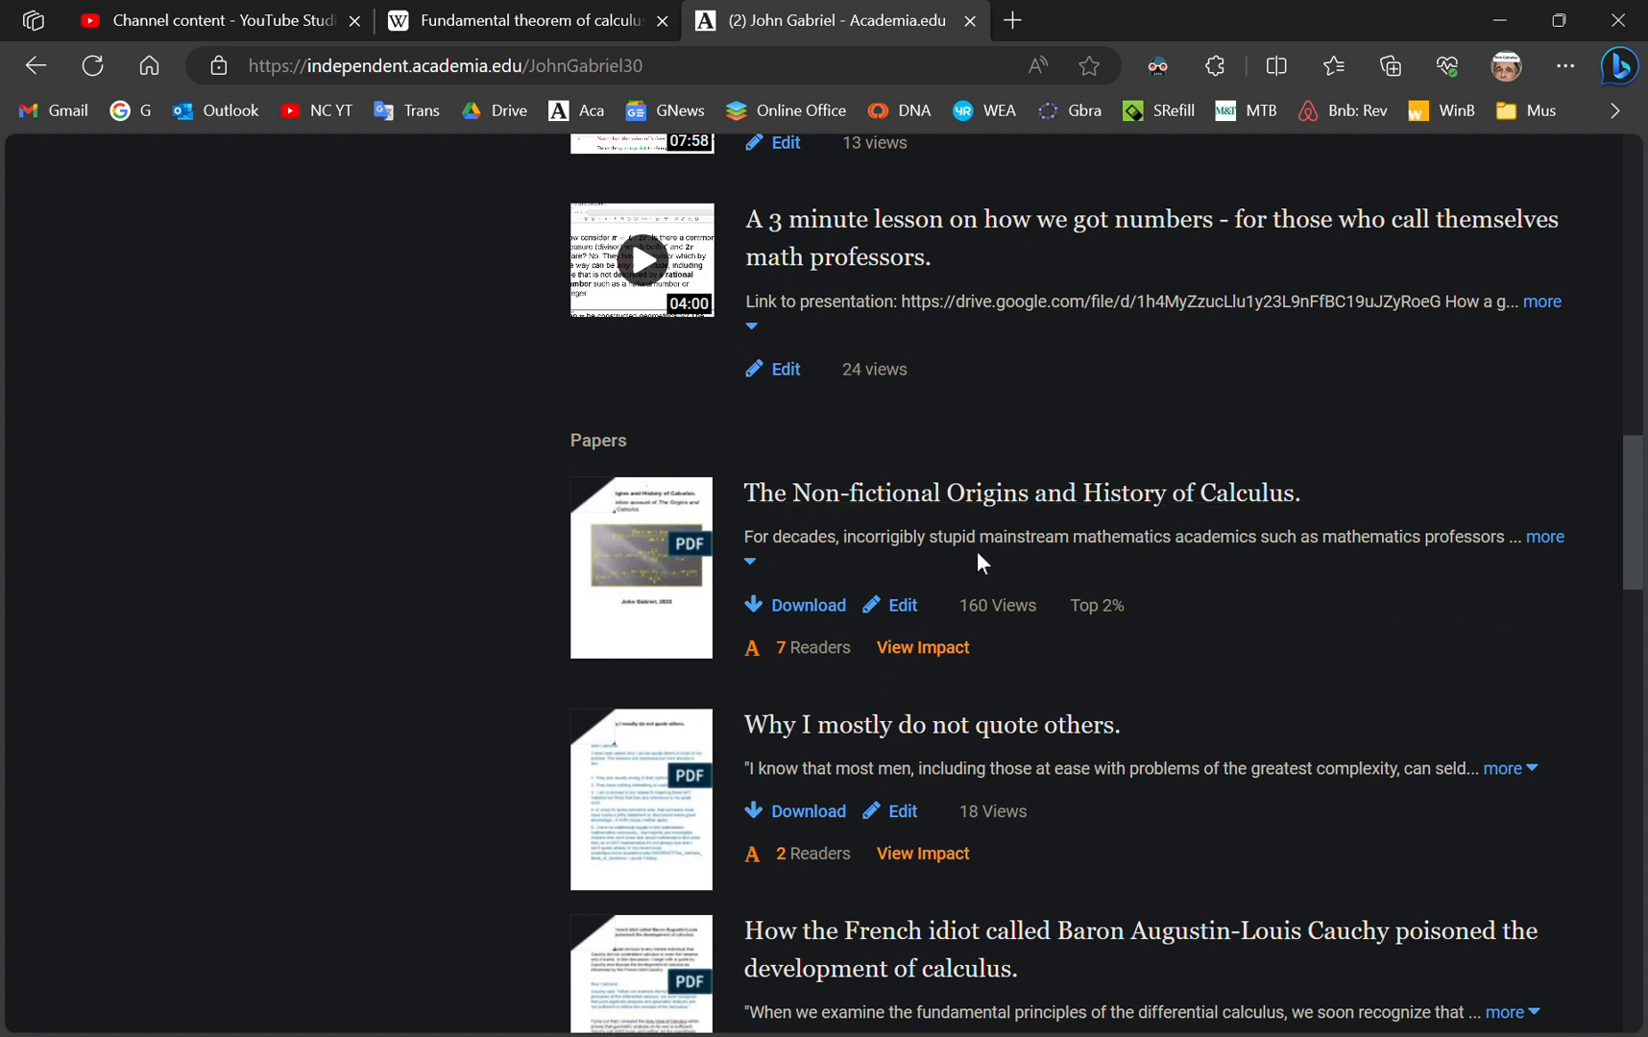
mouse_move(953, 585)
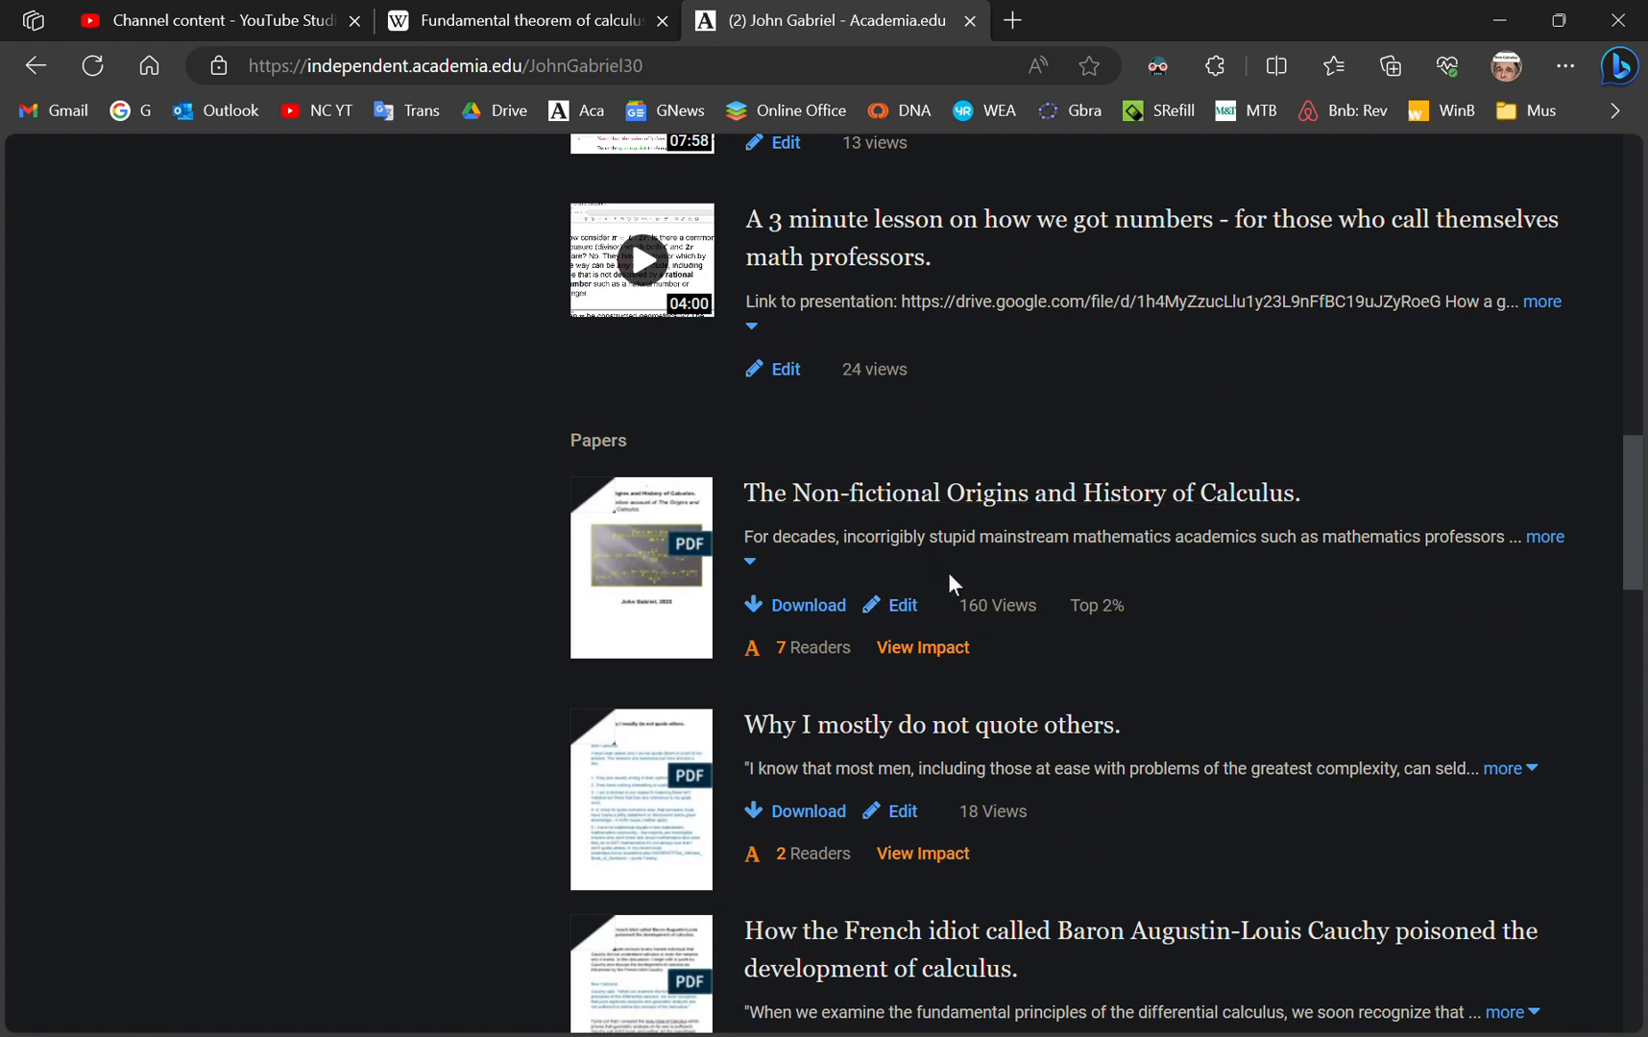
mouse_move(1125, 505)
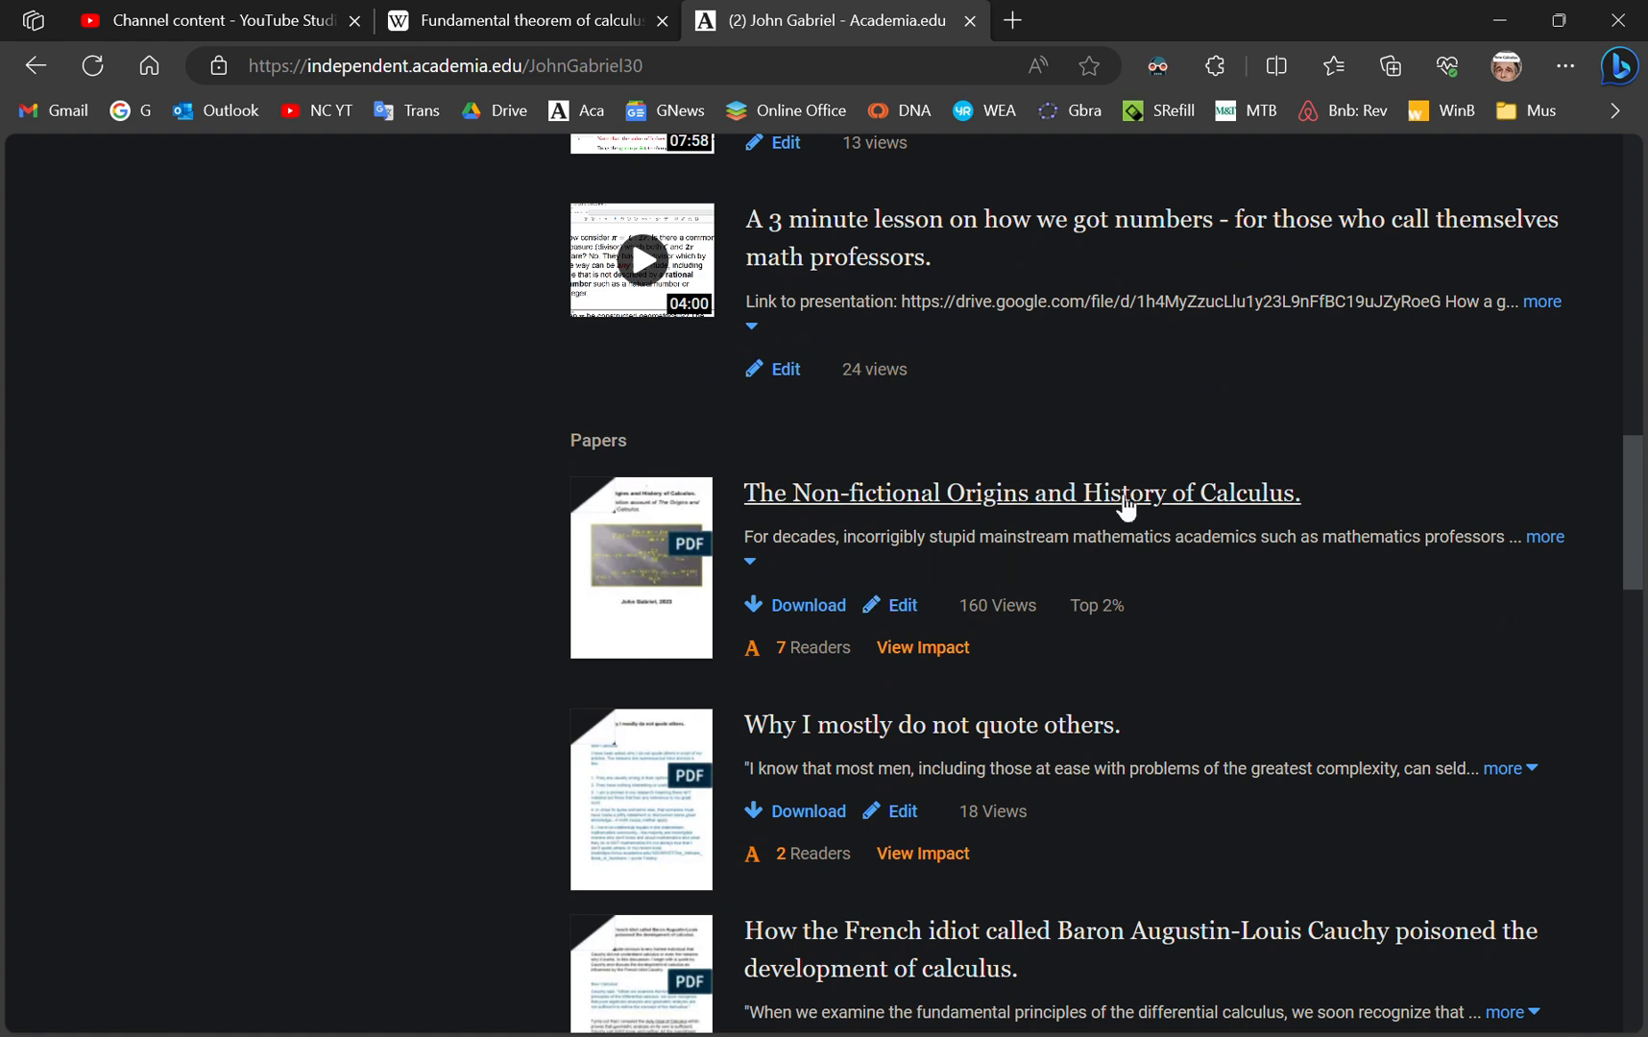
mouse_move(905, 509)
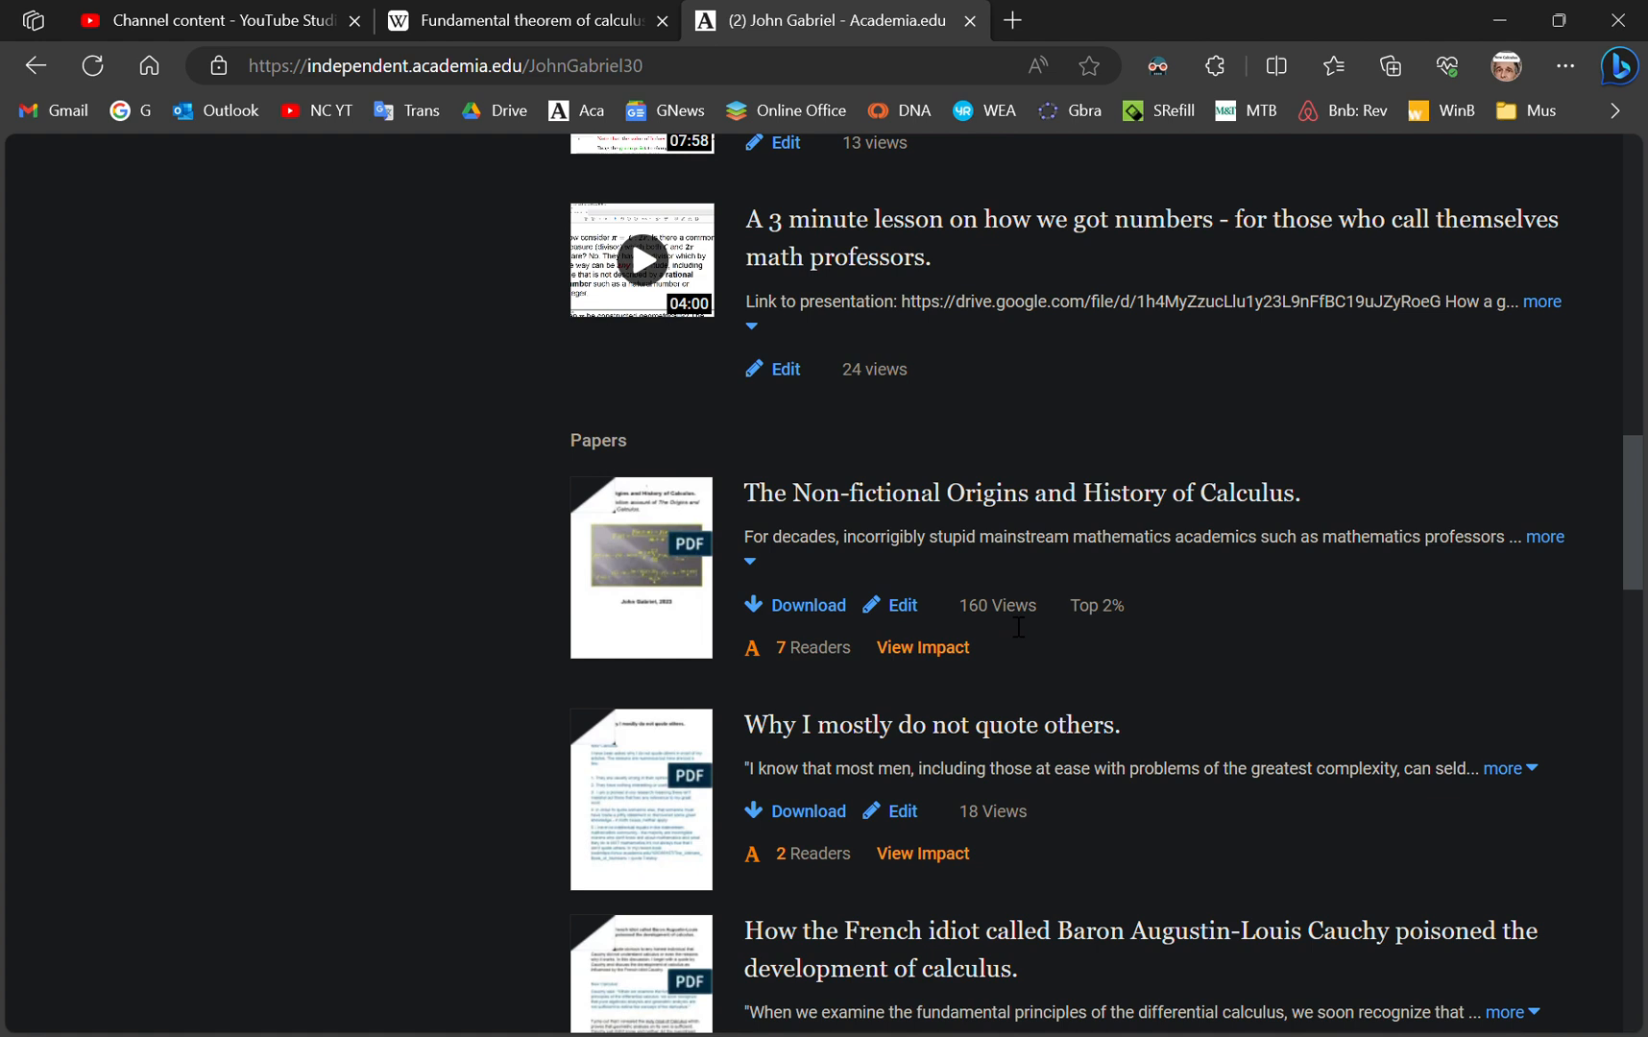
mouse_move(924, 588)
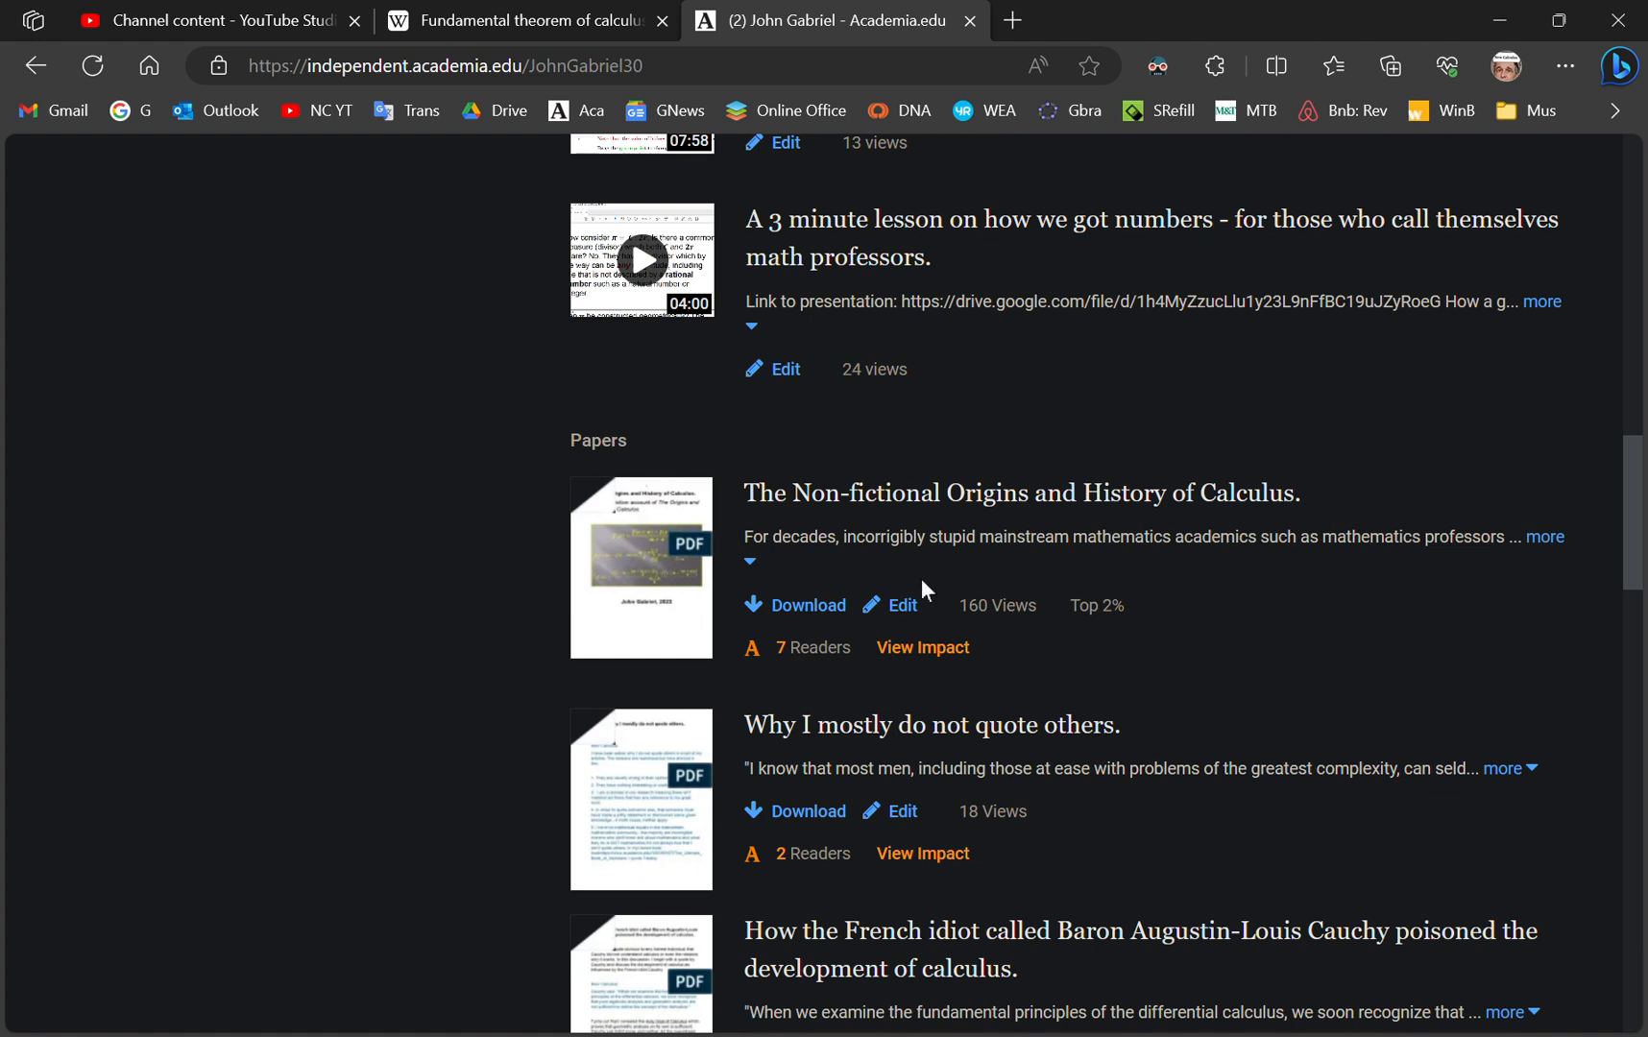
mouse_move(858, 580)
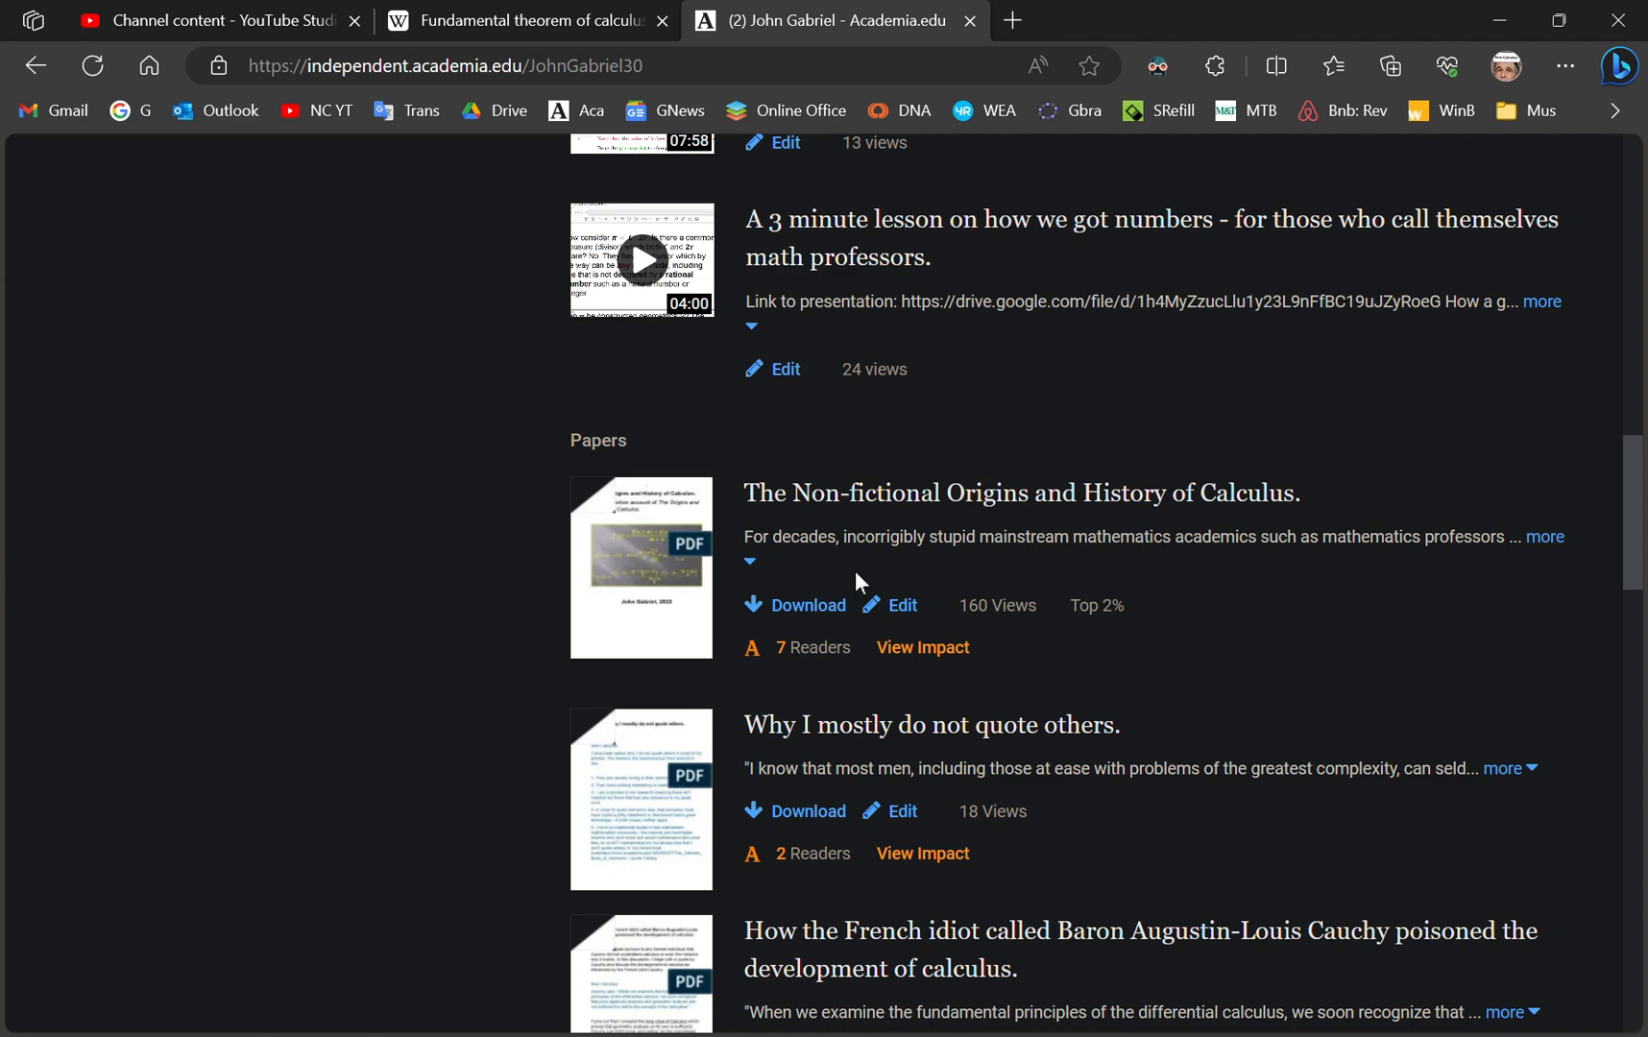
mouse_move(1014, 551)
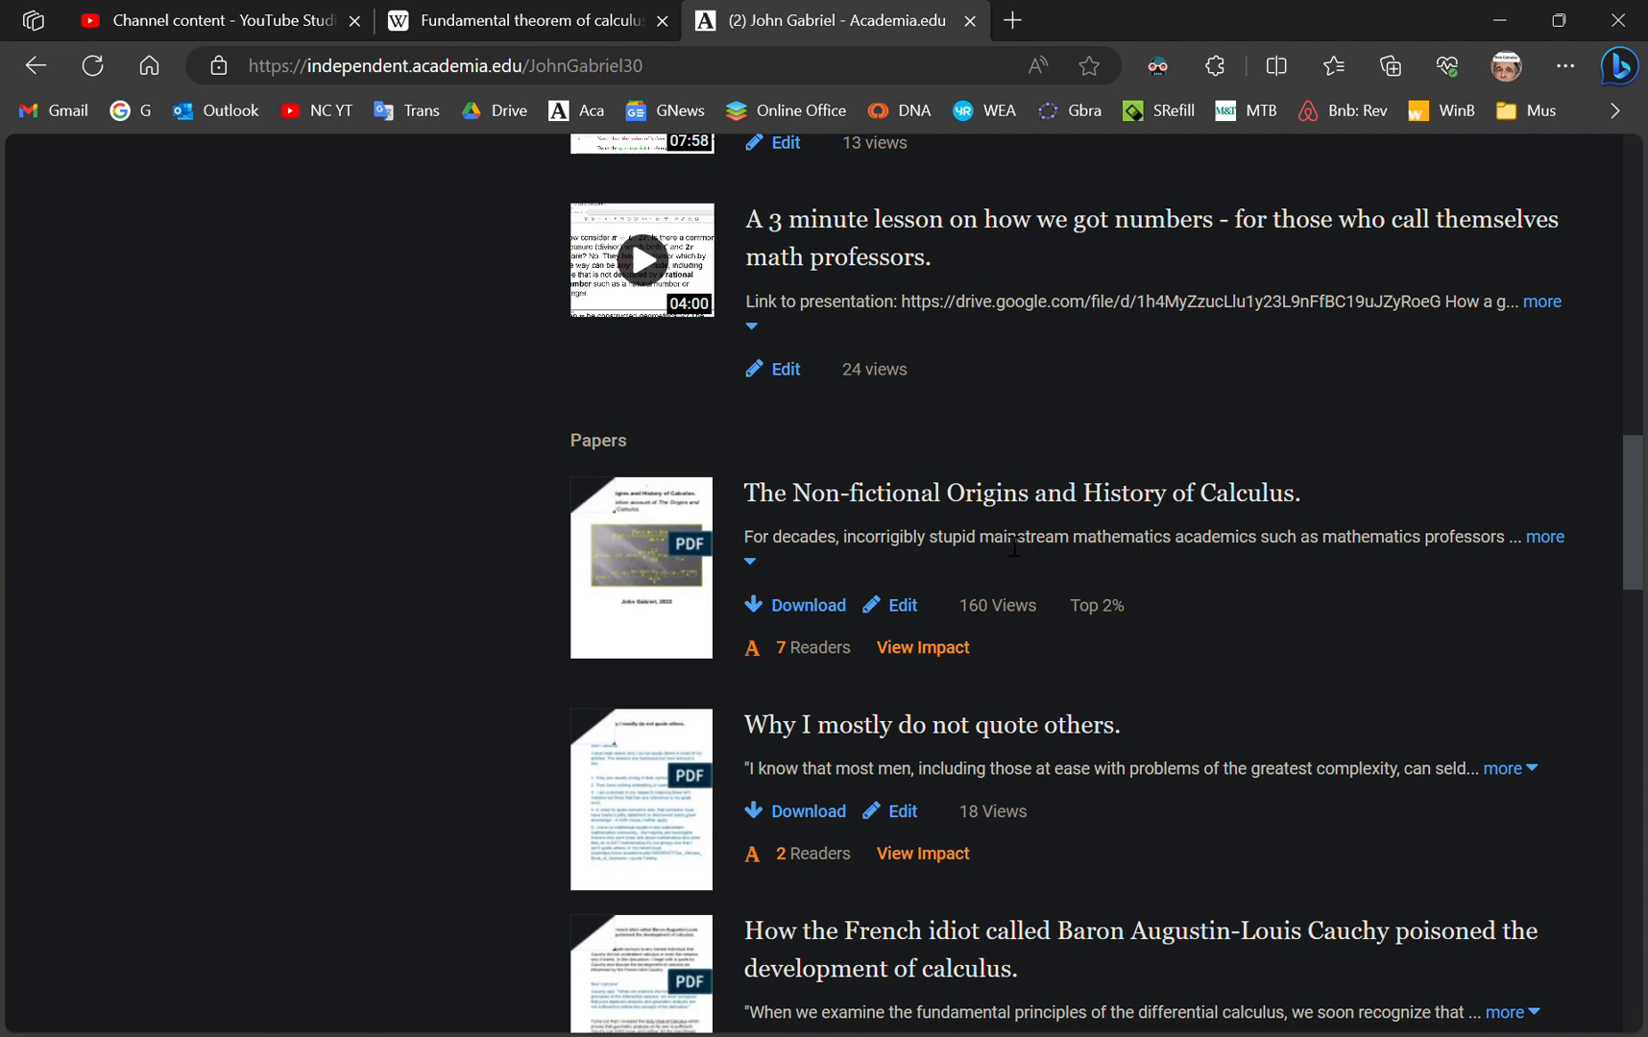
- Return to the Wikipedia tab and reach the Physical intuition car velocity example
left_click(535, 21)
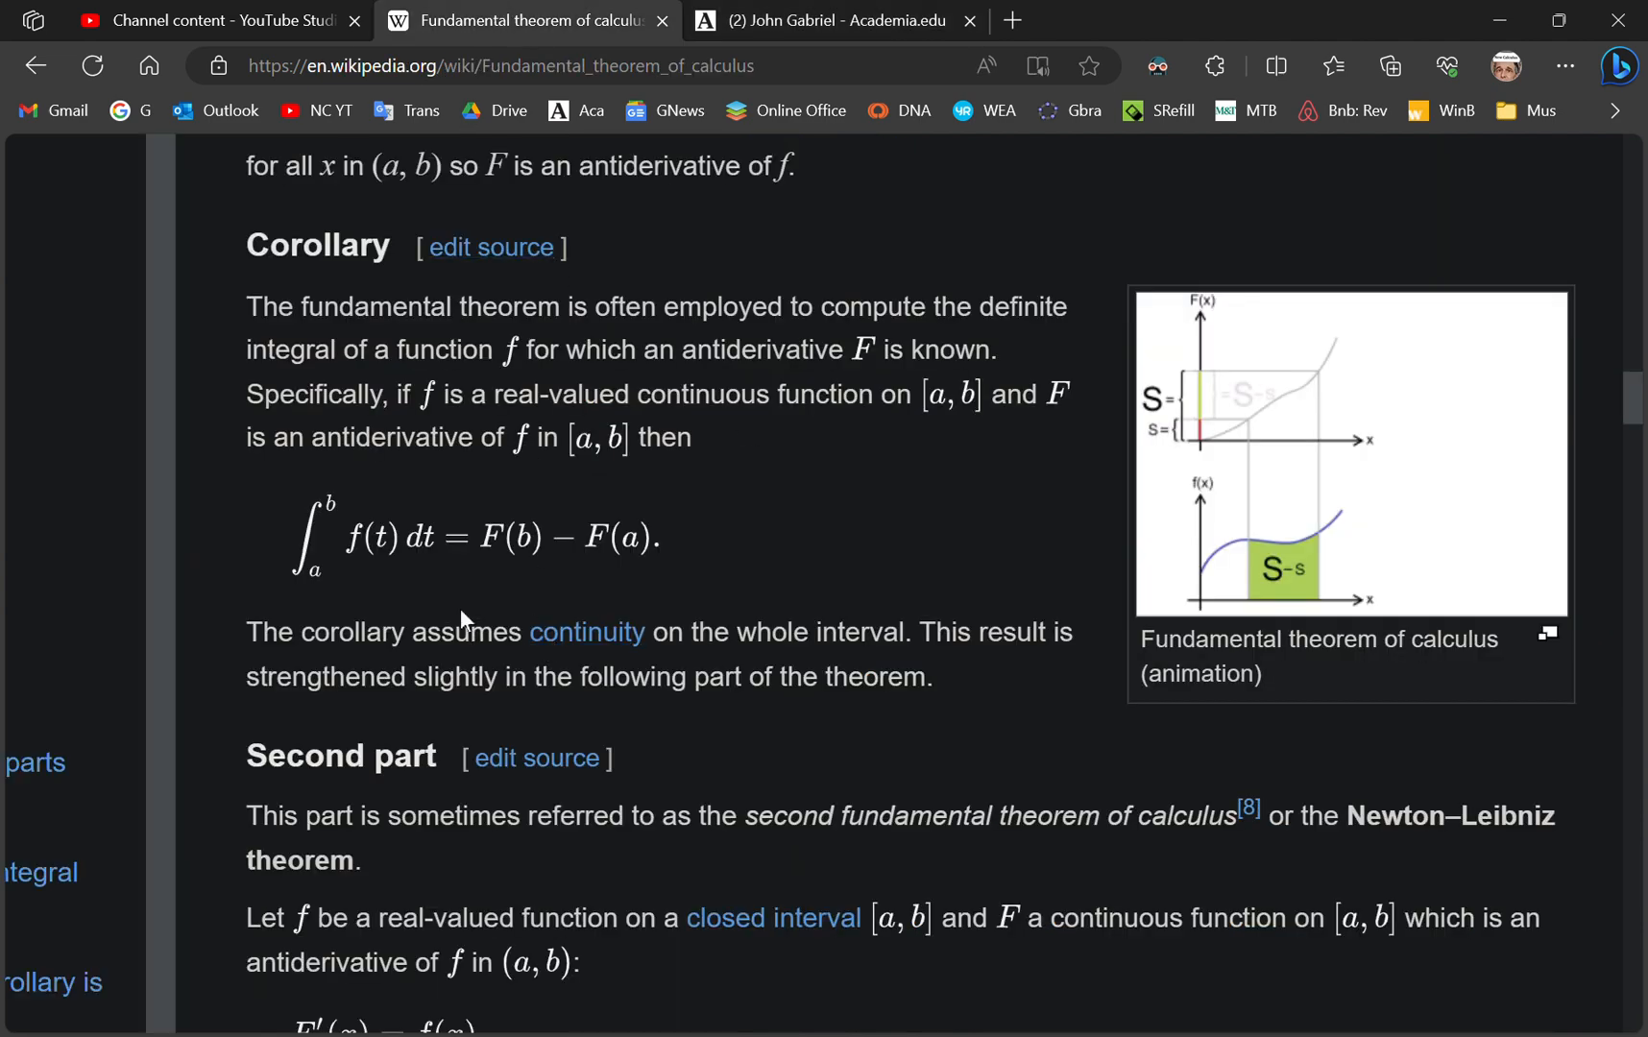
scroll("down", 3)
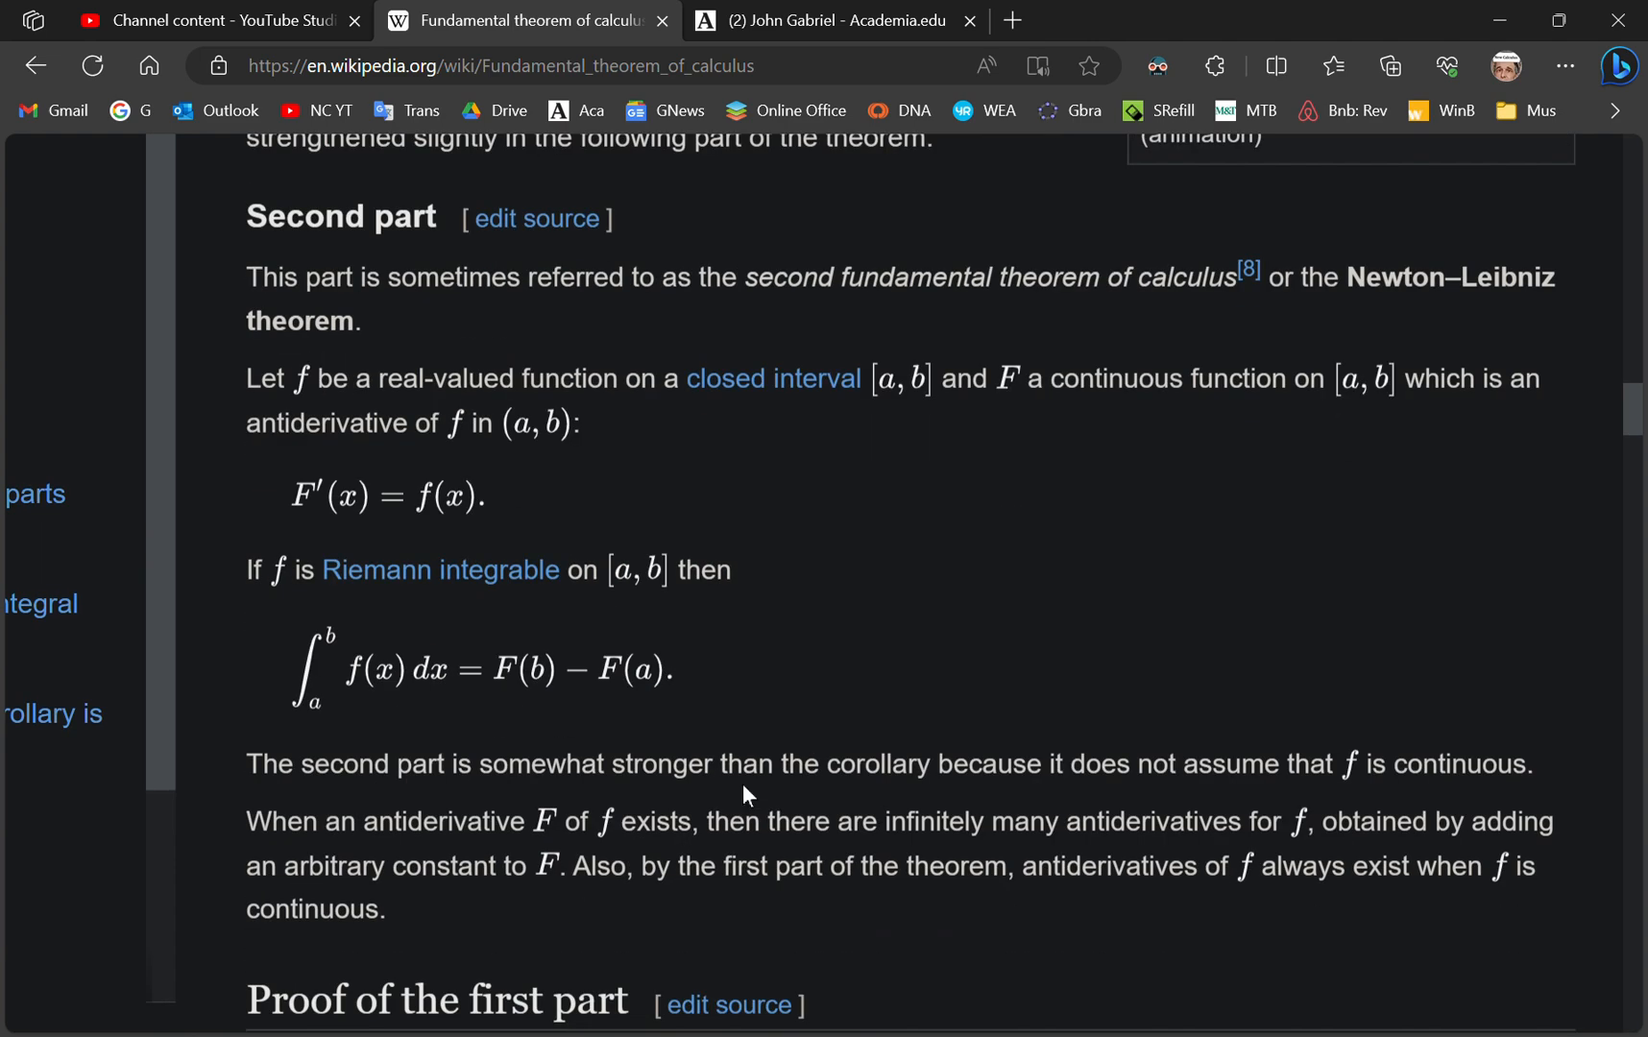
scroll("down", 3)
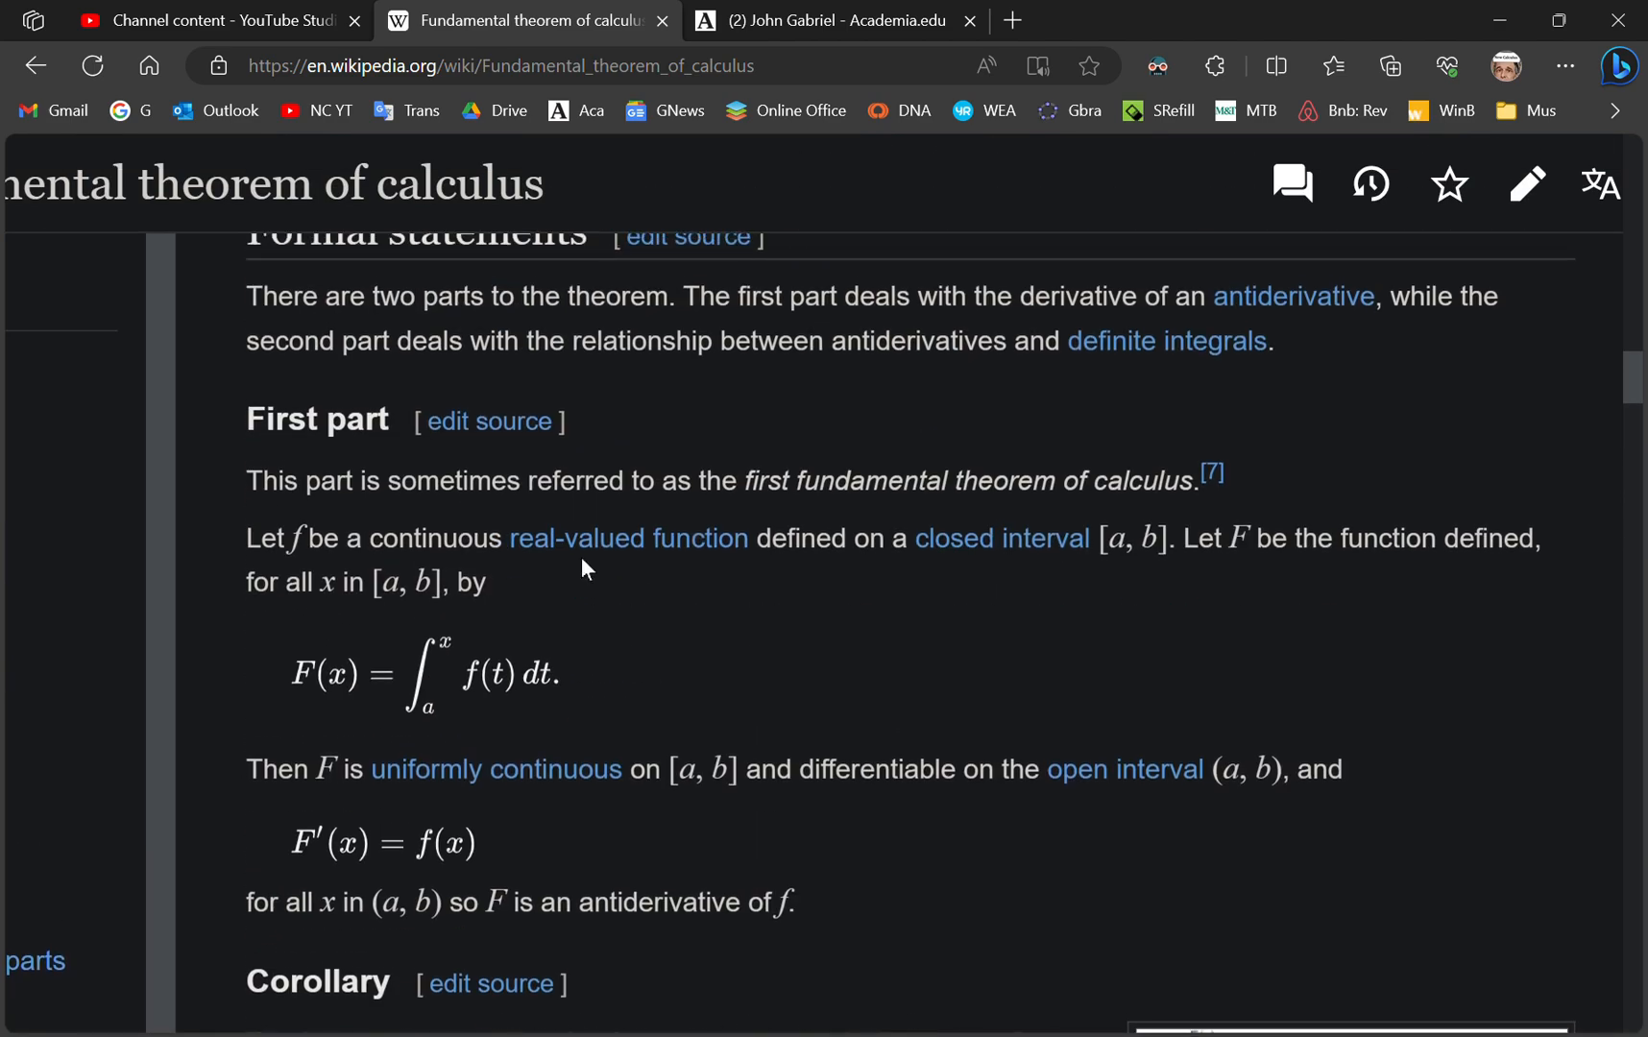
scroll("down", 3)
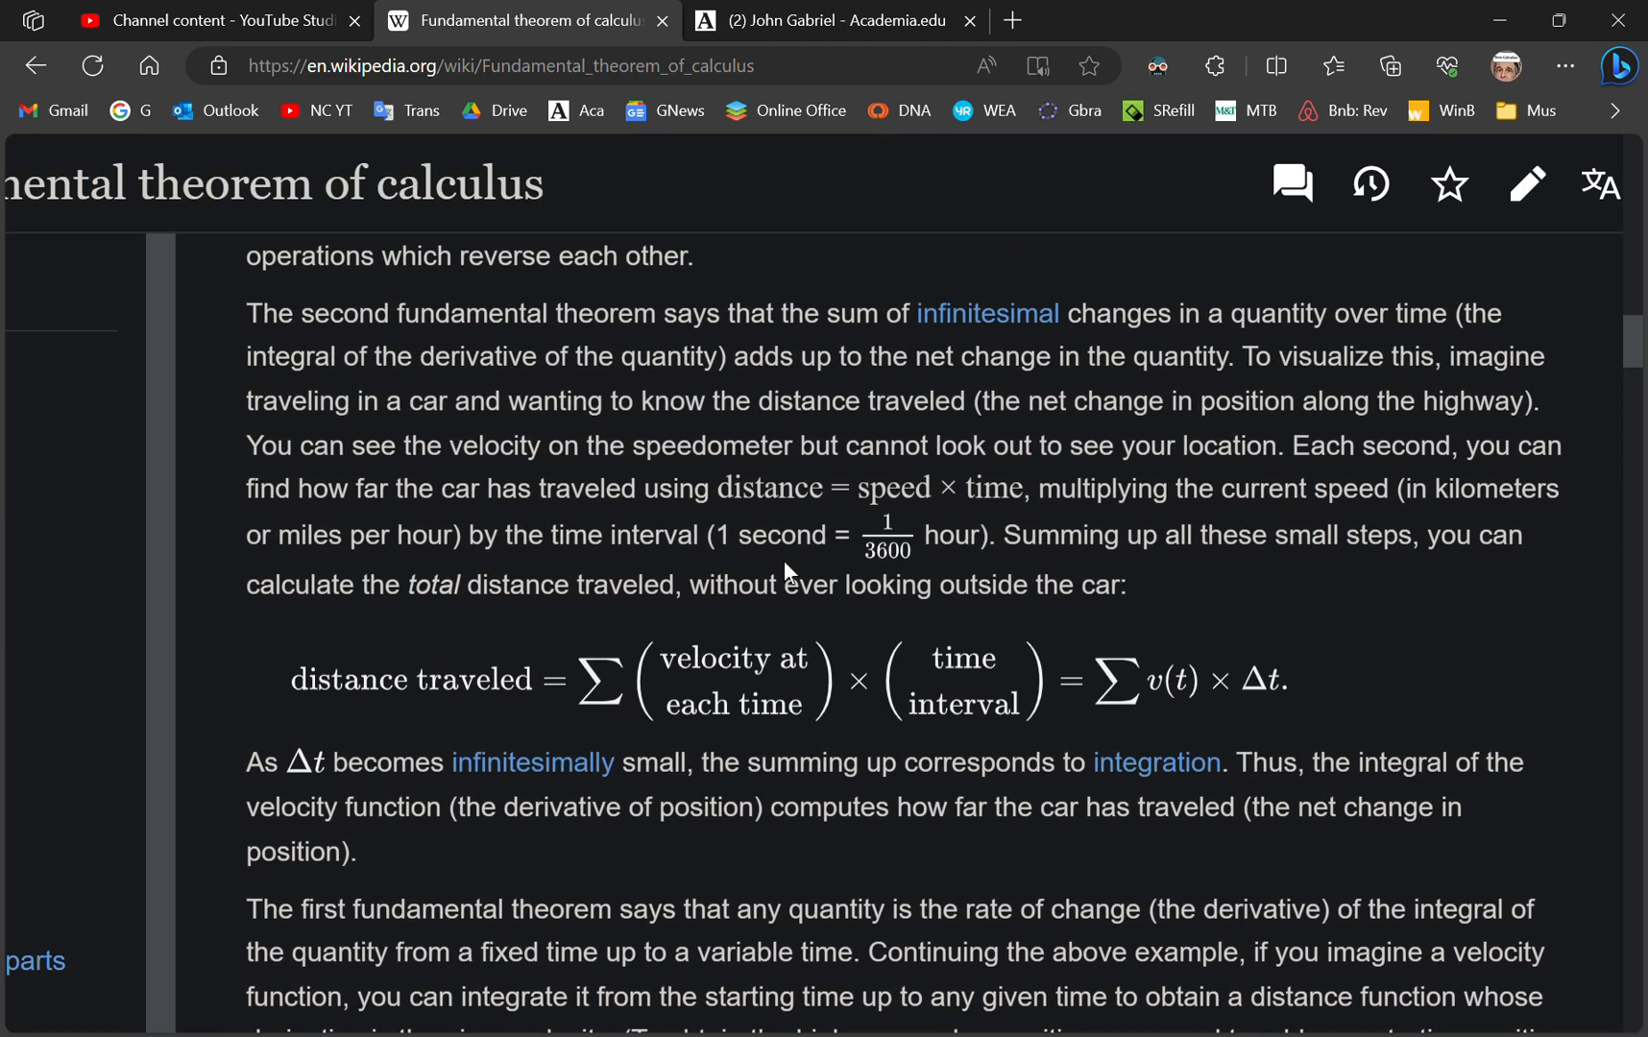
- Scroll to the proof inequalities, then back to the A(x+h)−A(x) ≈ f(x)·h strip estimate
scroll("down", 3)
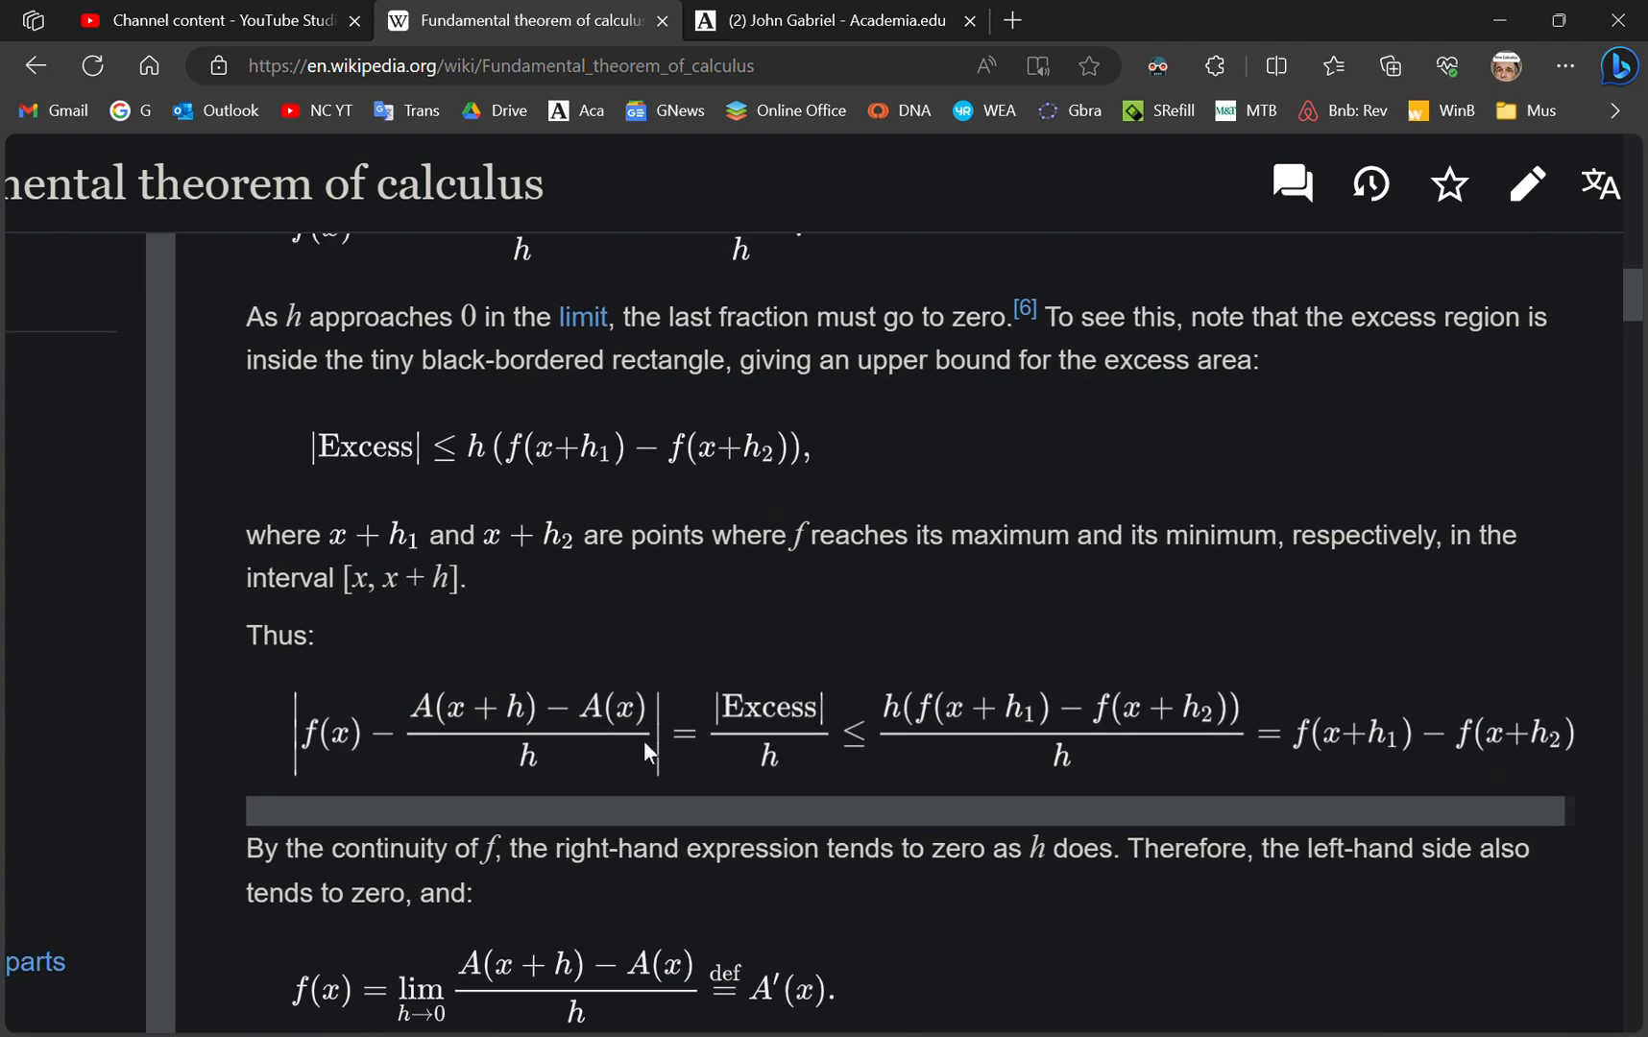
mouse_move(662, 751)
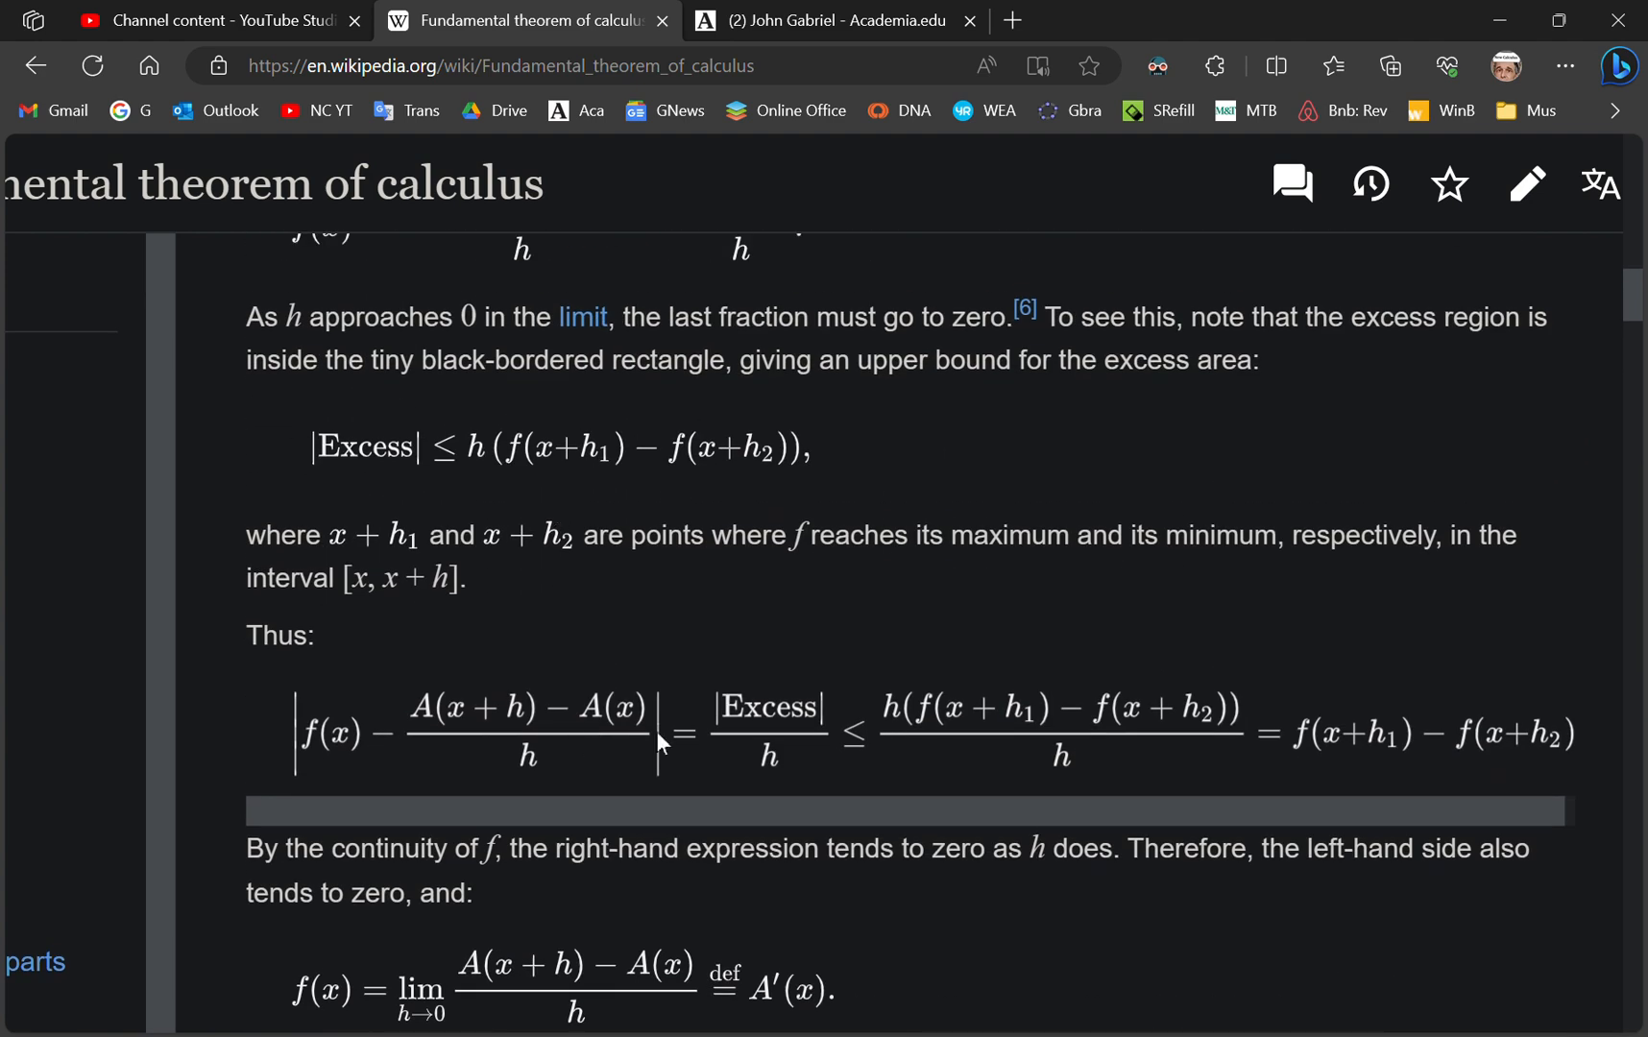
mouse_move(806, 821)
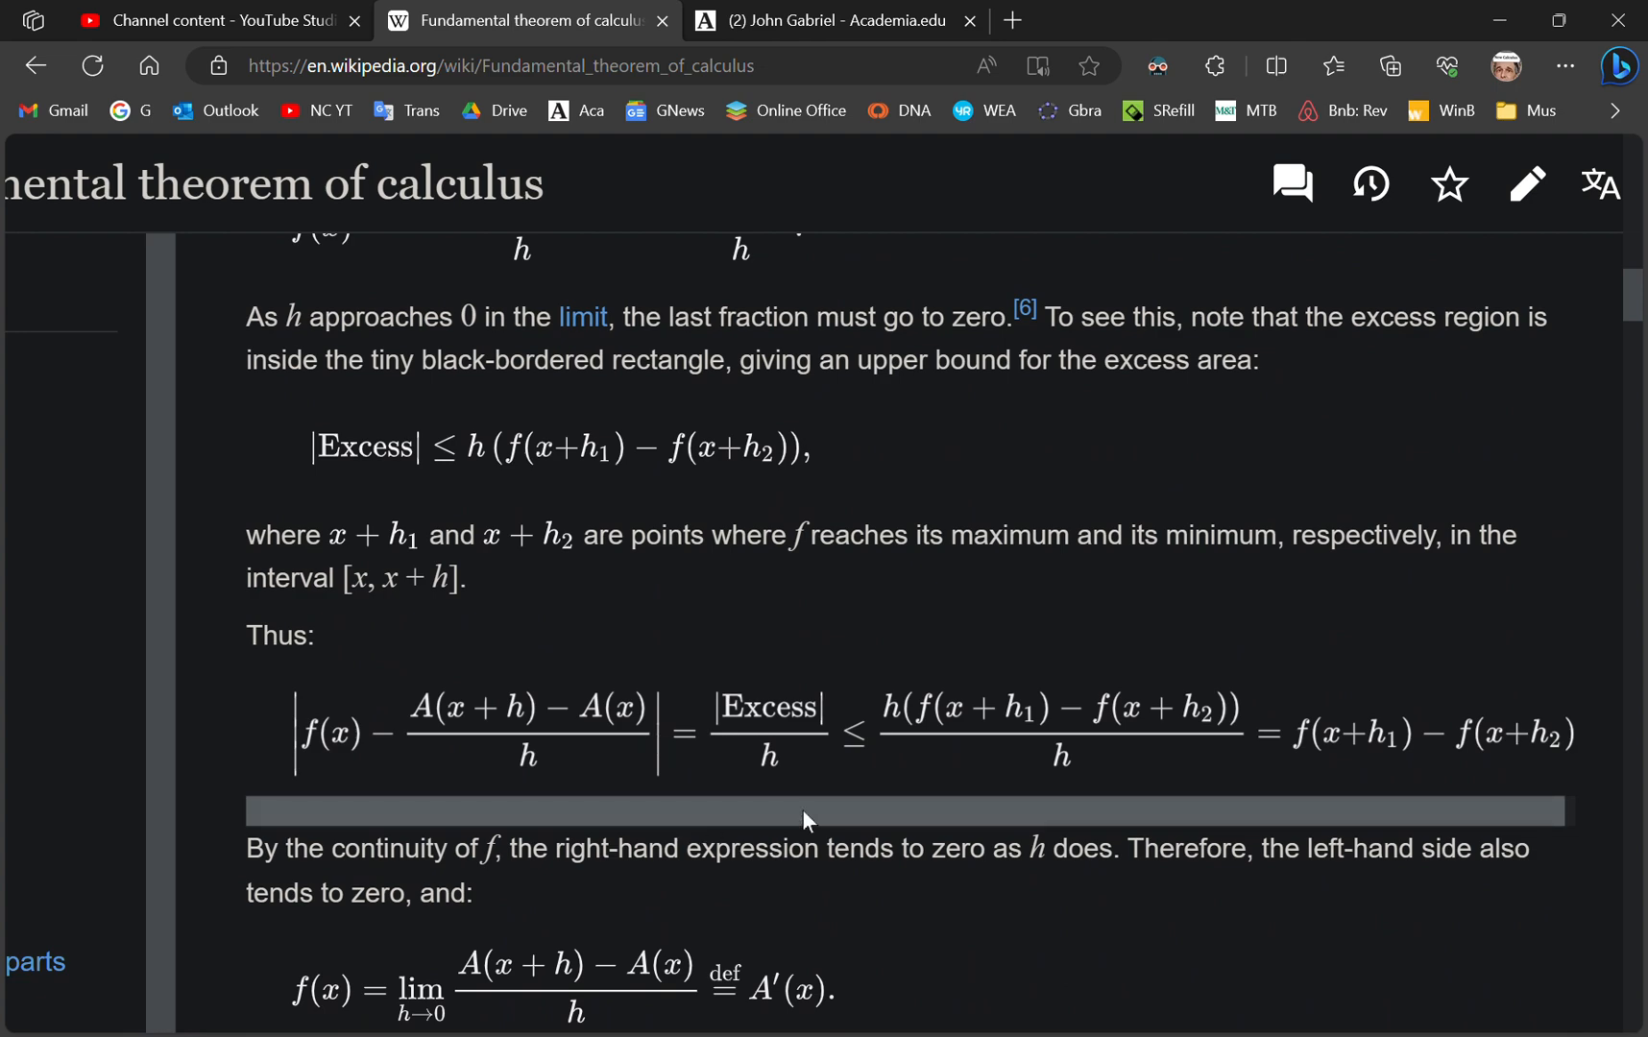
mouse_move(583, 826)
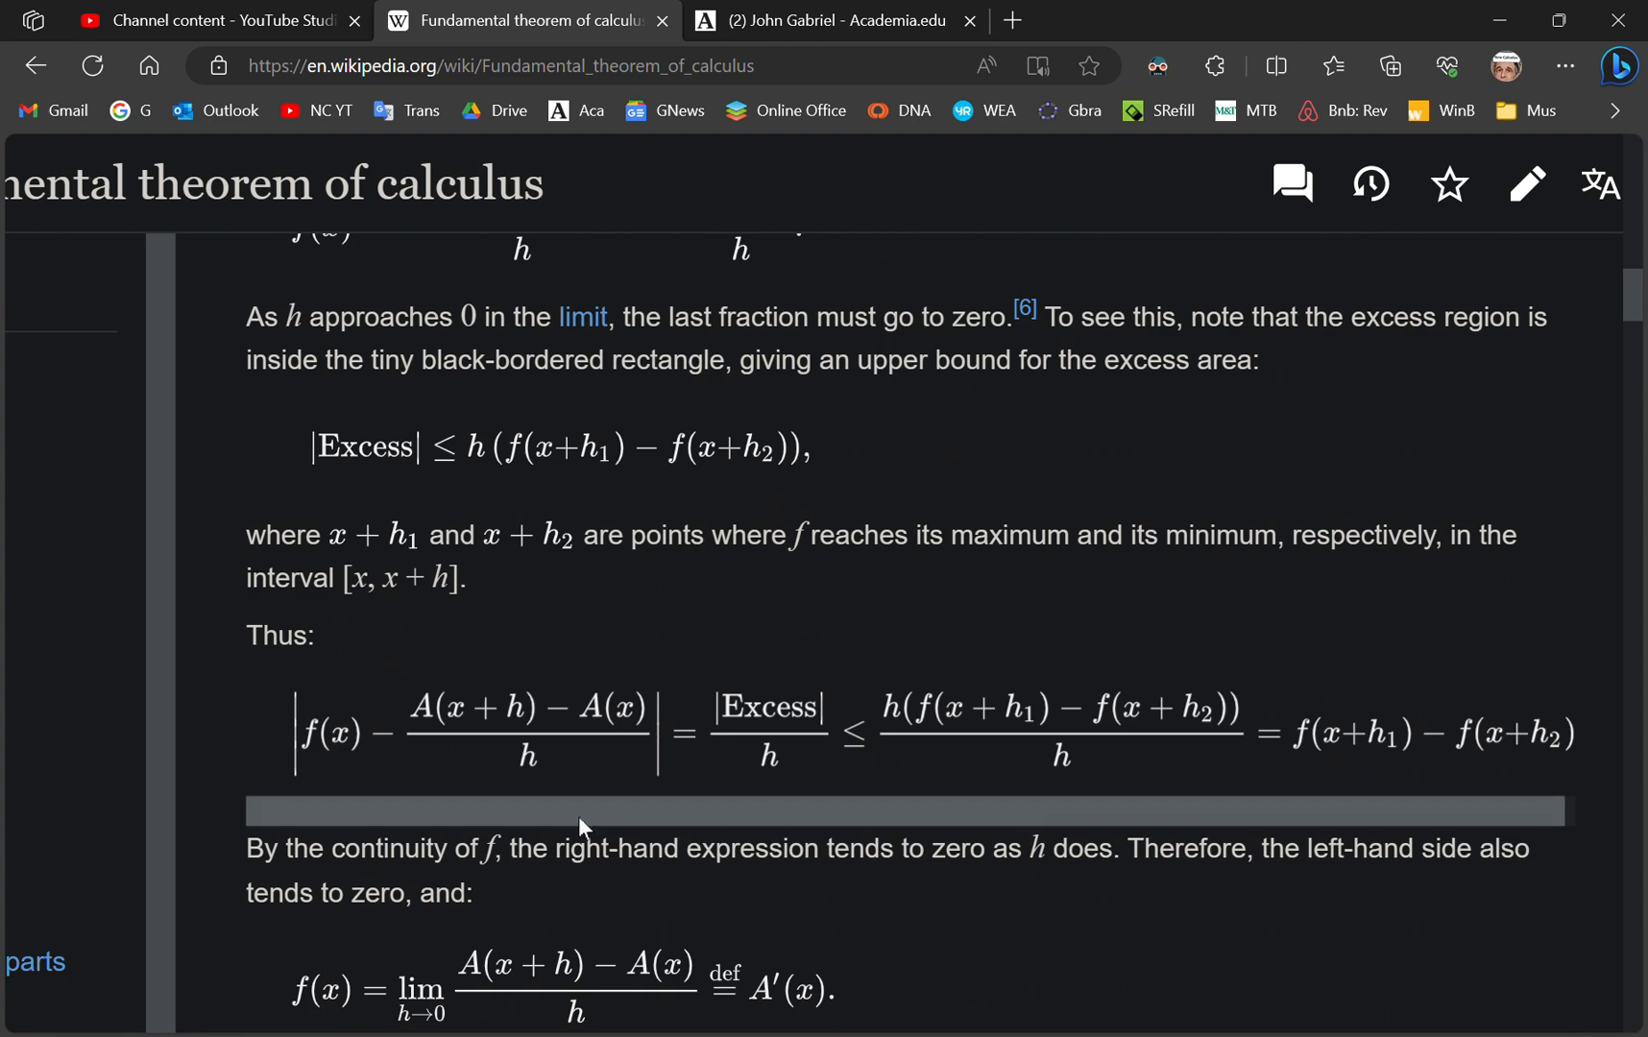
mouse_move(732, 779)
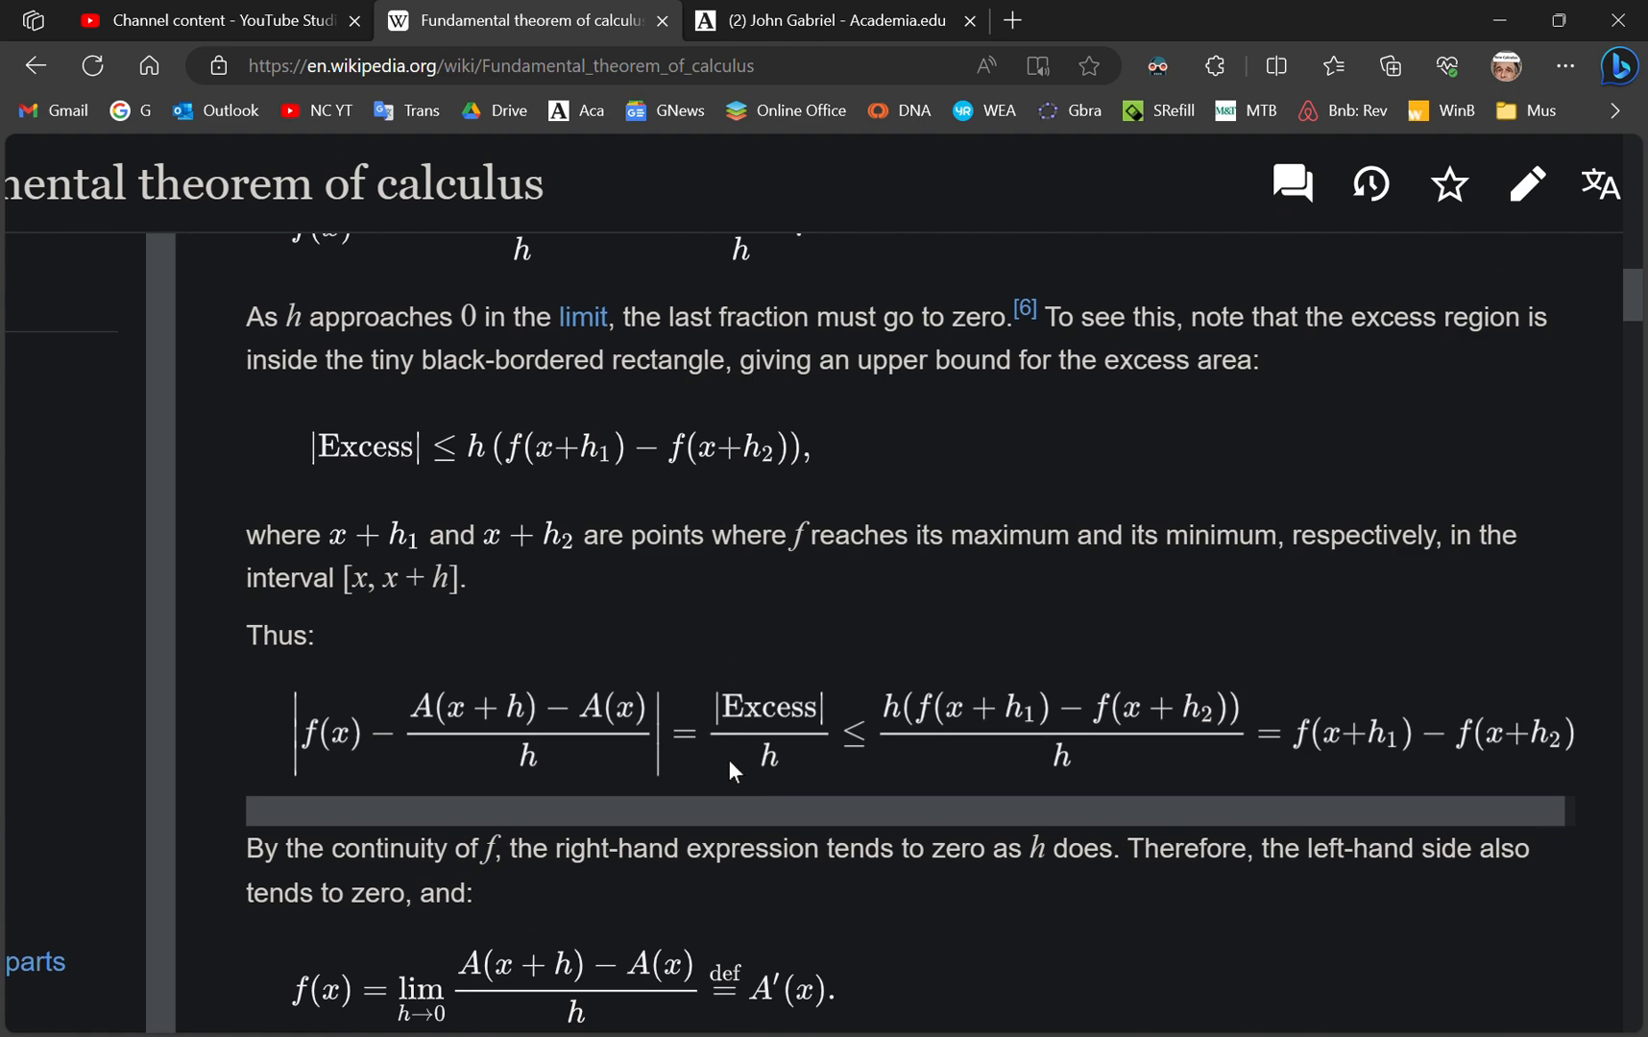
mouse_move(916, 756)
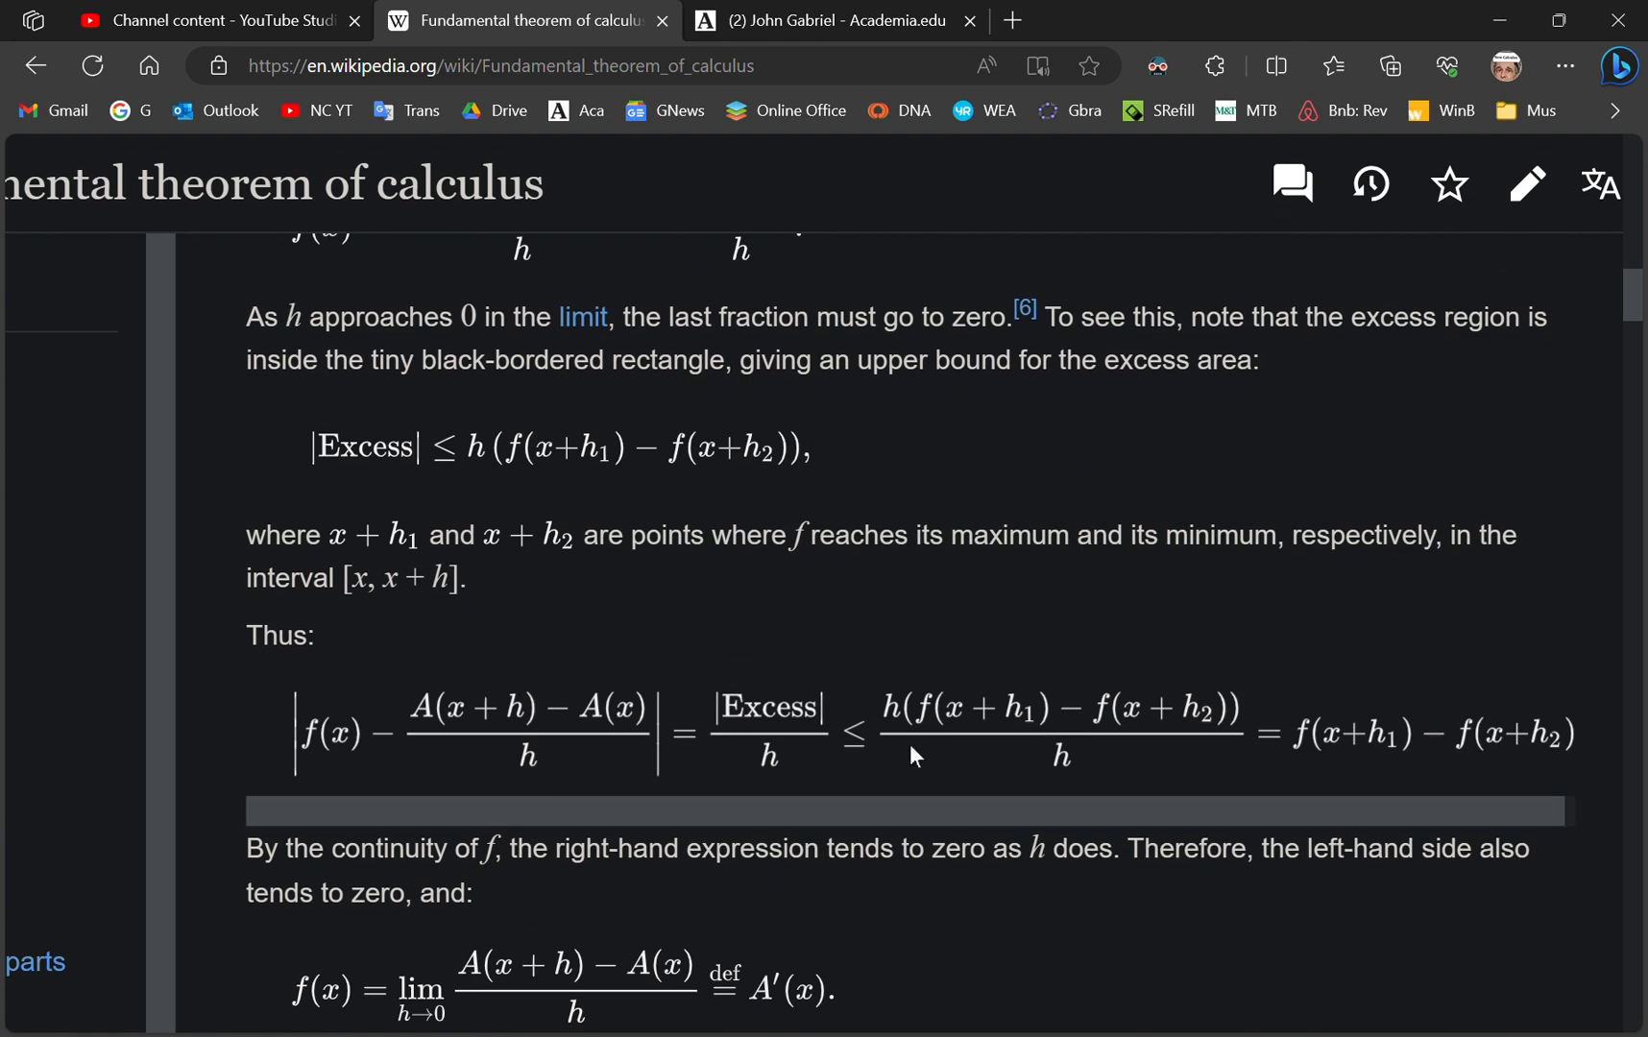
mouse_move(494, 727)
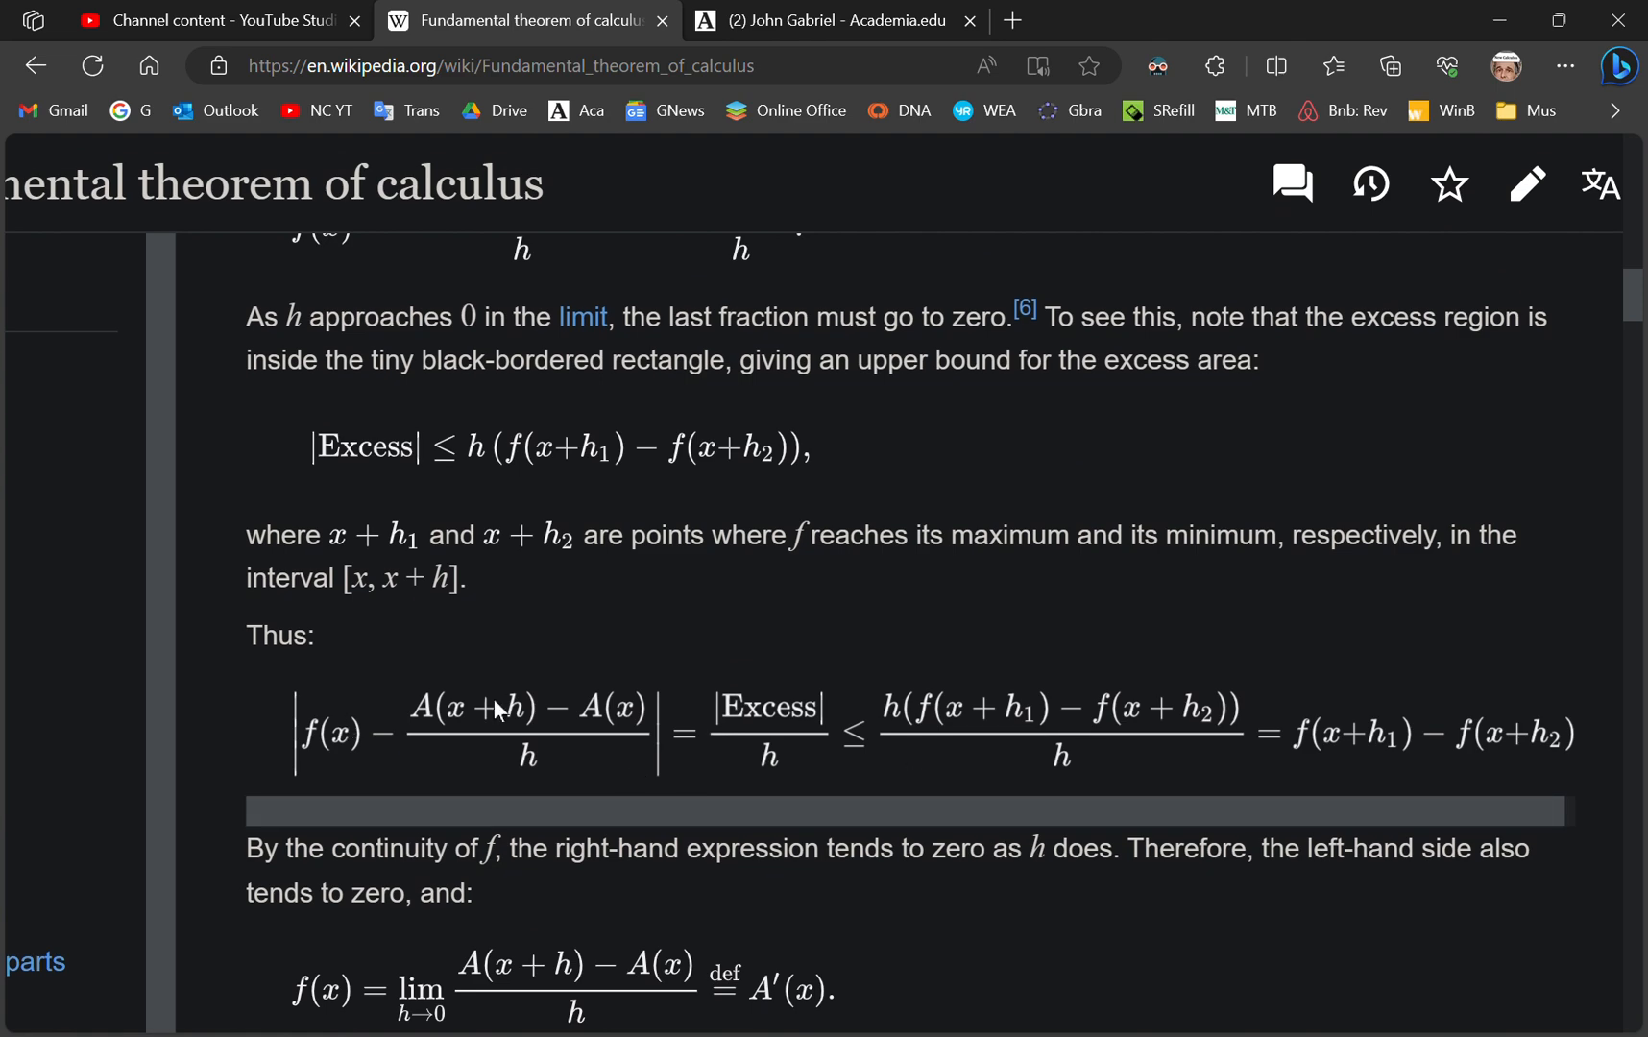
scroll("down", 3)
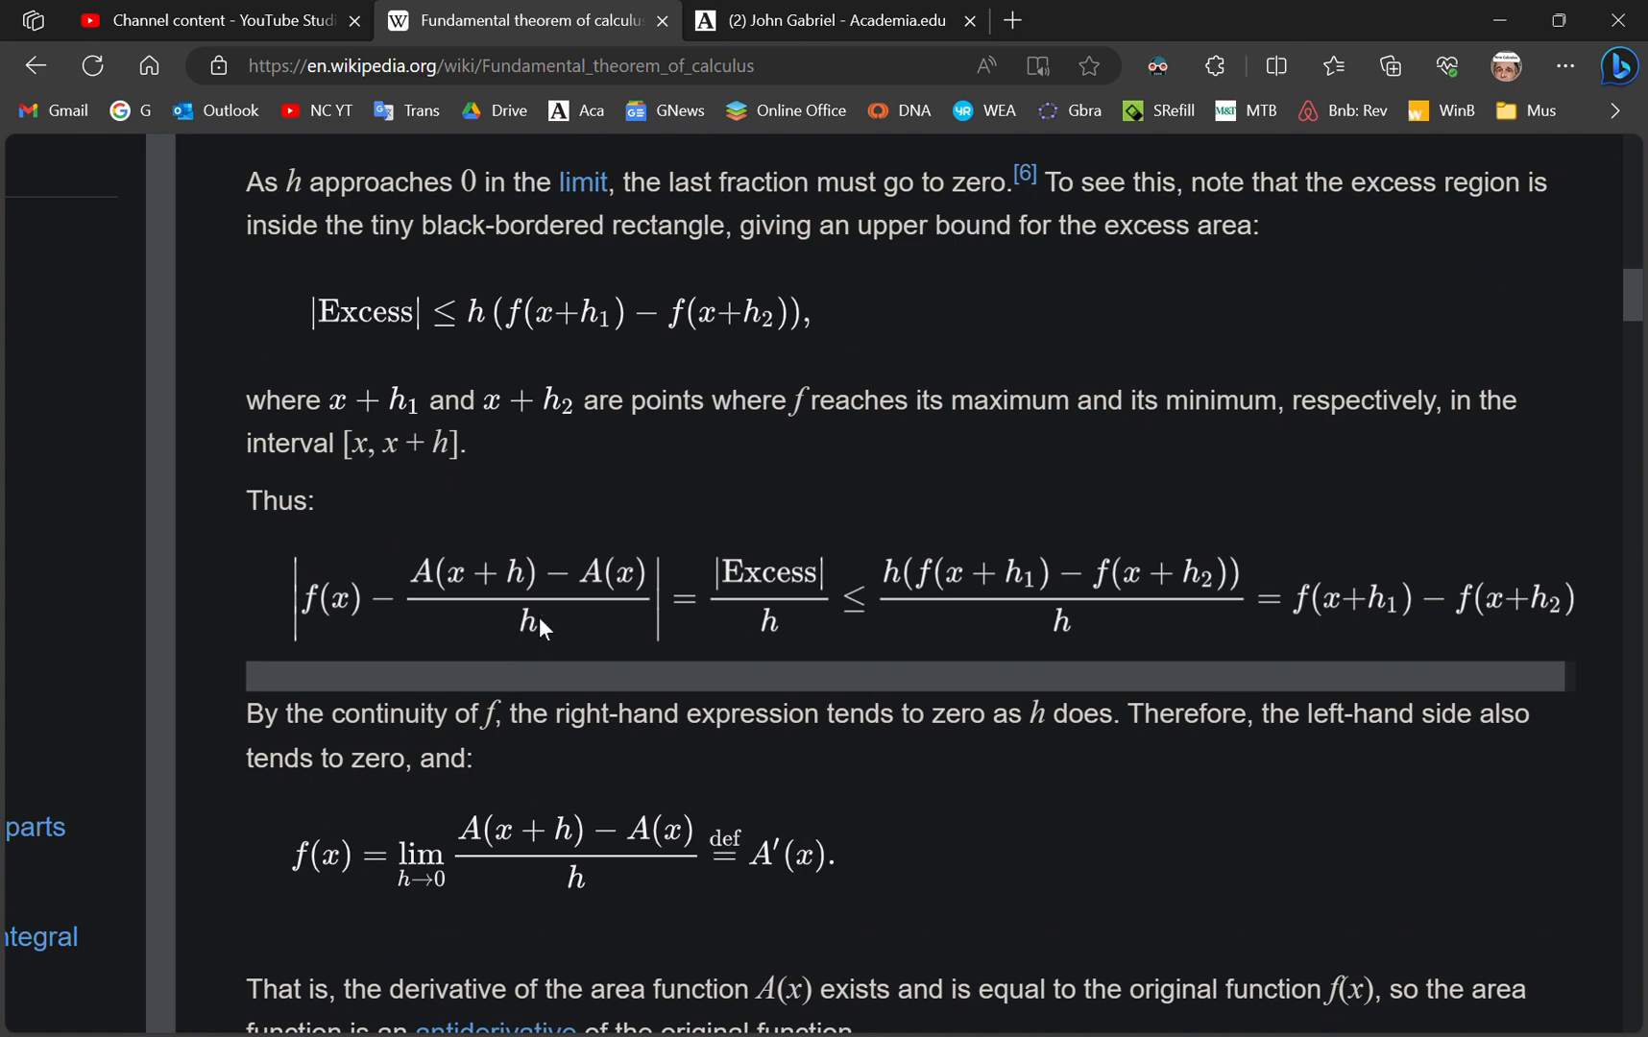
mouse_move(410, 969)
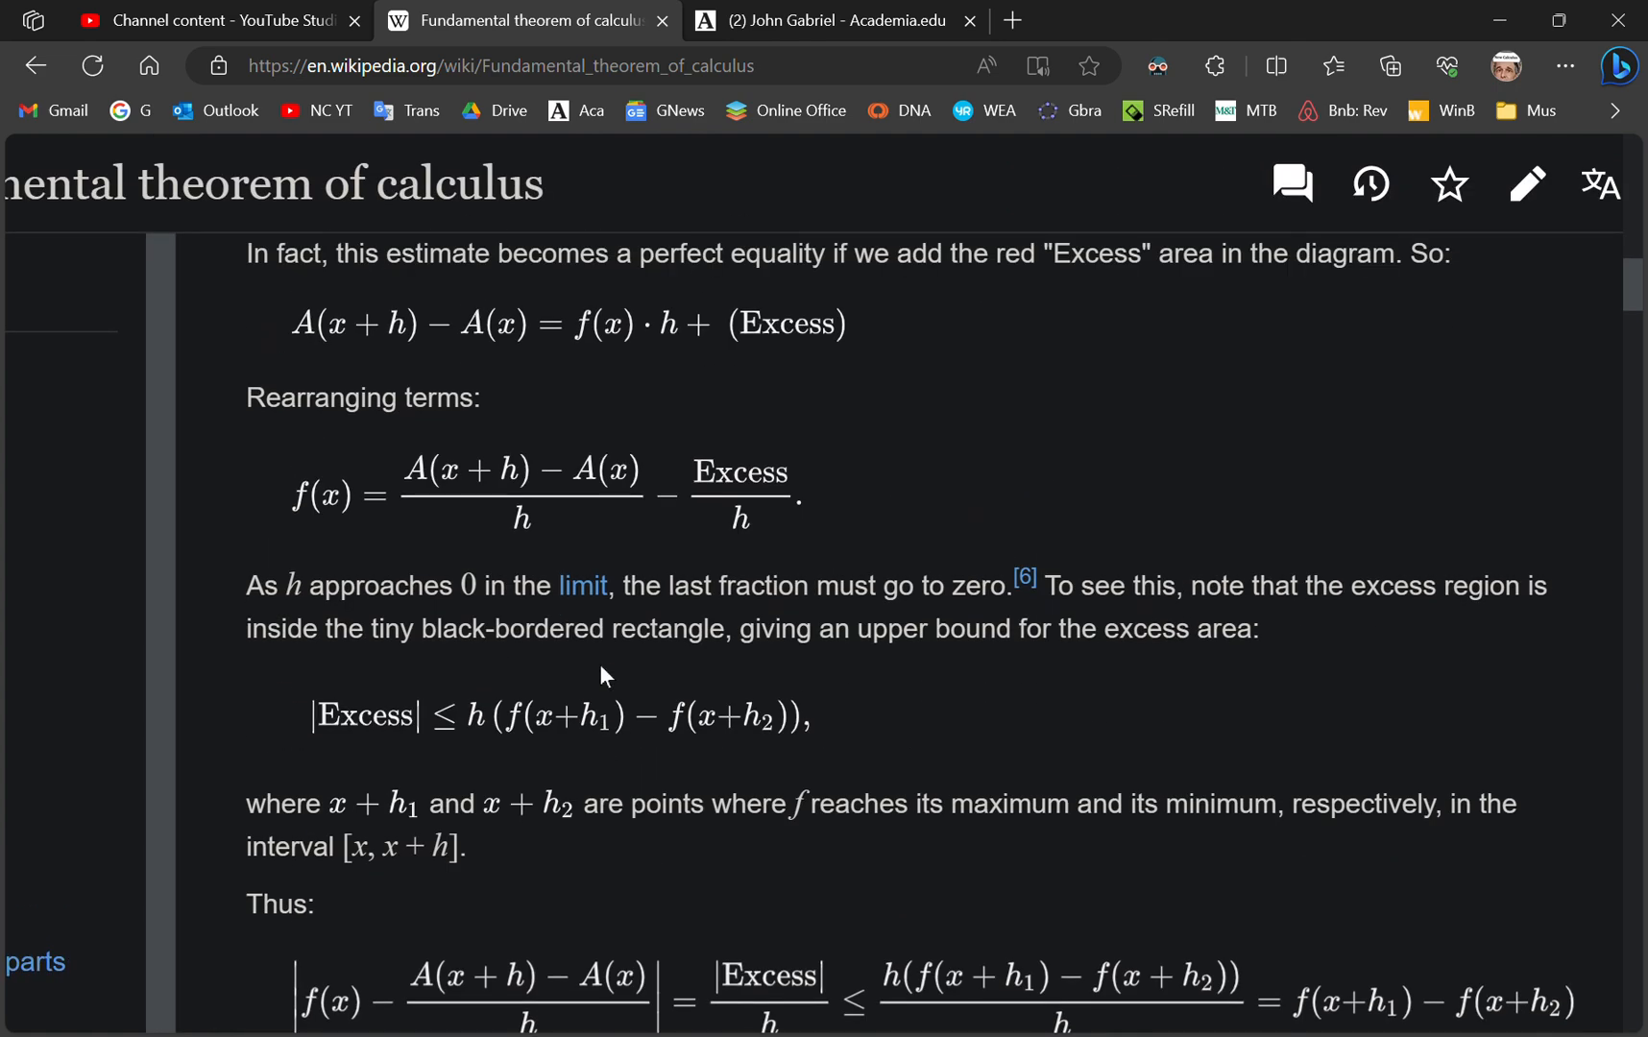
scroll("up", 3)
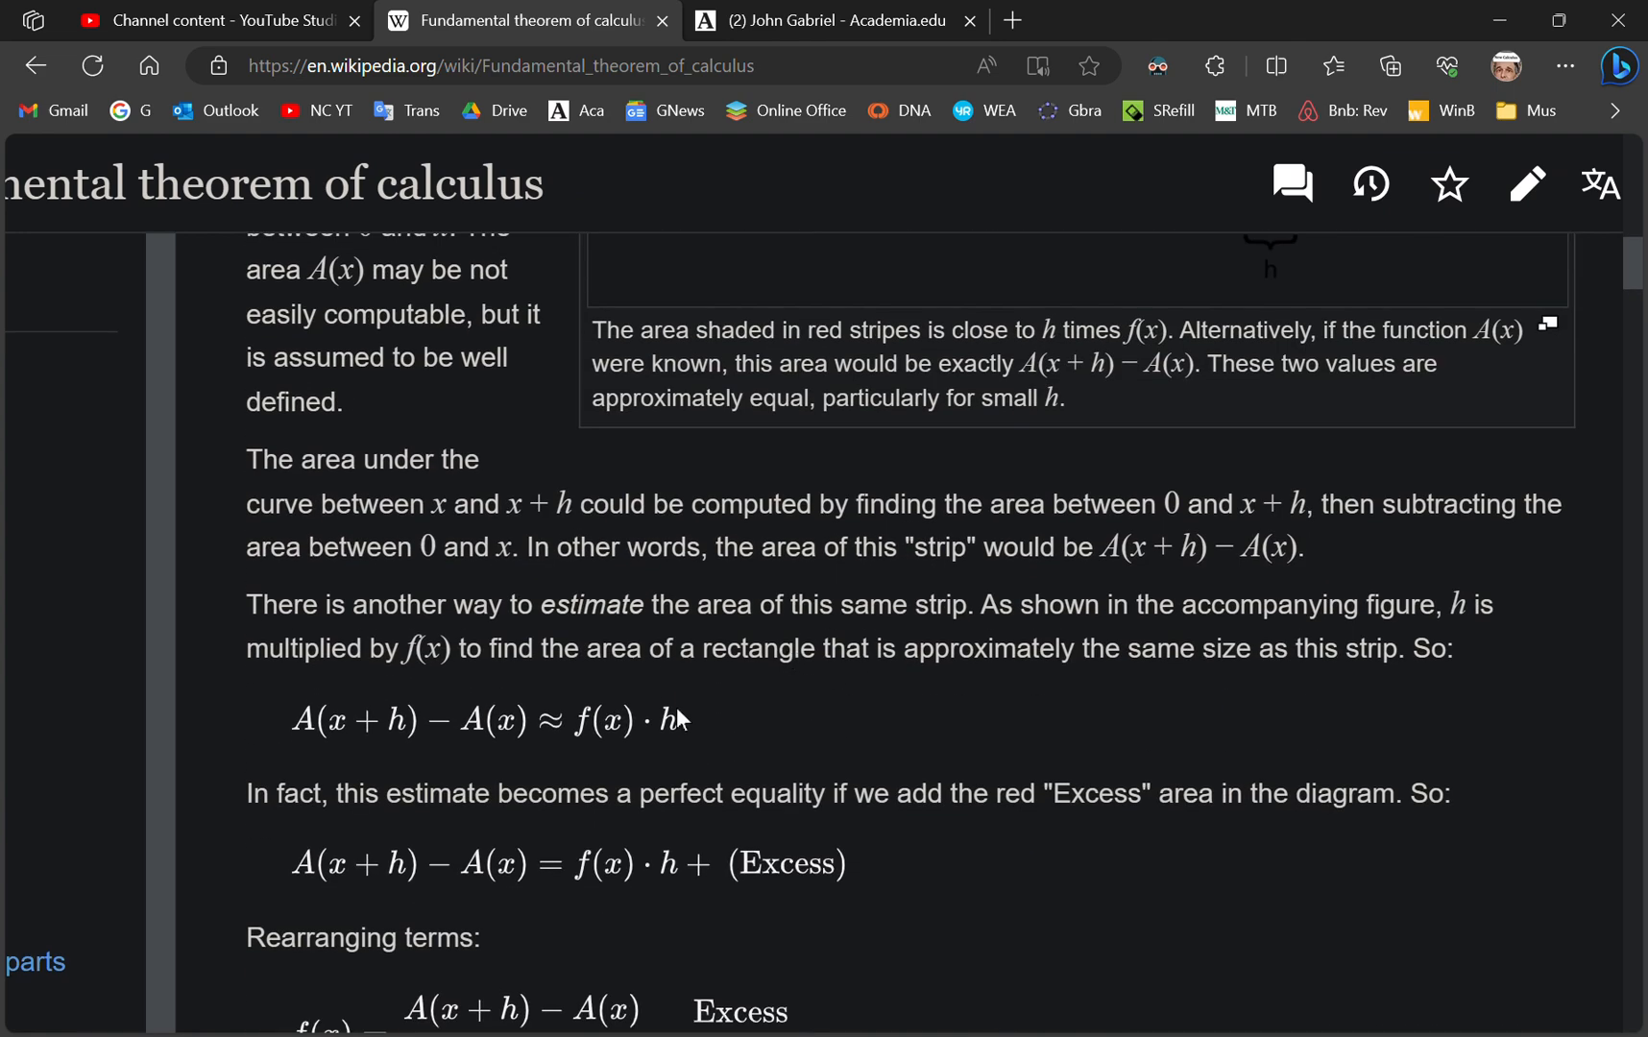
mouse_move(723, 672)
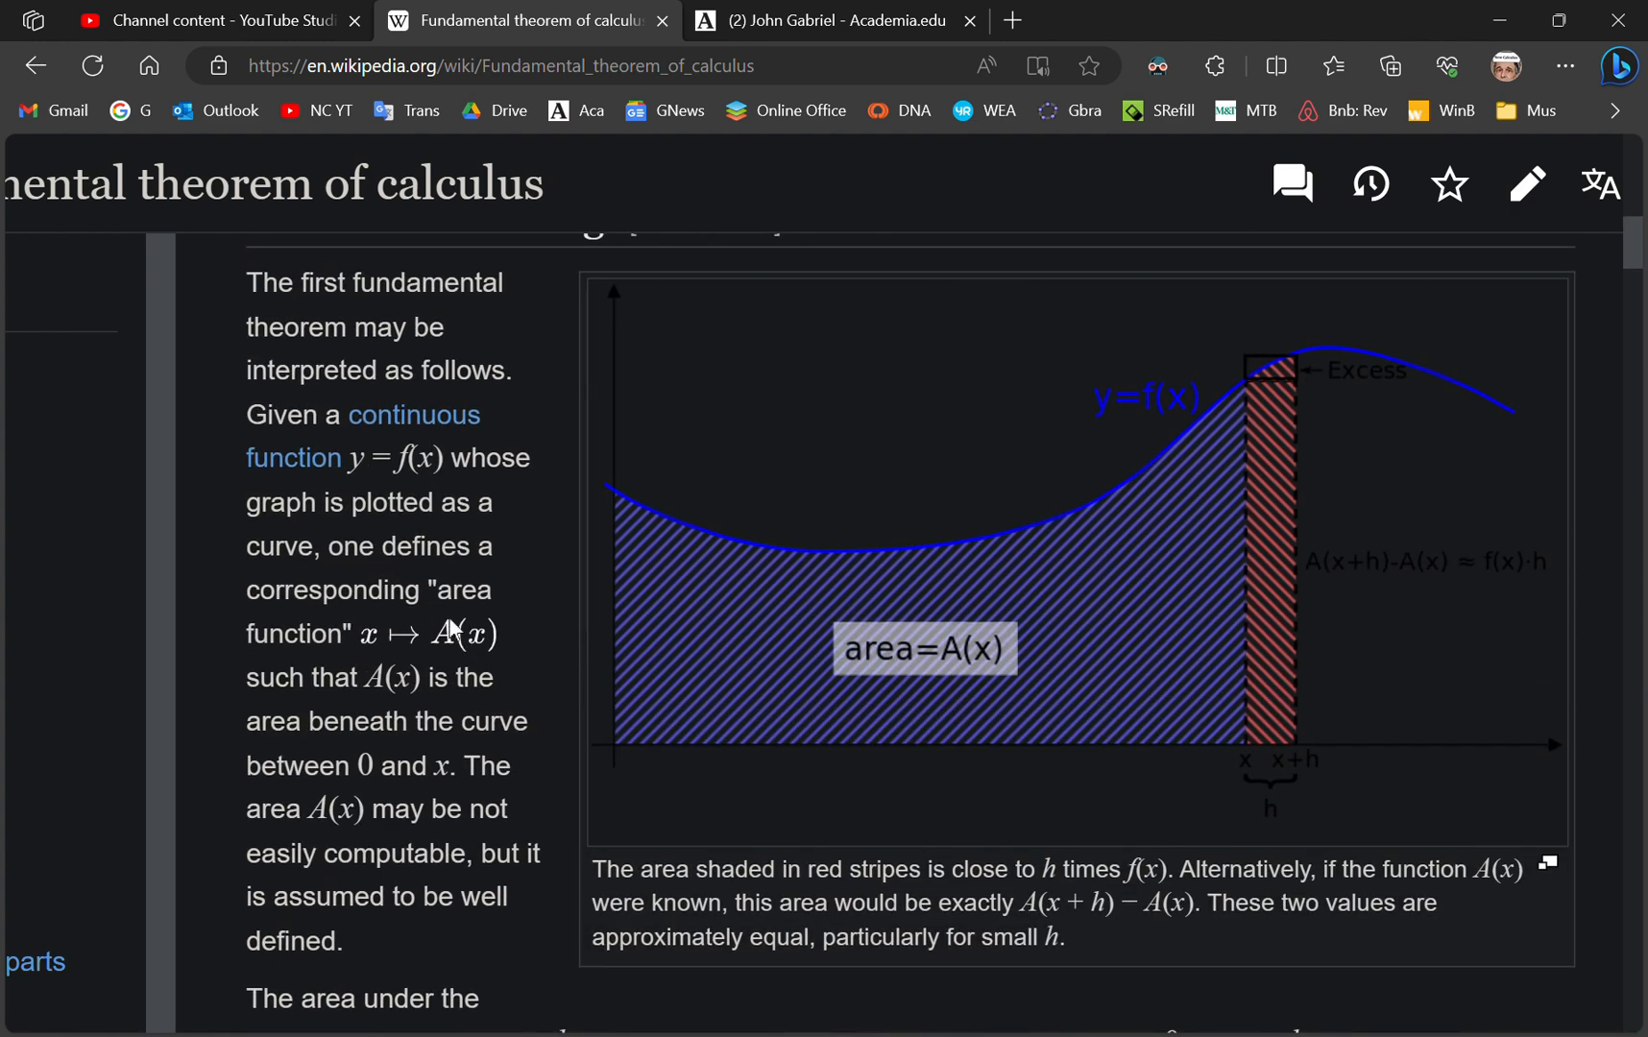
mouse_move(1187, 591)
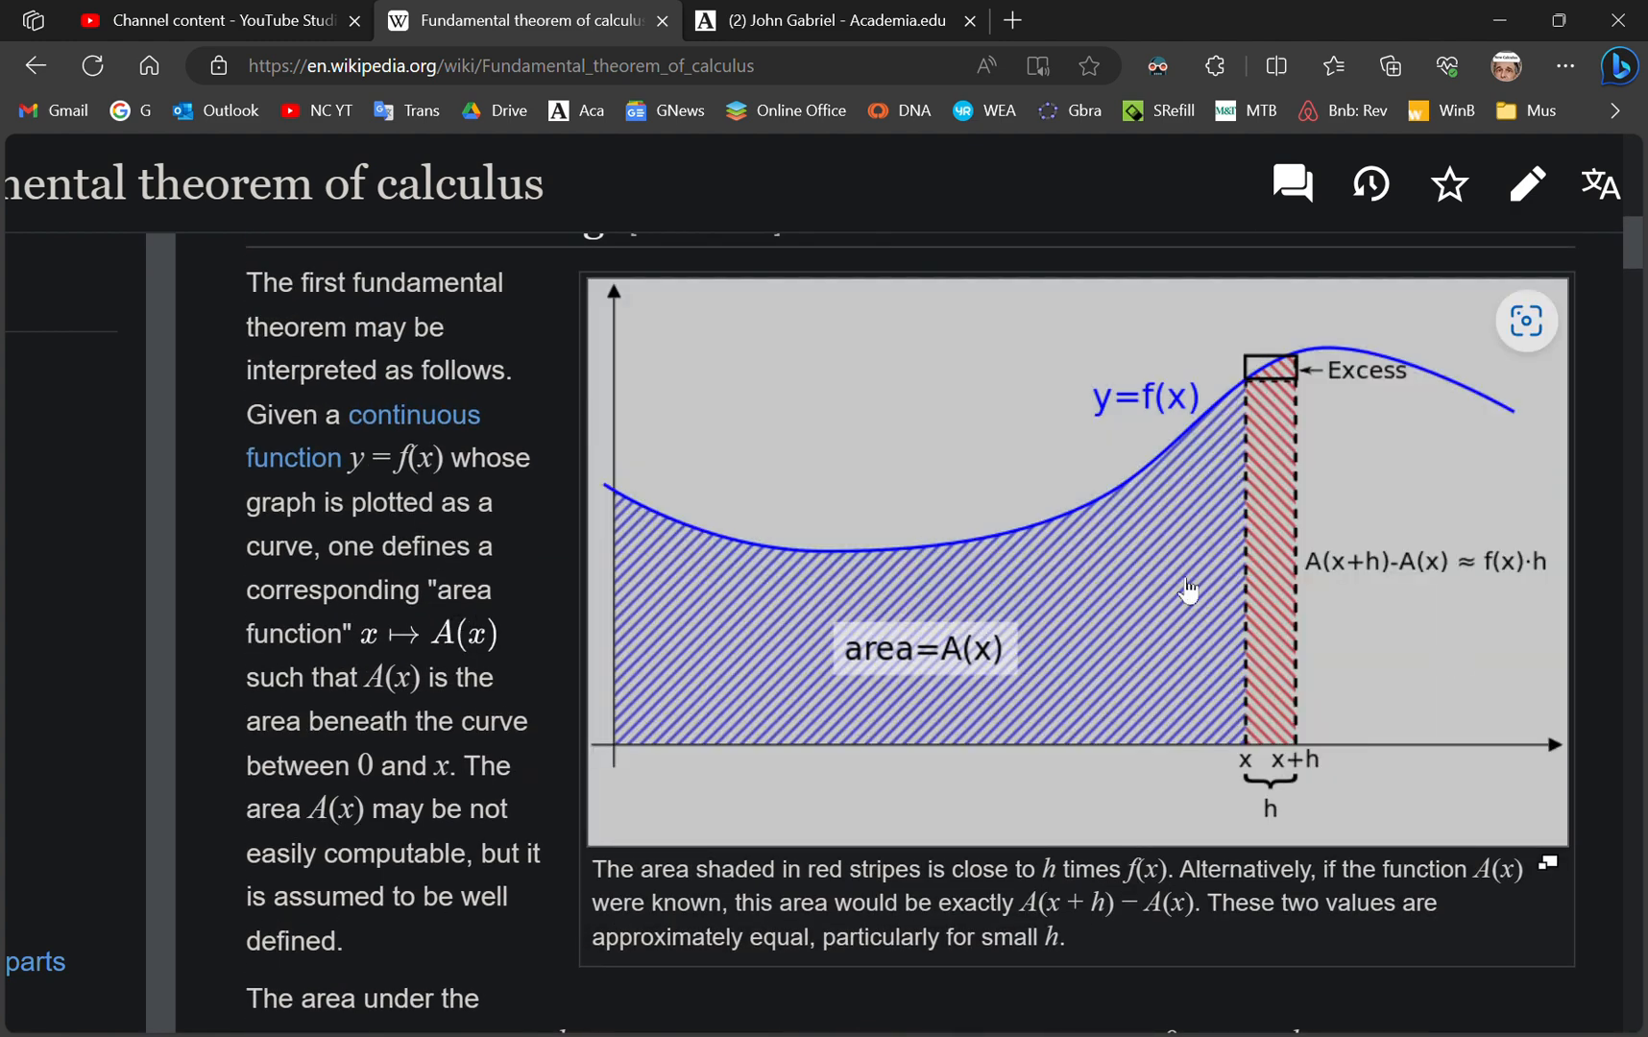